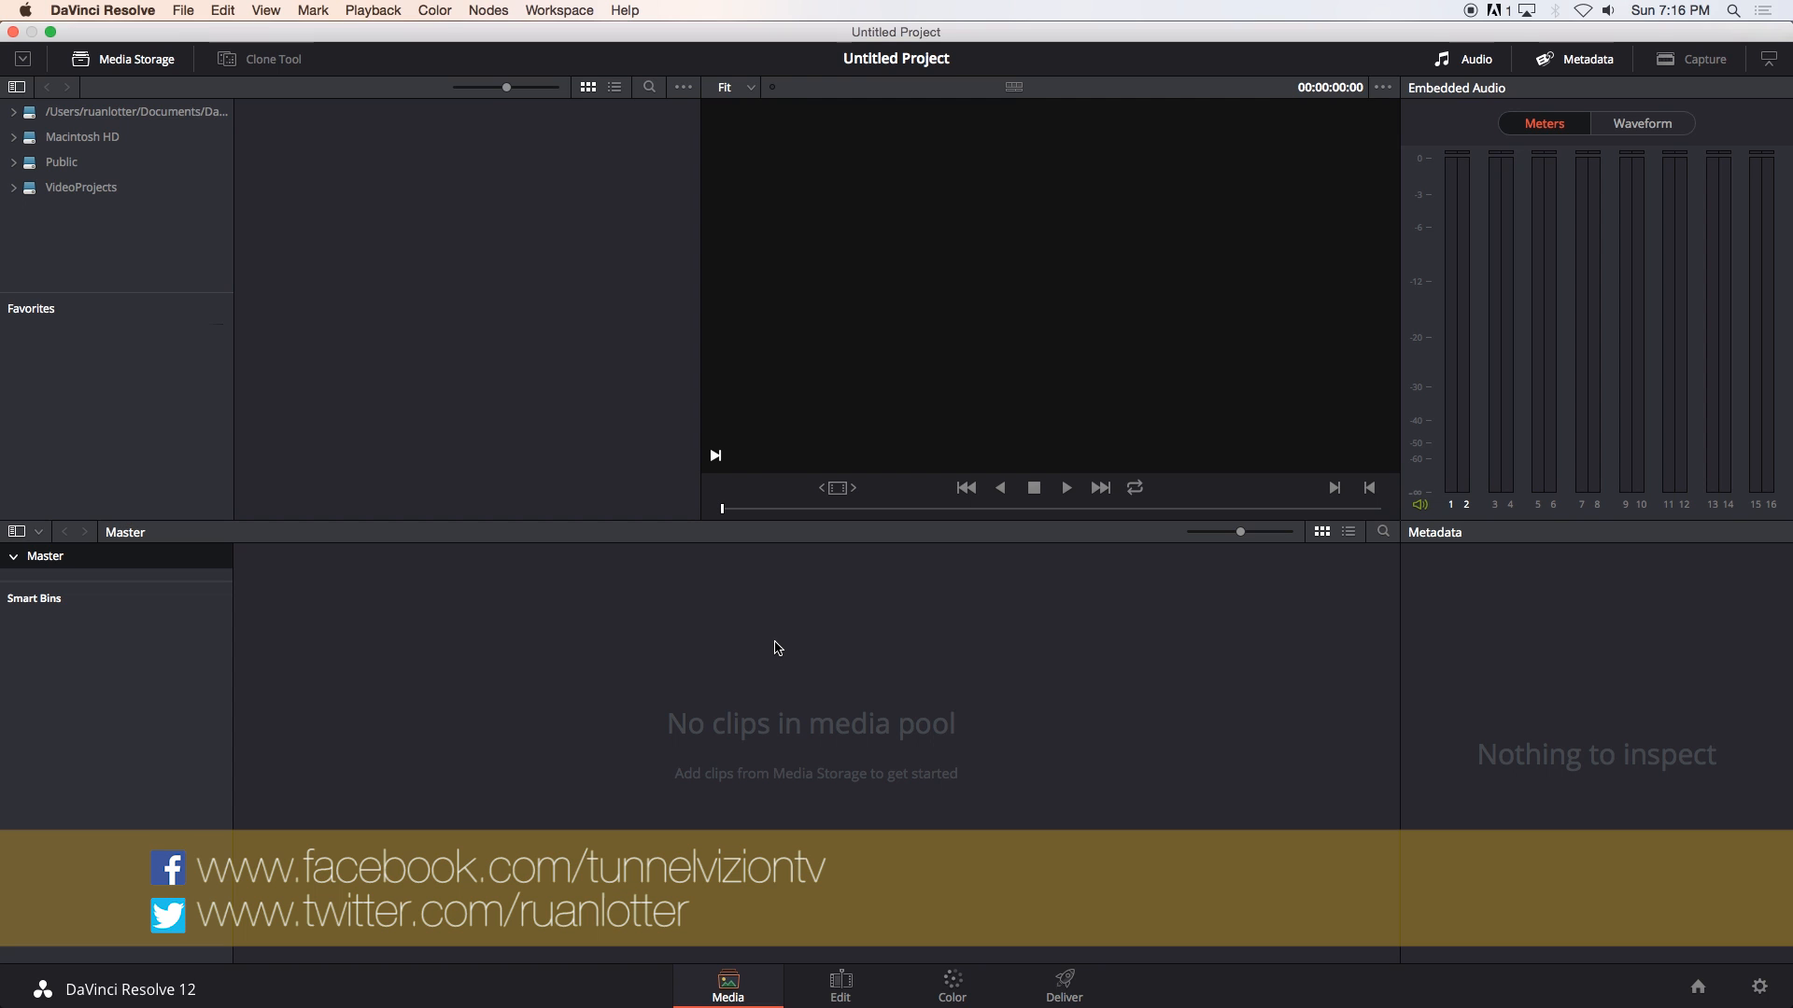
pyautogui.moveTo(786, 658)
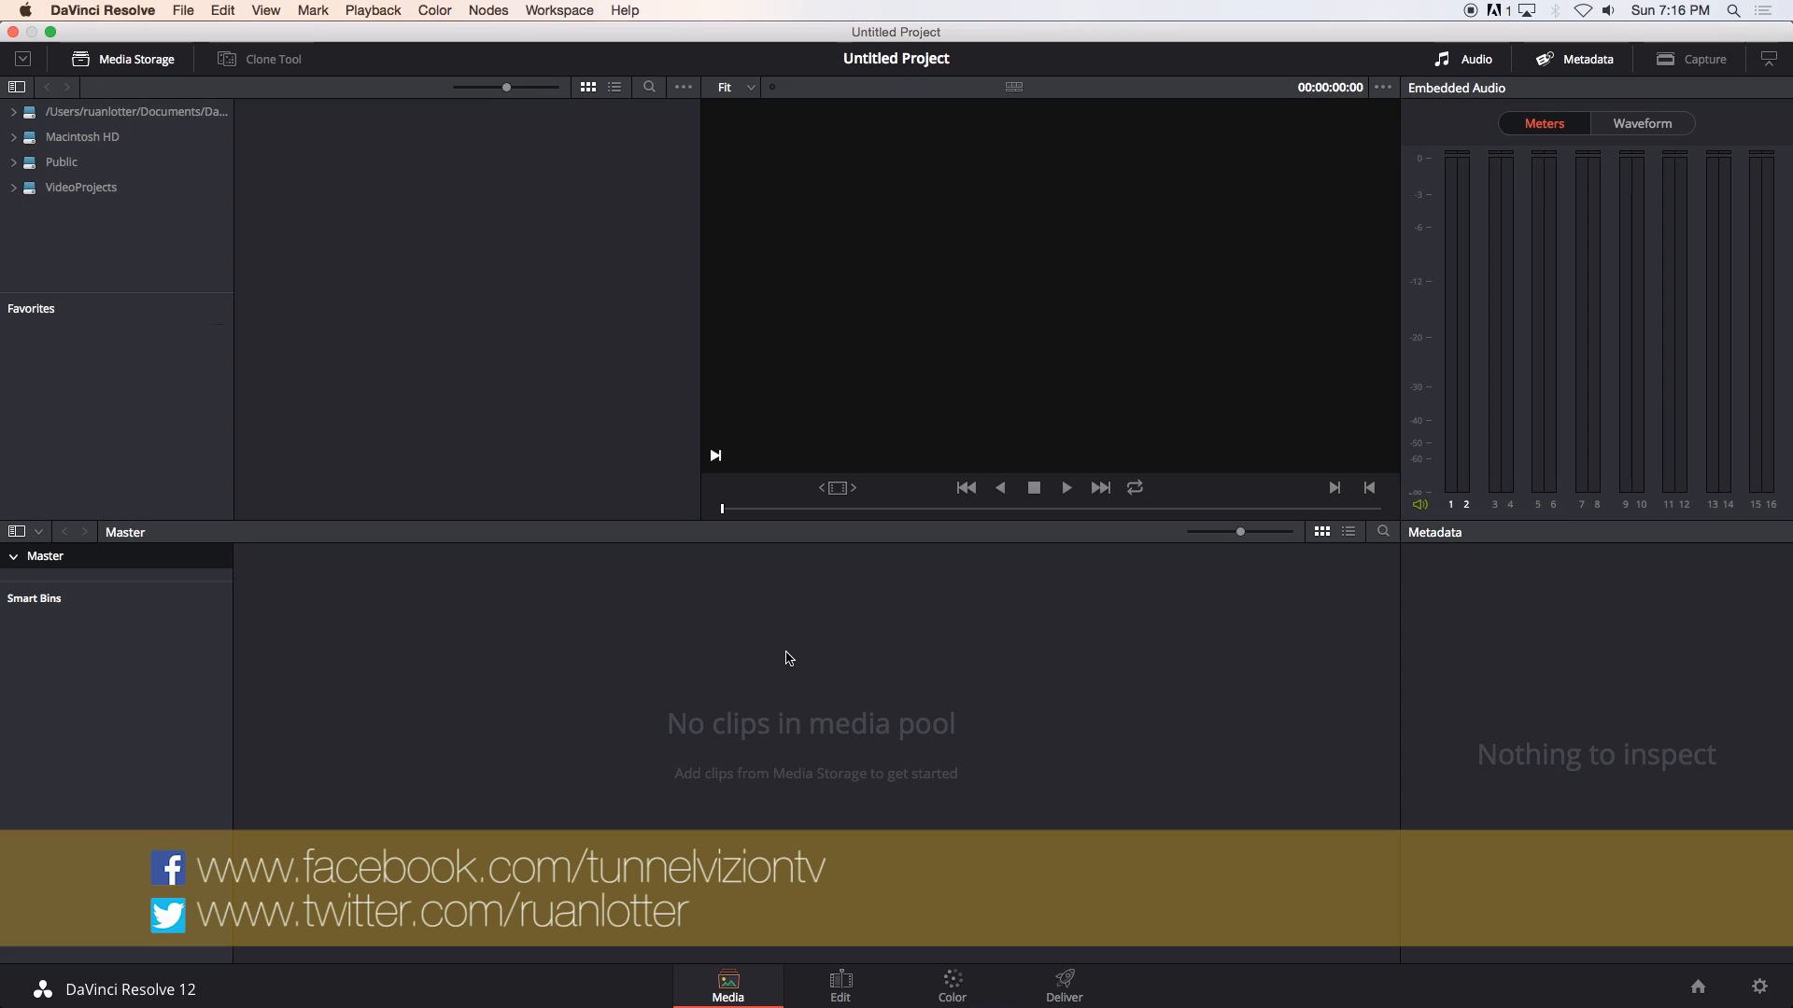
pyautogui.moveTo(788, 660)
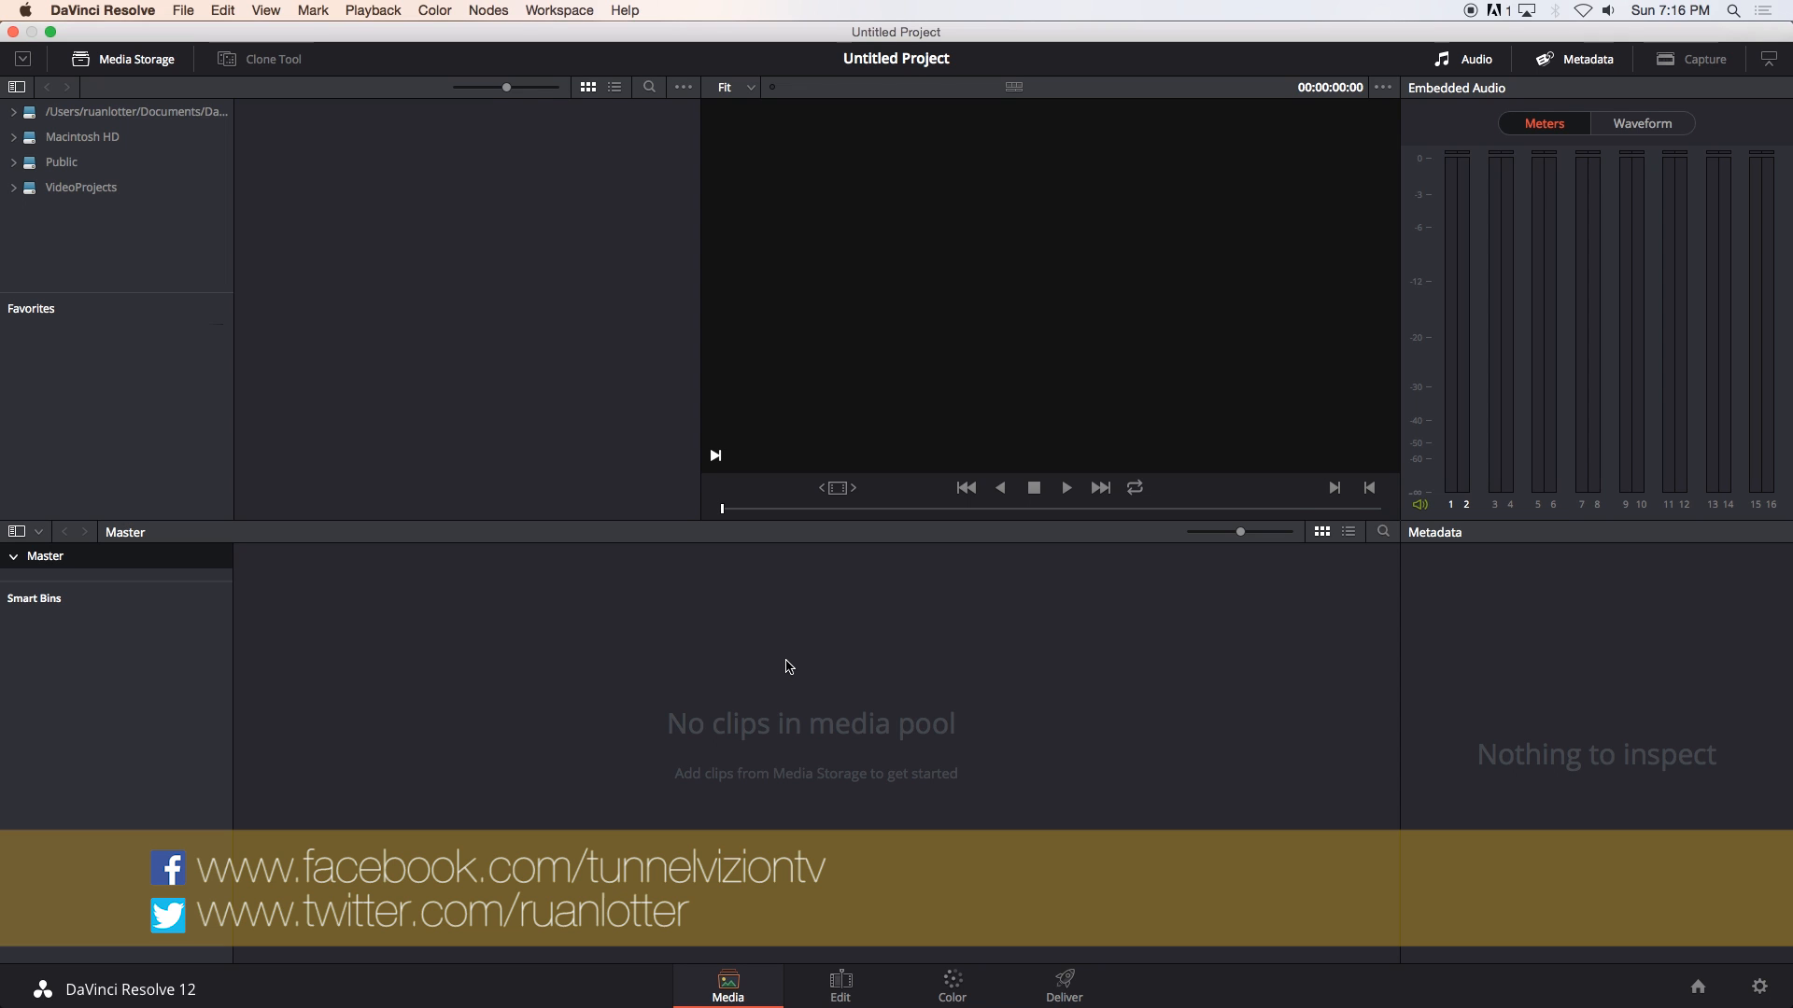
pyautogui.moveTo(763, 688)
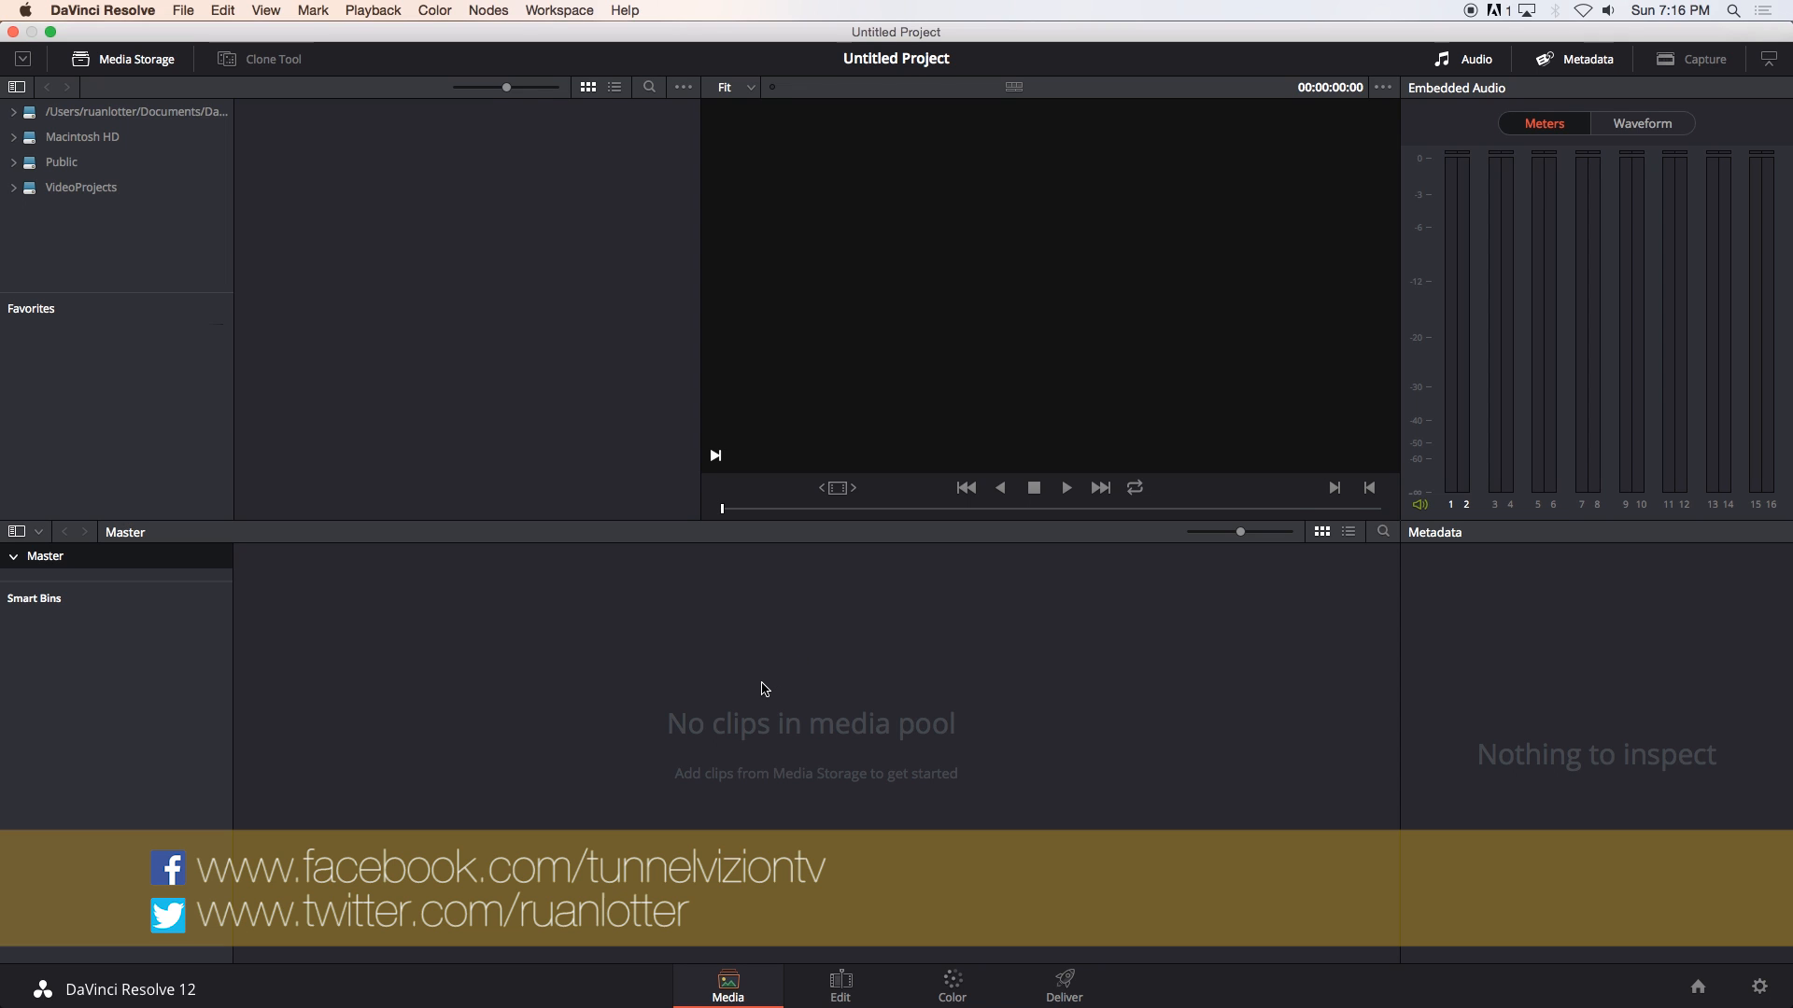
pyautogui.moveTo(732, 752)
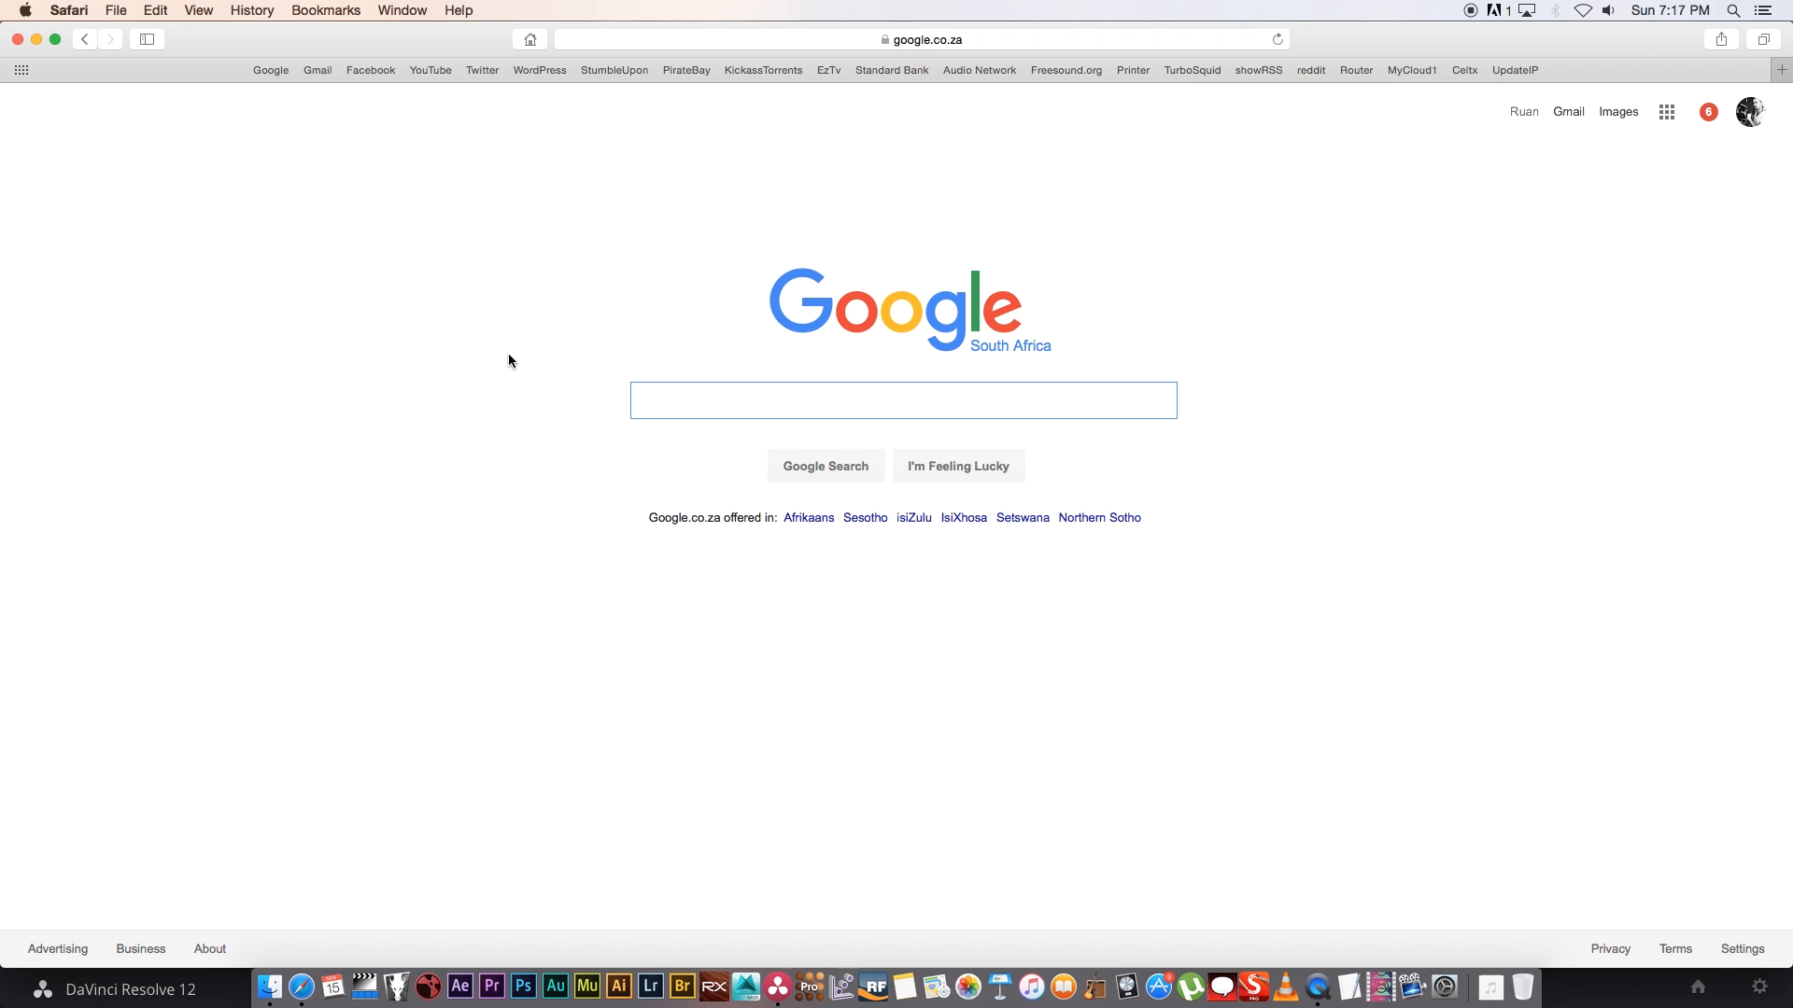
# Search Google for 'day for night' and show the image results.
pyautogui.write('day for night')
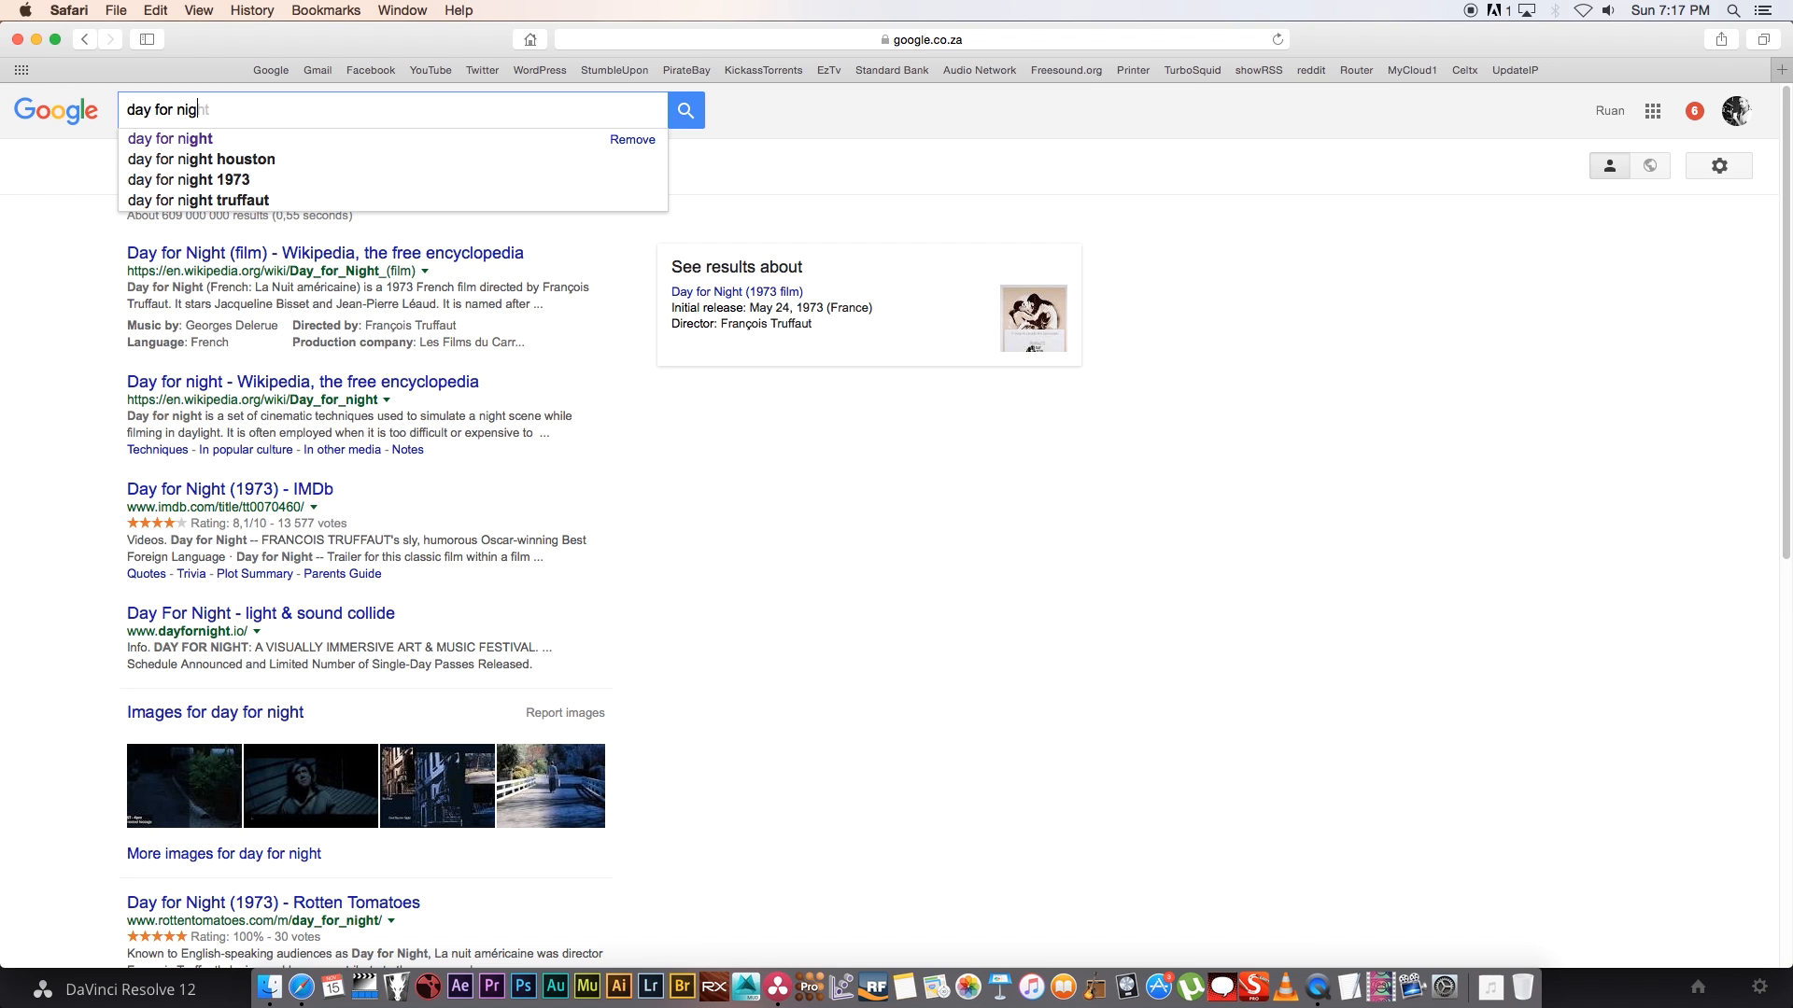
pyautogui.click(301, 306)
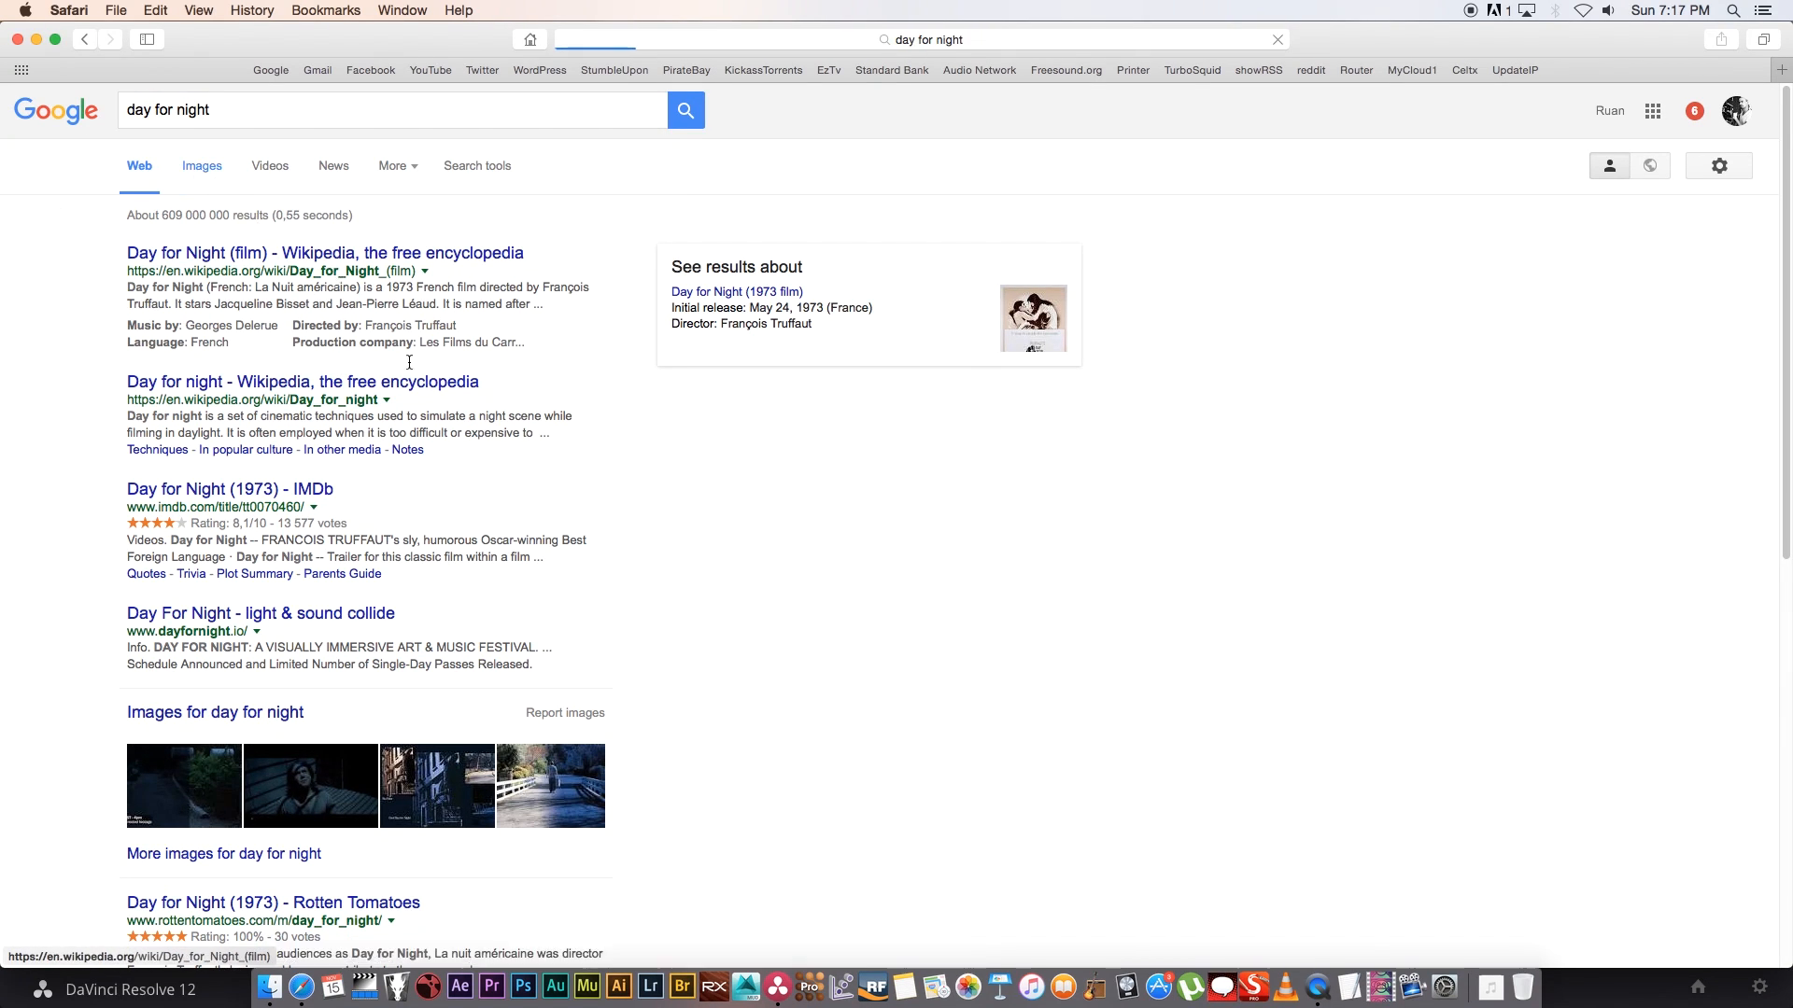
pyautogui.click(201, 166)
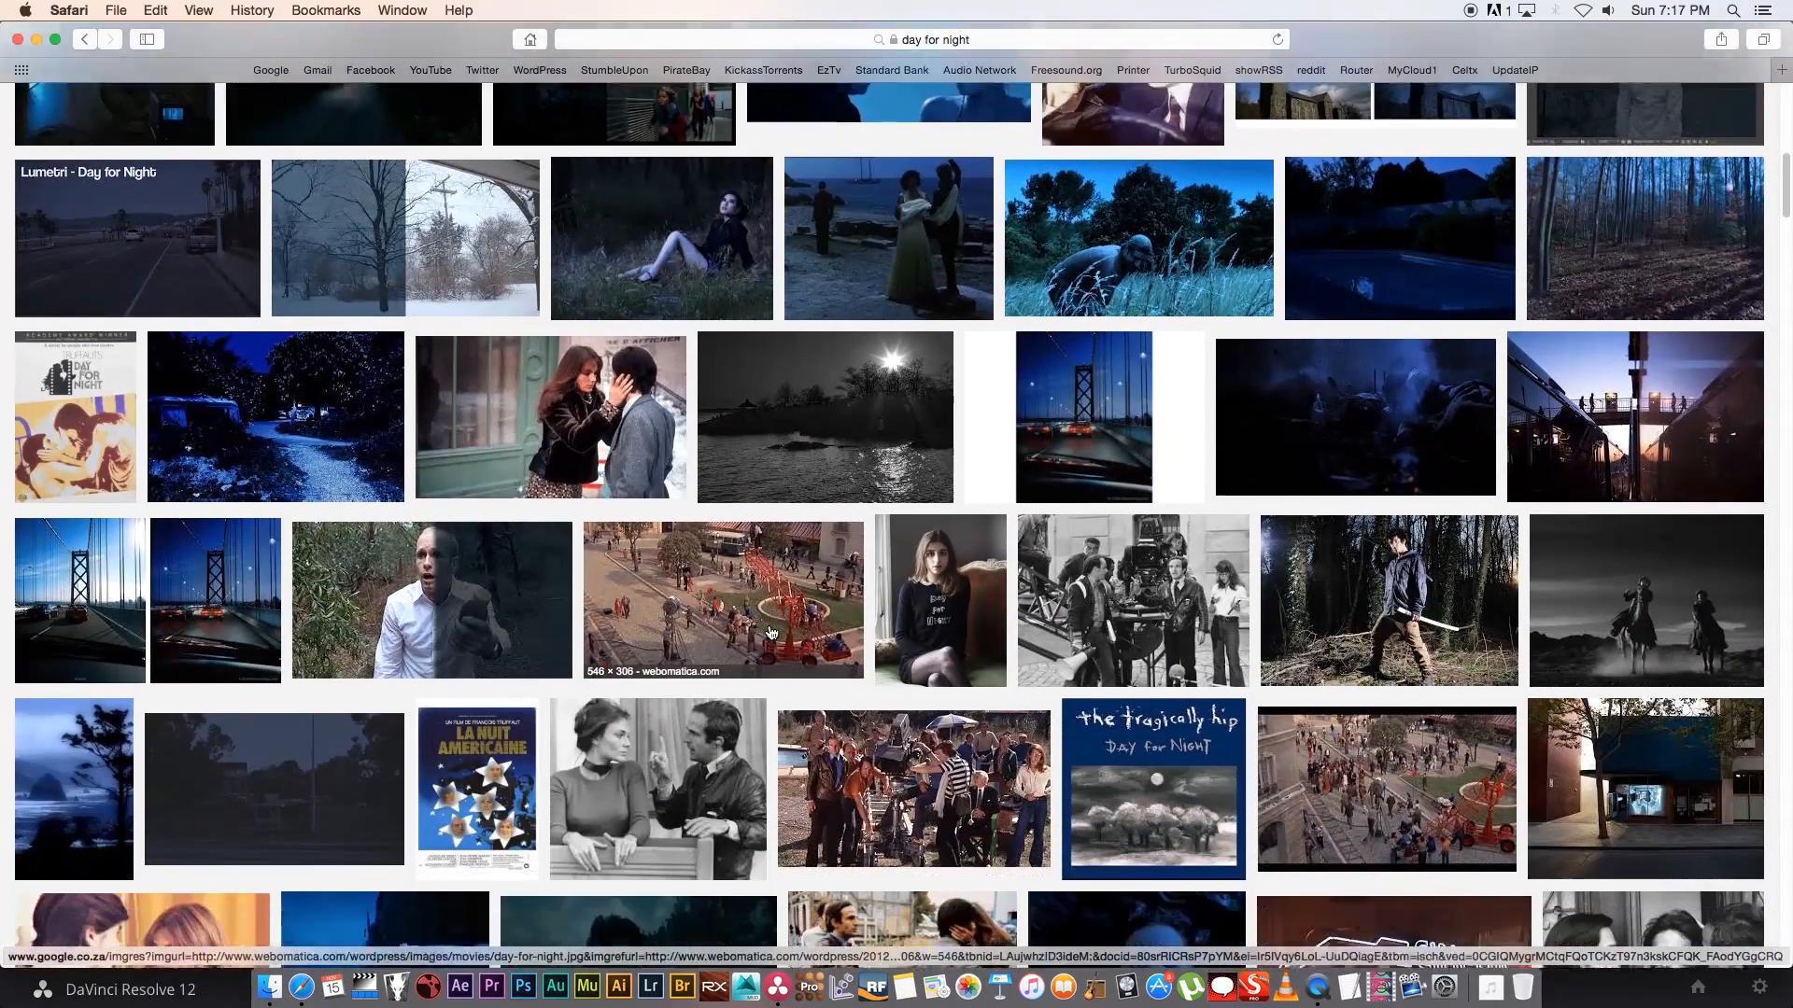
# Scroll the image results and preview the dark blue staircase shot.
pyautogui.scroll(-3)
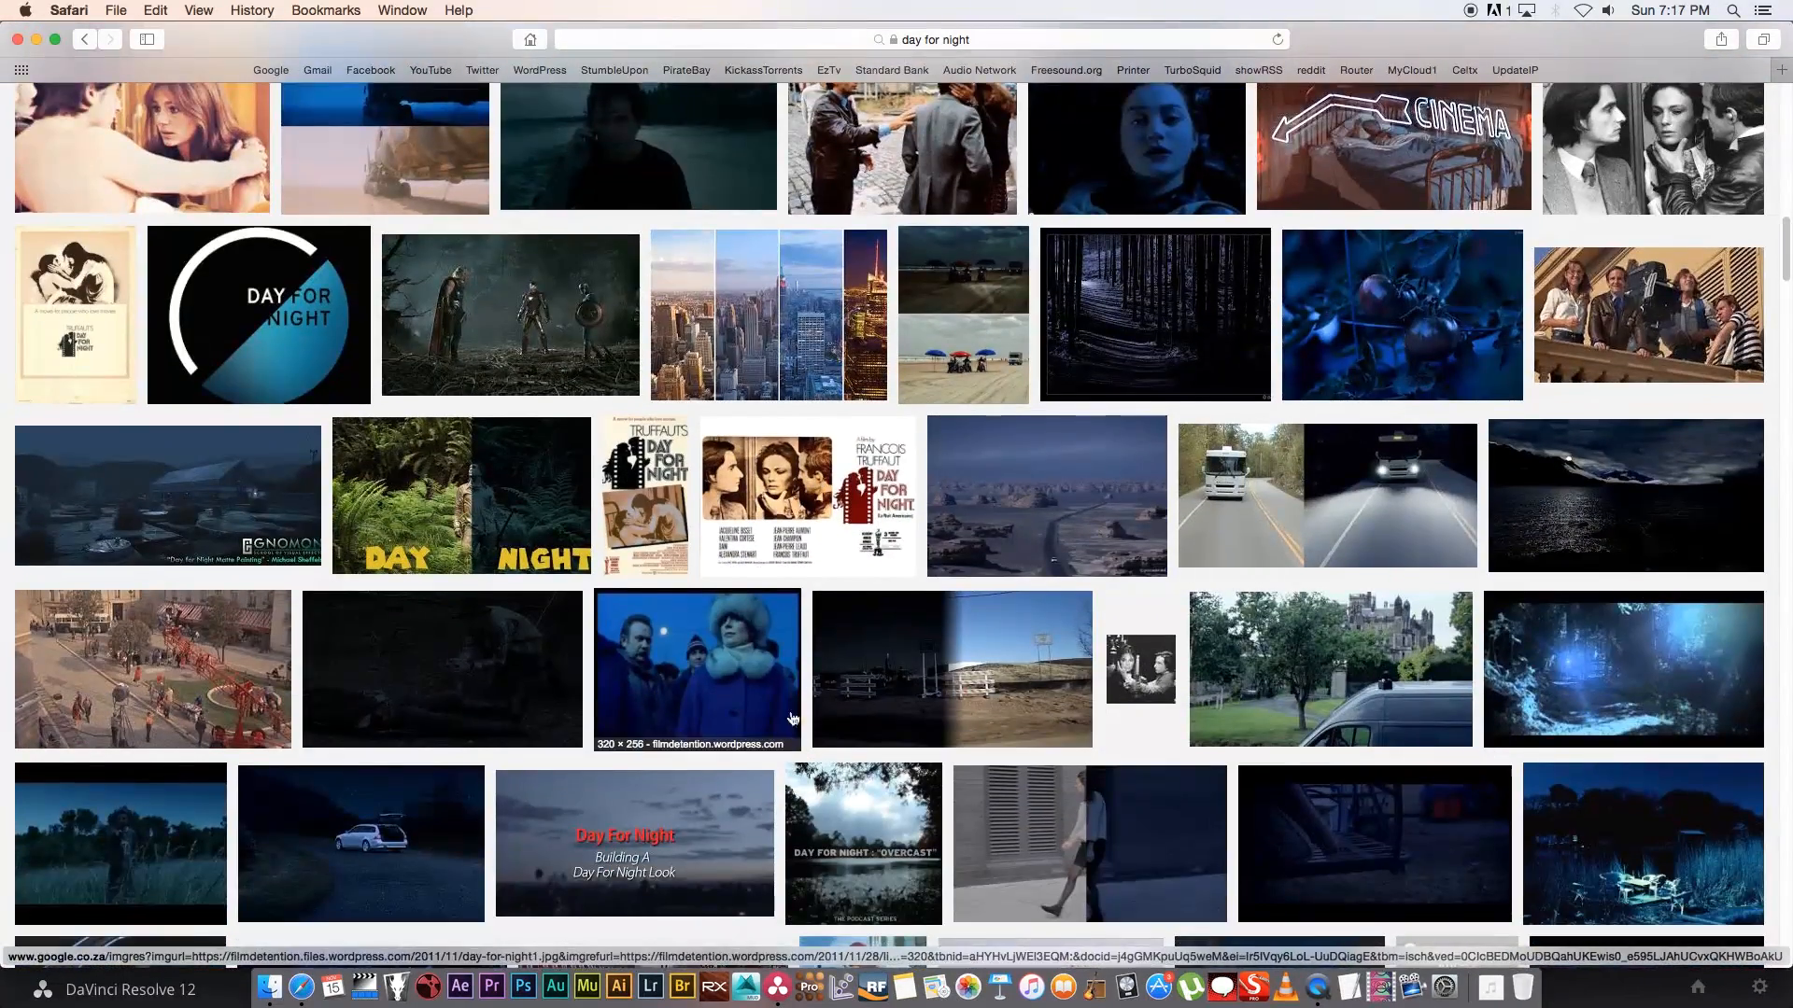
pyautogui.scroll(-3)
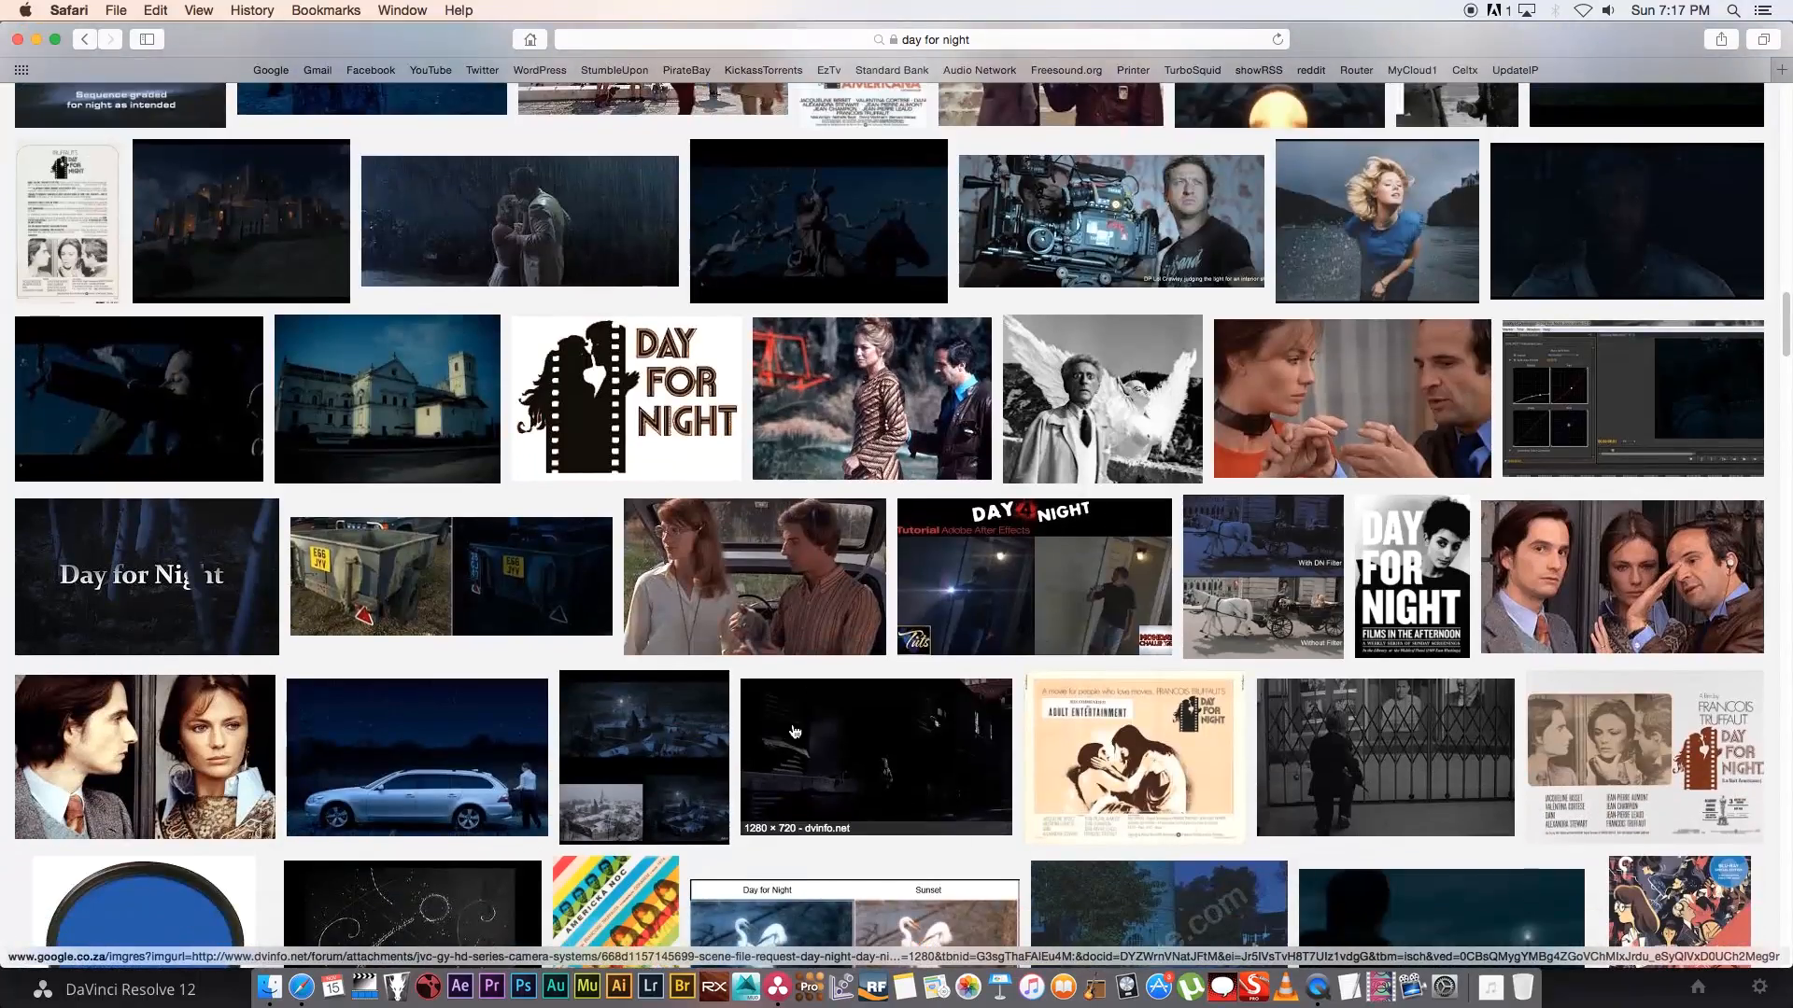
pyautogui.scroll(-3)
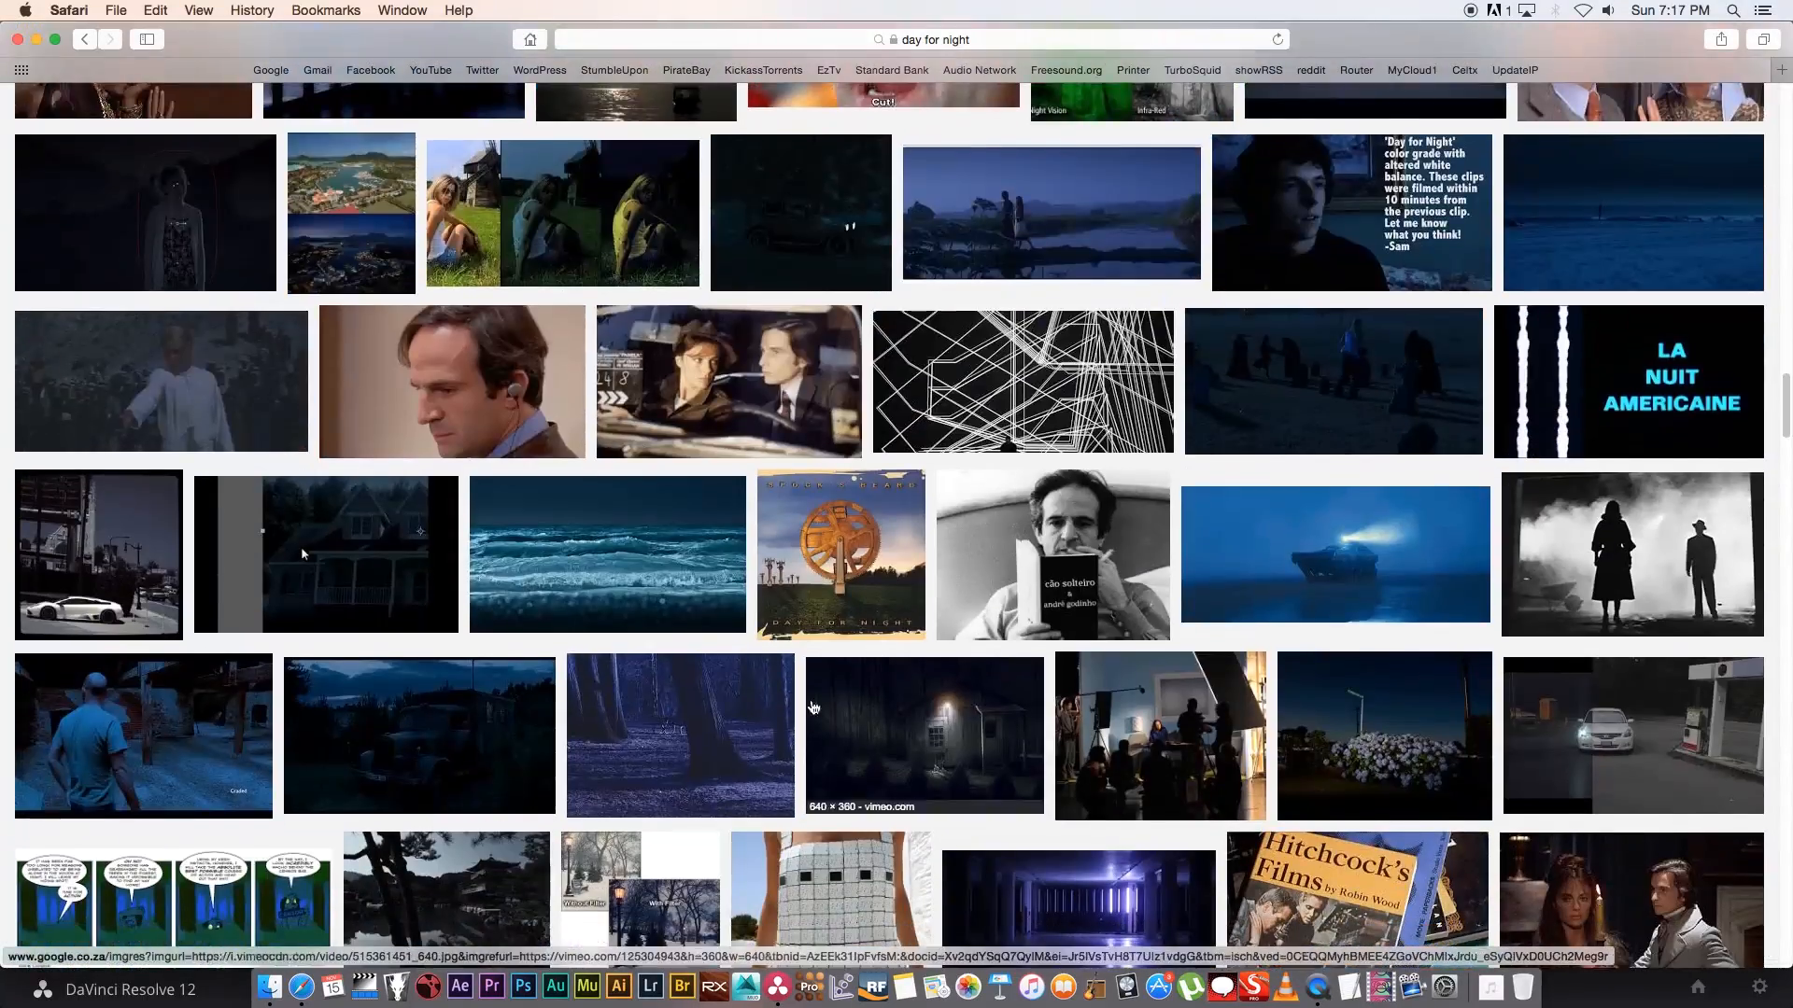
pyautogui.scroll(-3)
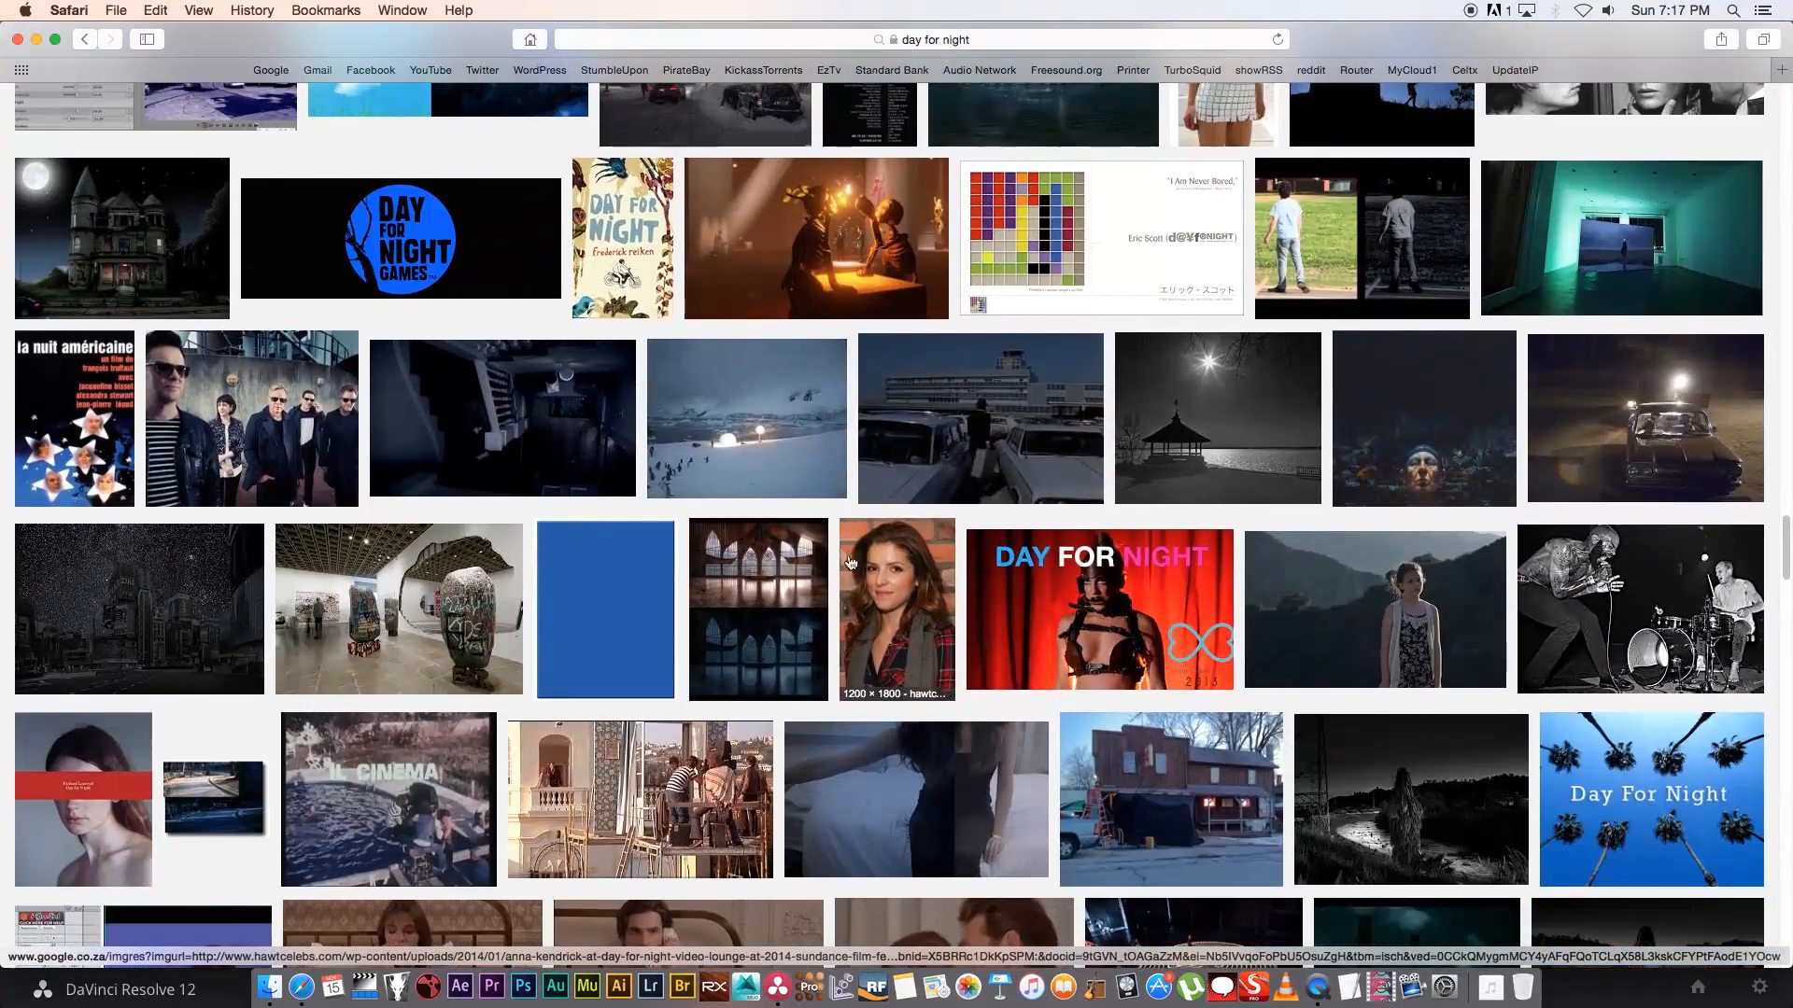
pyautogui.click(500, 416)
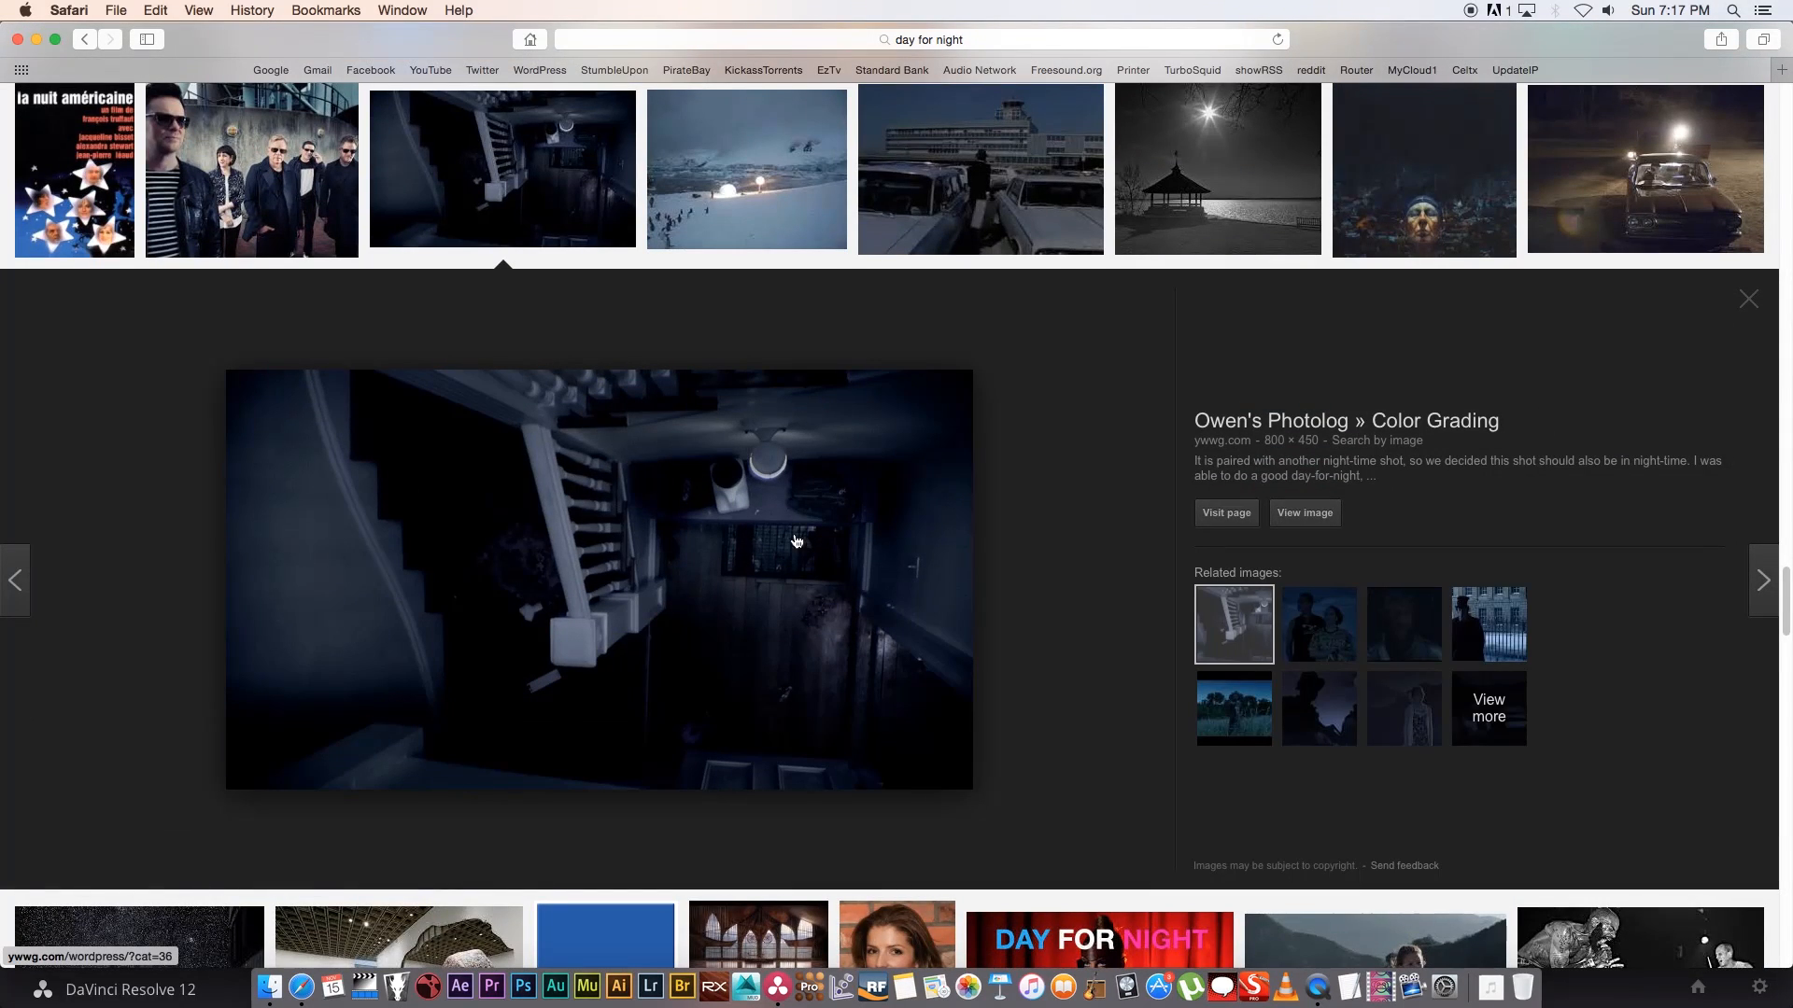
pyautogui.press('cmd+tab')
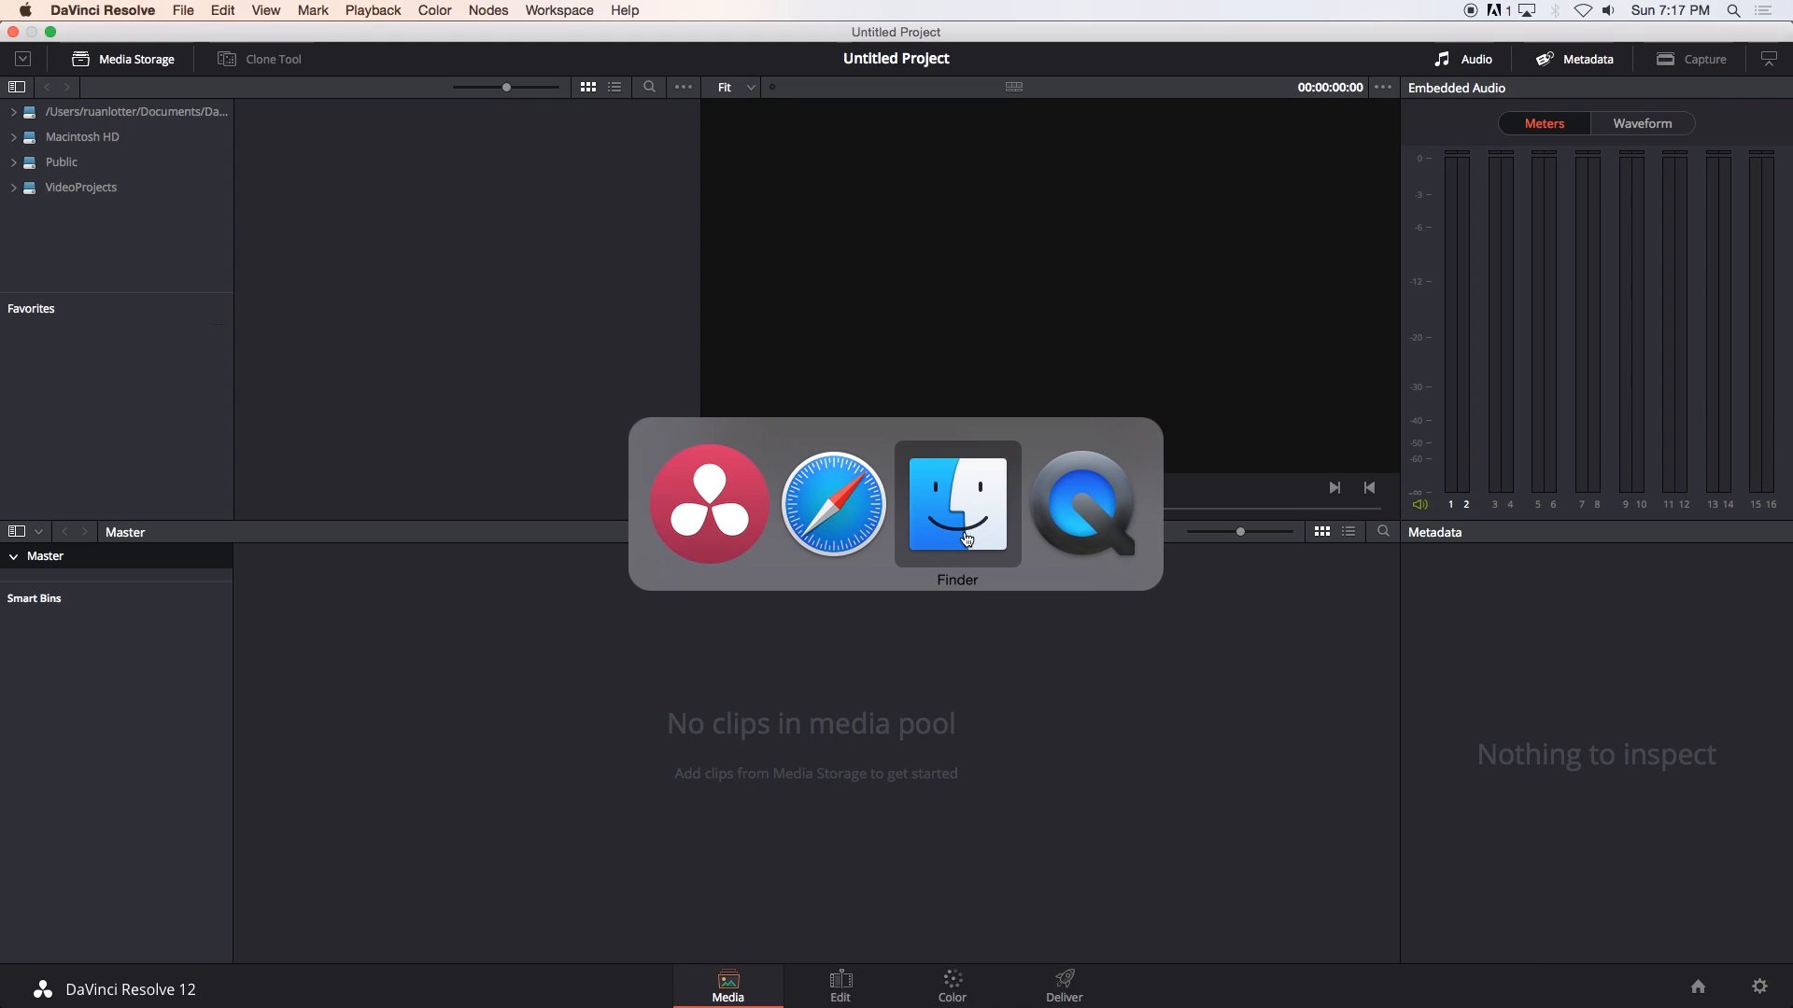
# Bring Example.jpg and the BMP4K hallway clip into the Media Pool from Finder.
pyautogui.click(957, 505)
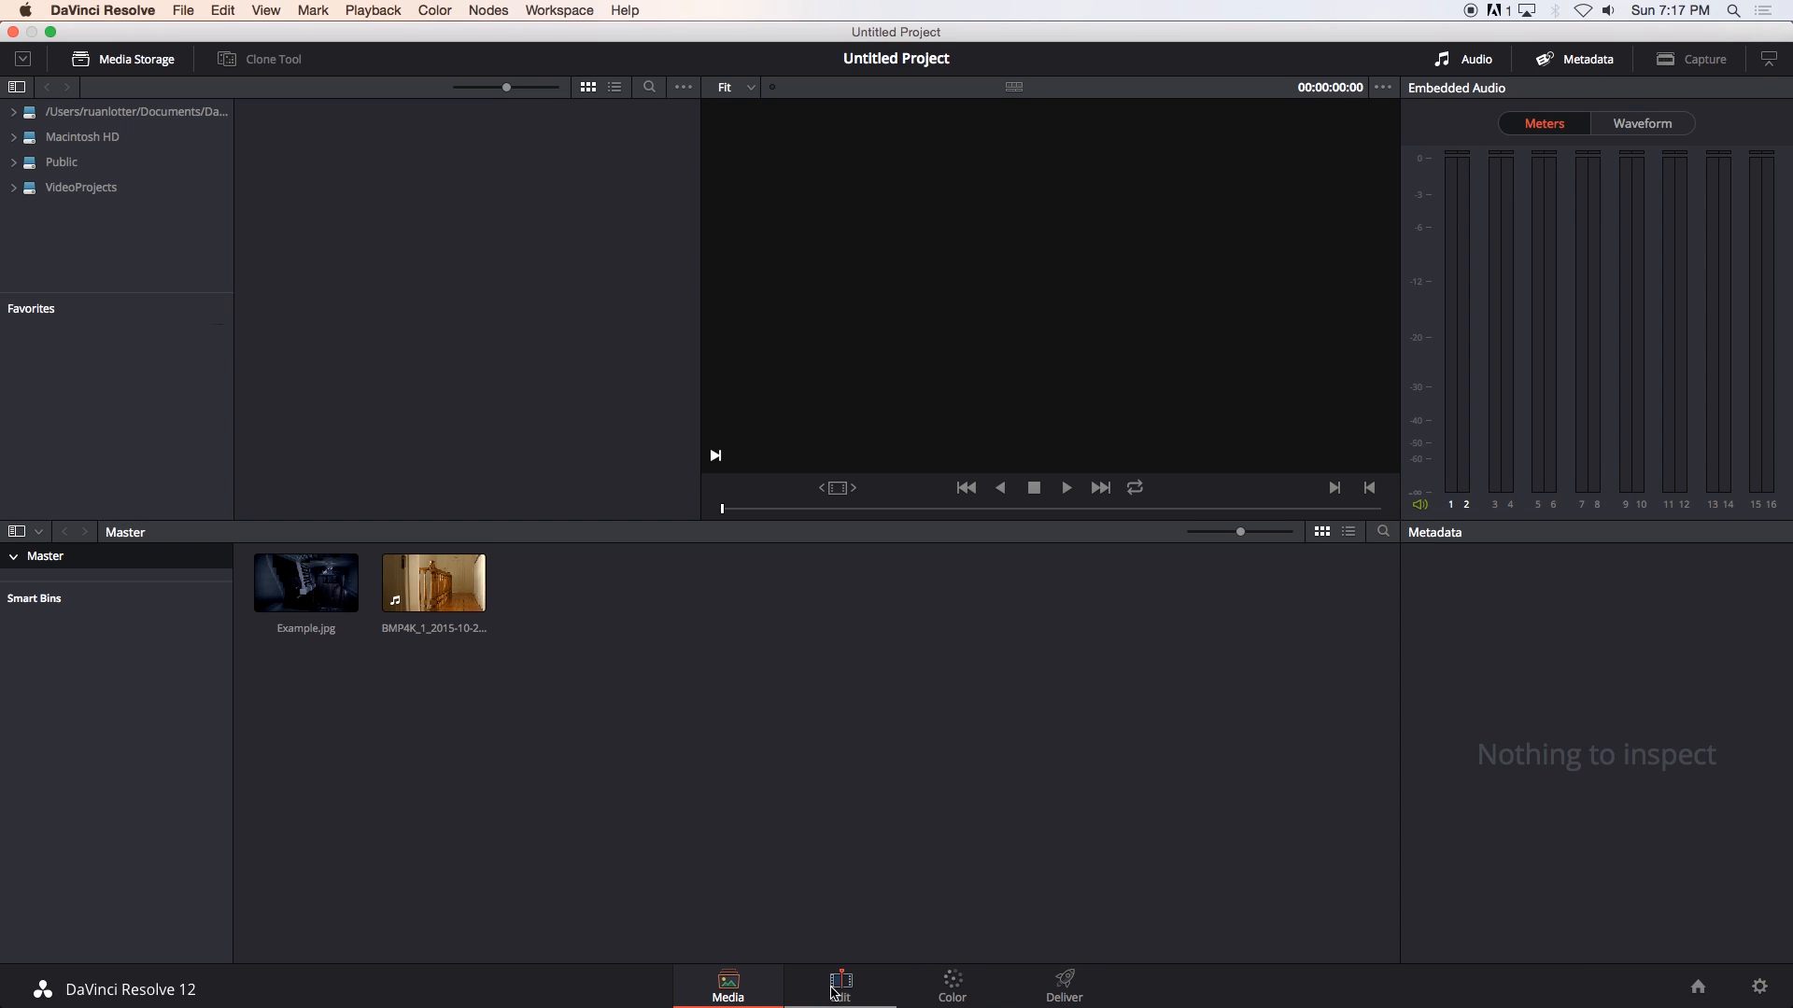
pyautogui.click(839, 981)
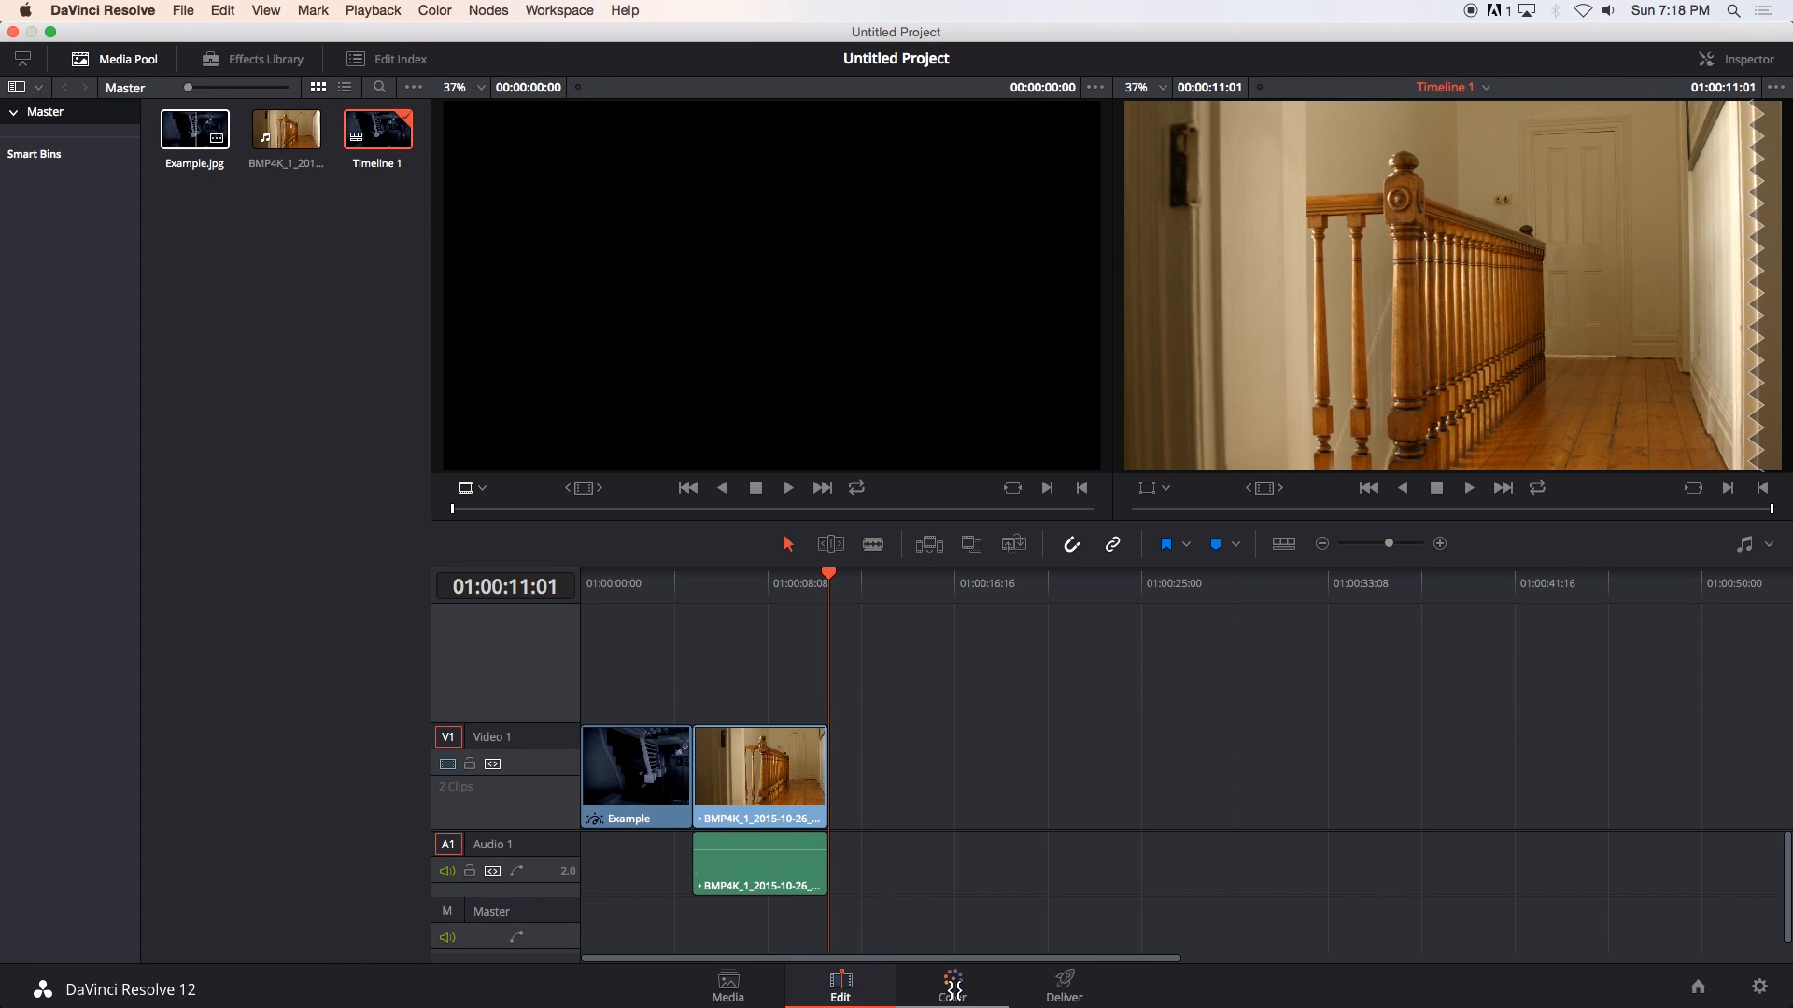
# Put Example.jpg and the hallway clip in sequence on Timeline 1, then go to the Color page.
pyautogui.click(950, 982)
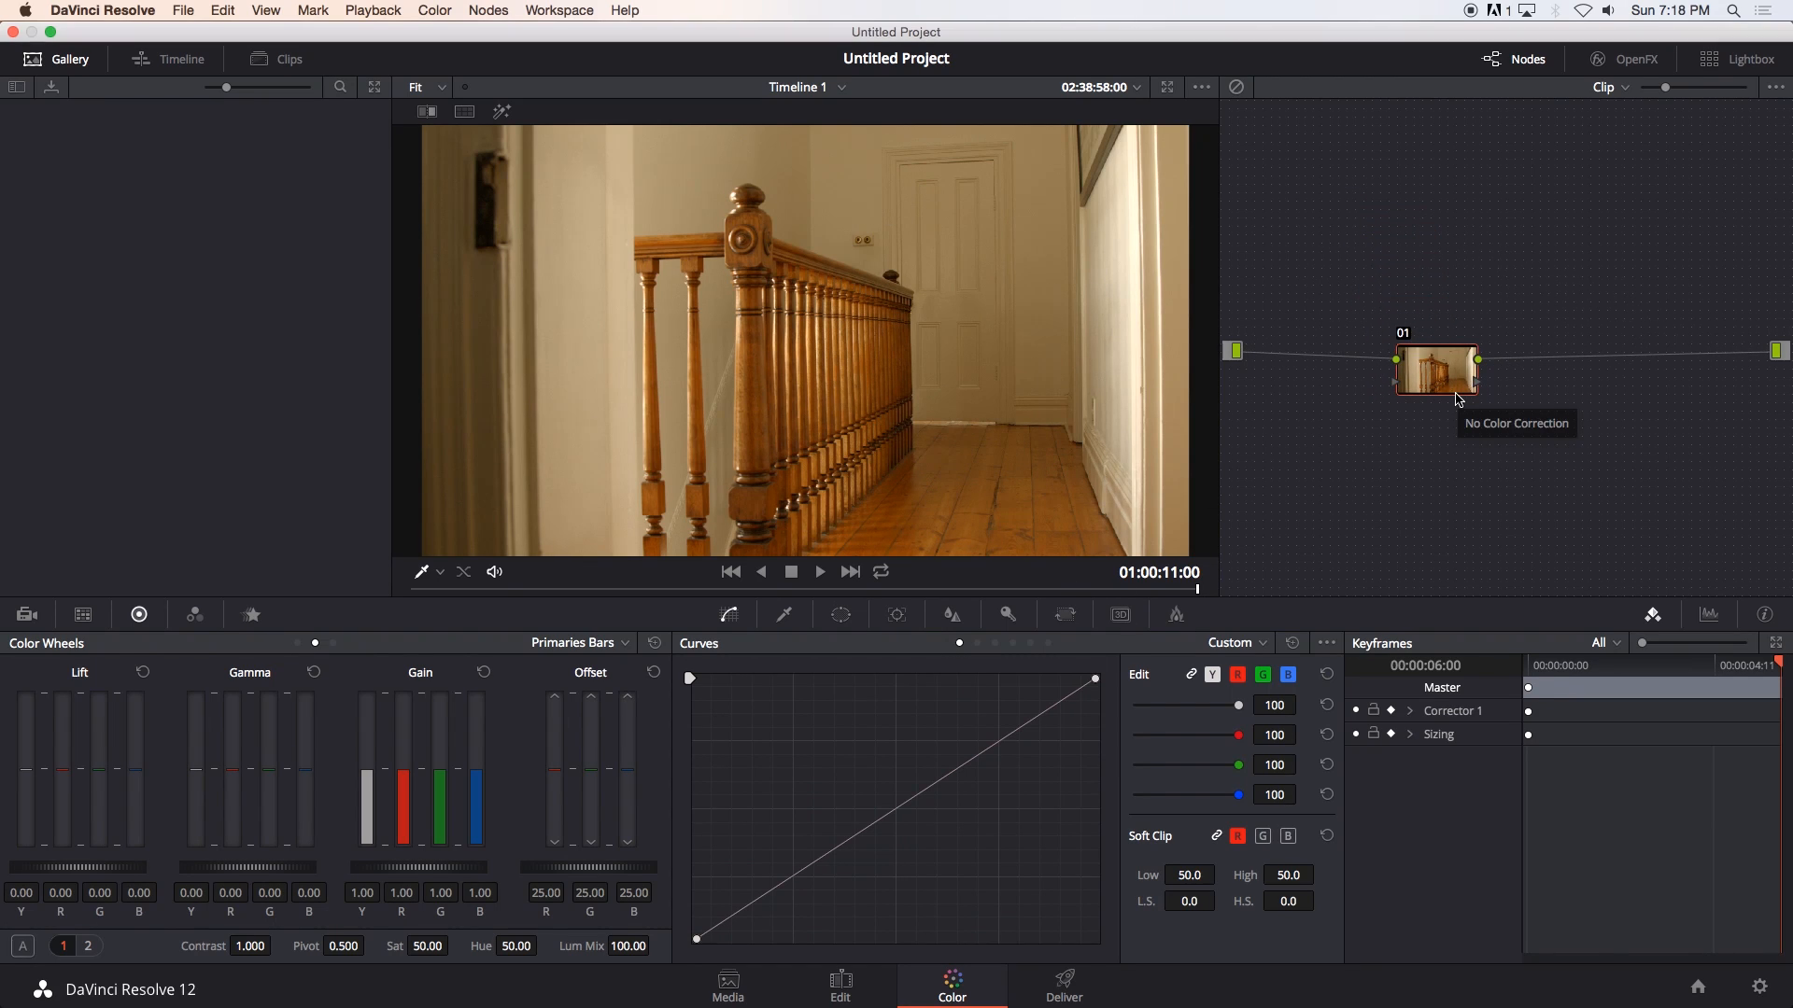
pyautogui.moveTo(755, 572)
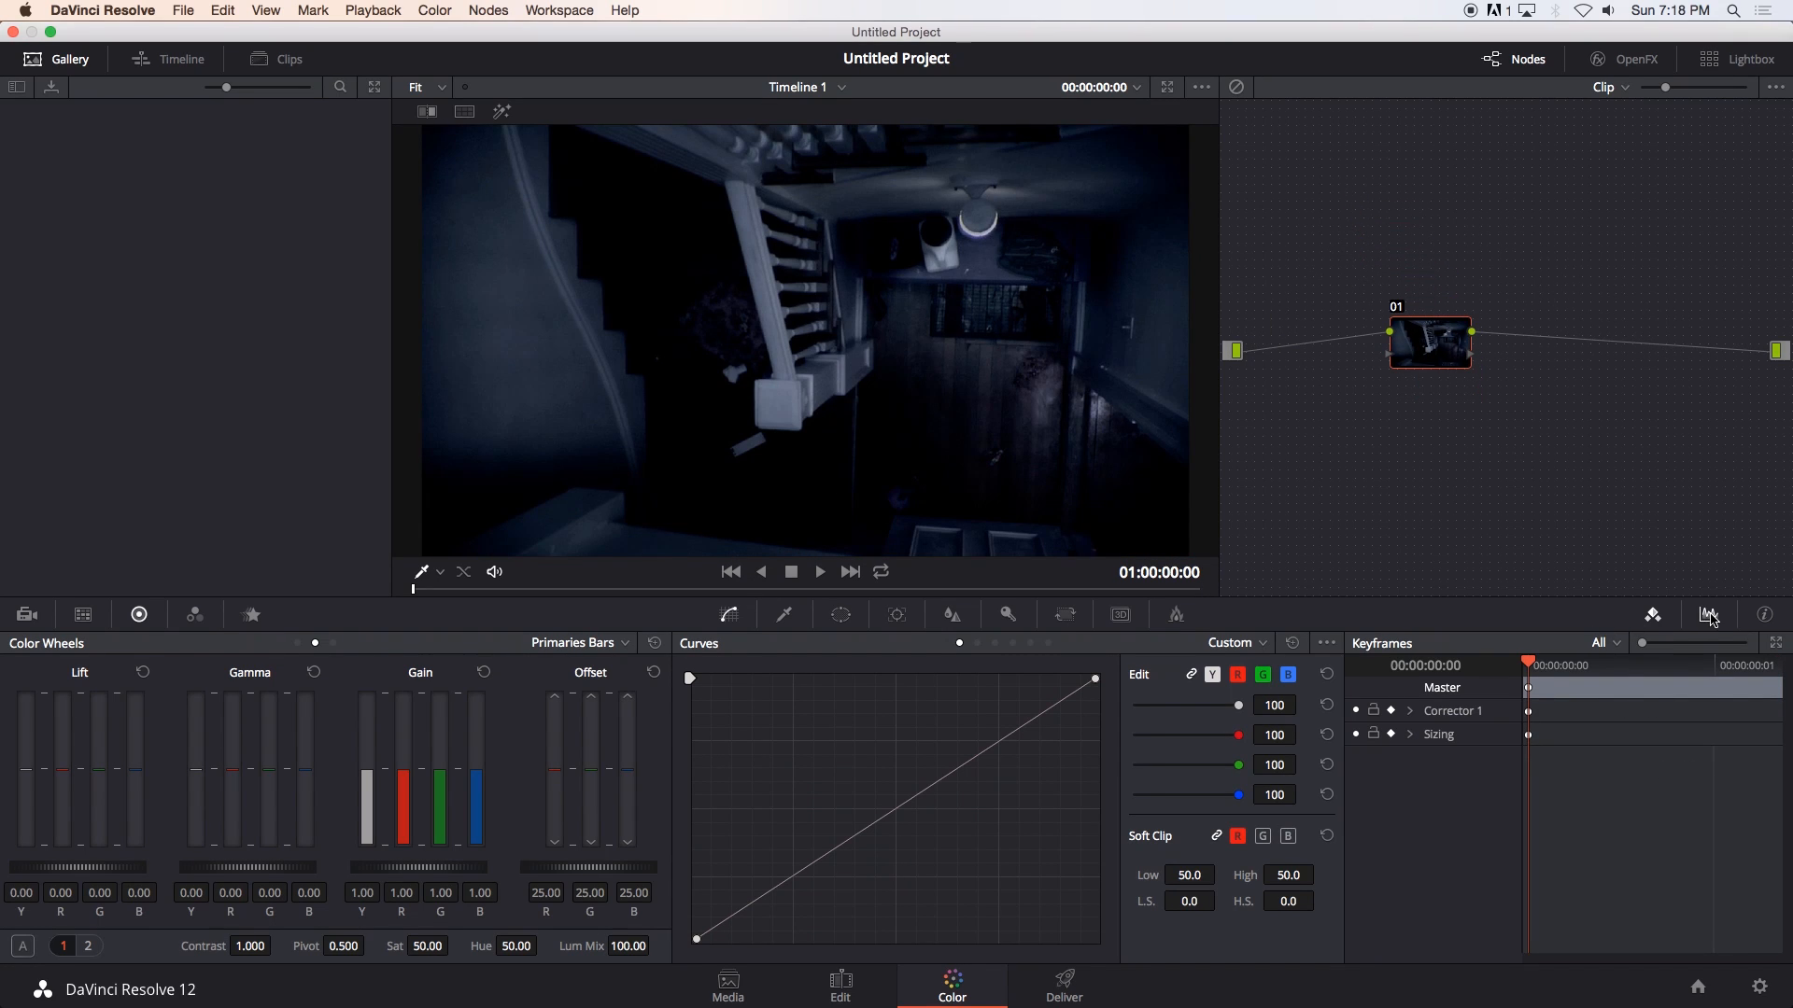
# Display the Example still's colour on a vectorscope.
pyautogui.click(1709, 615)
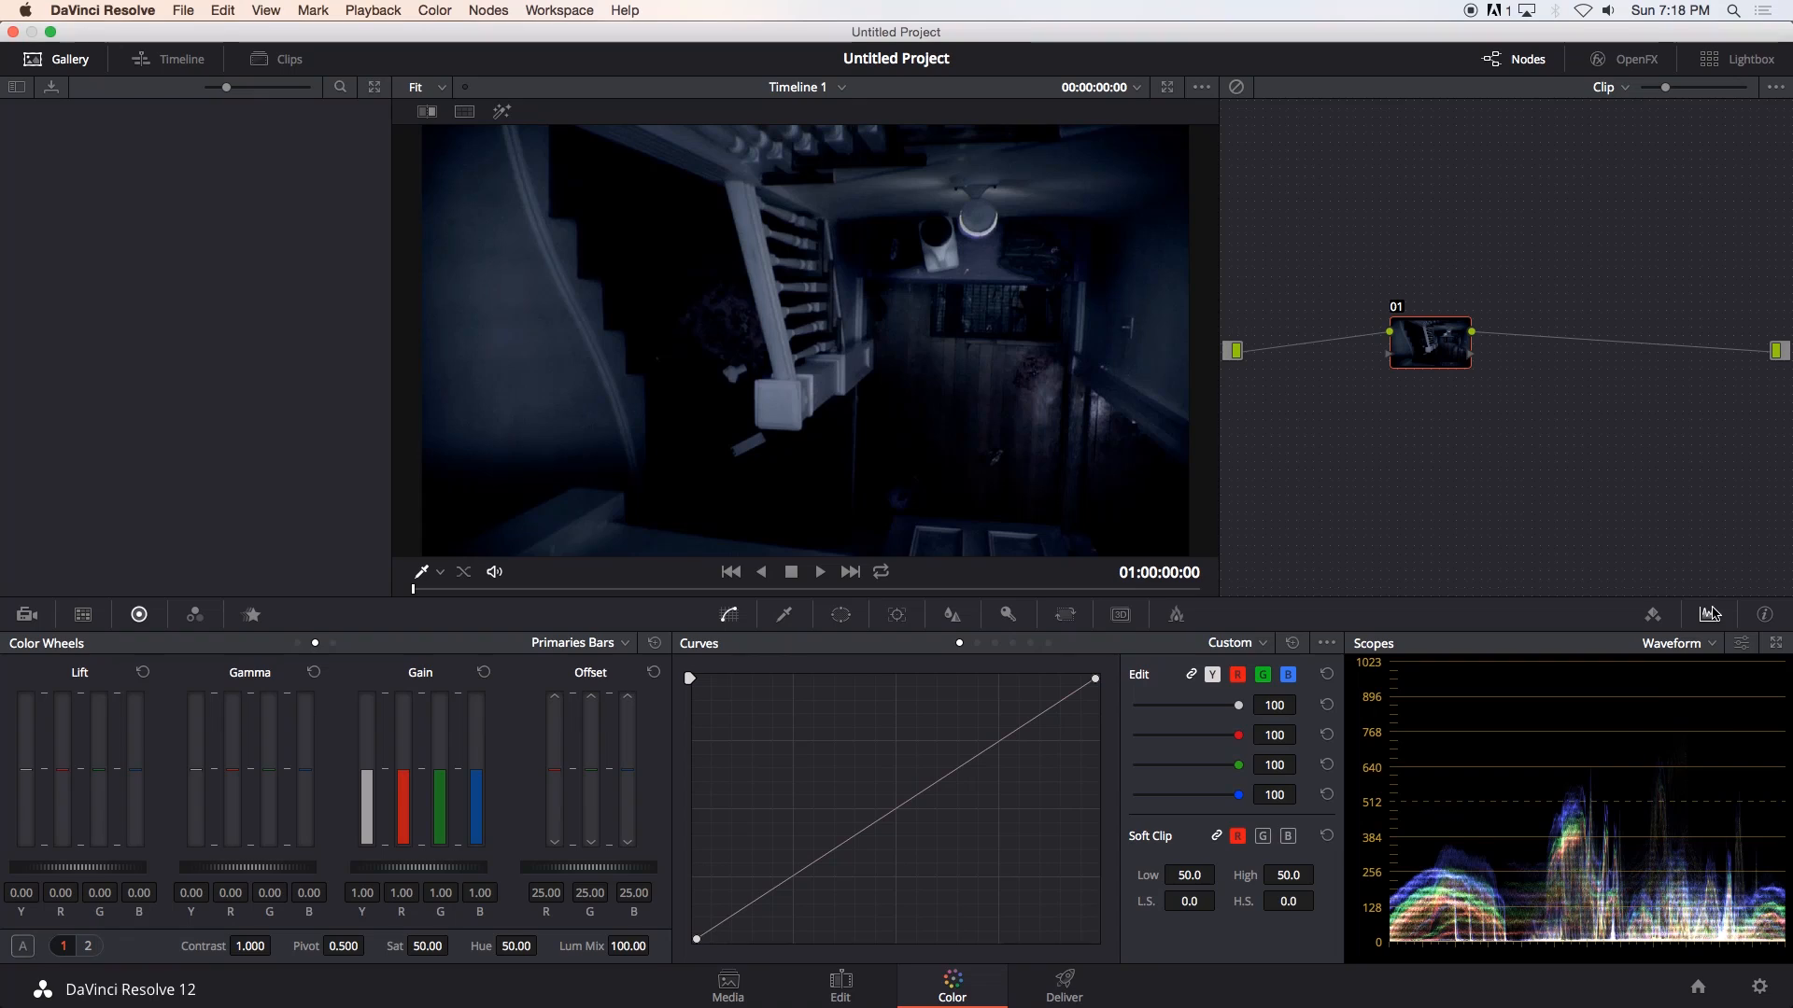
pyautogui.click(1676, 642)
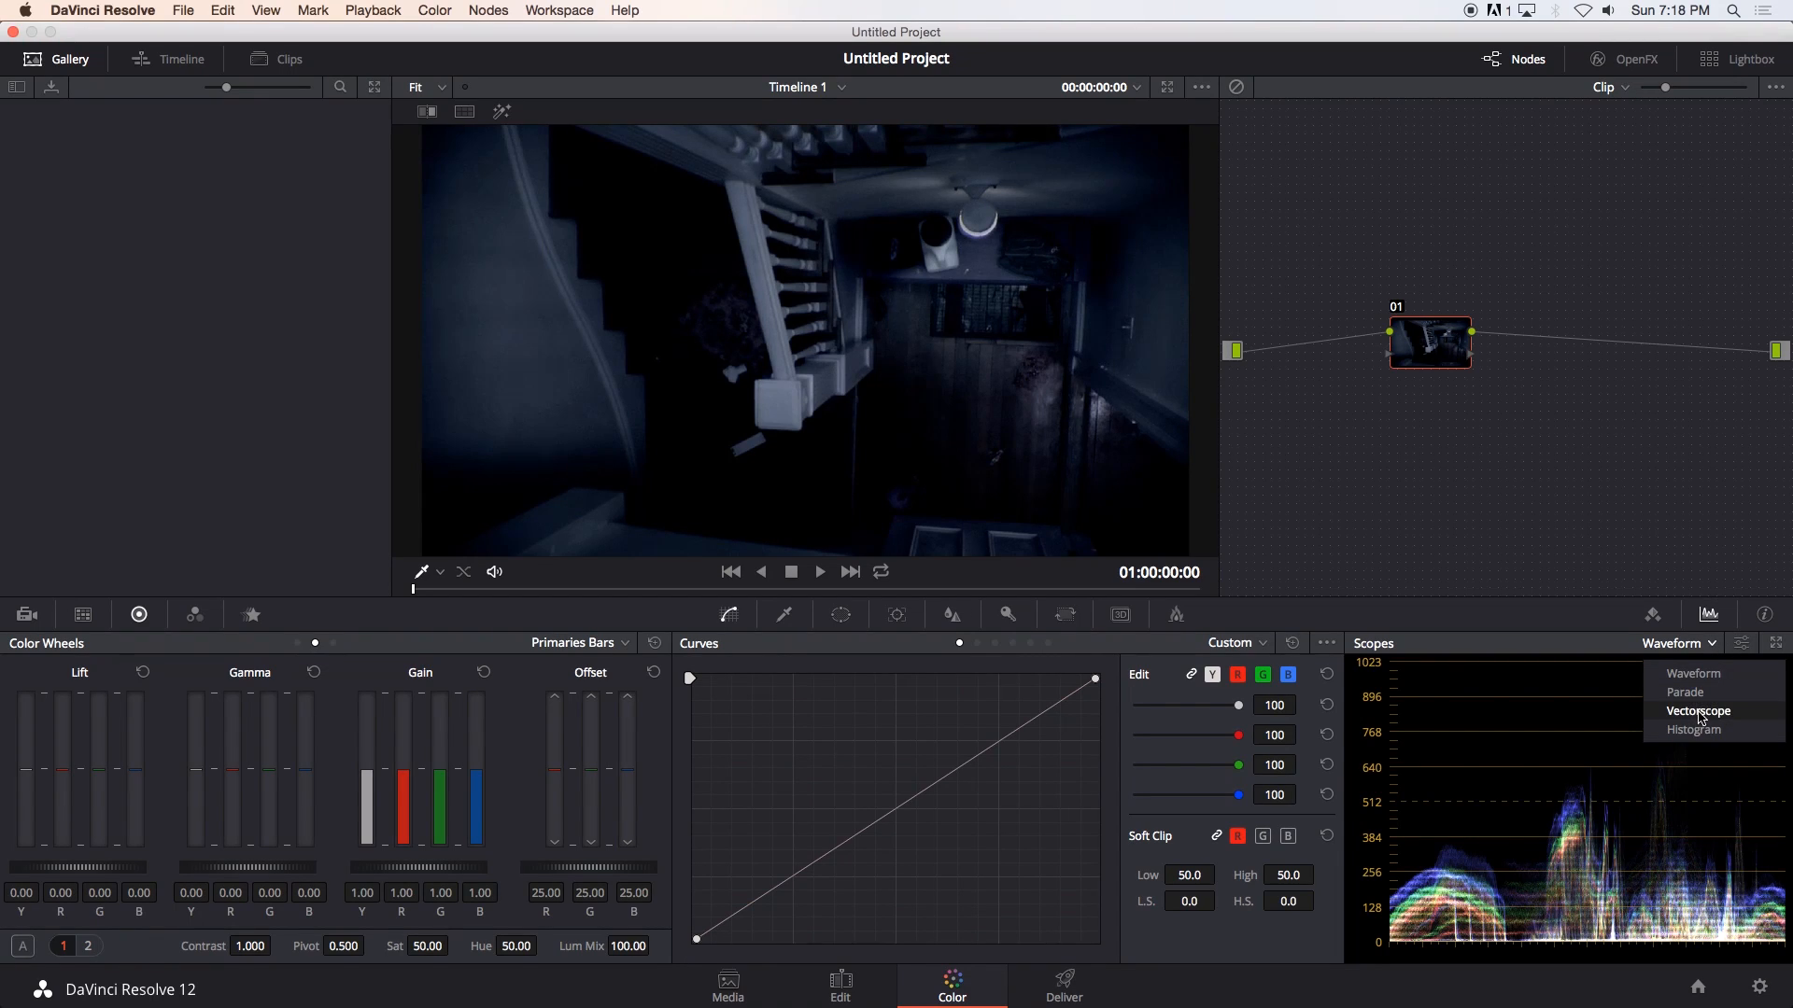
pyautogui.click(1698, 709)
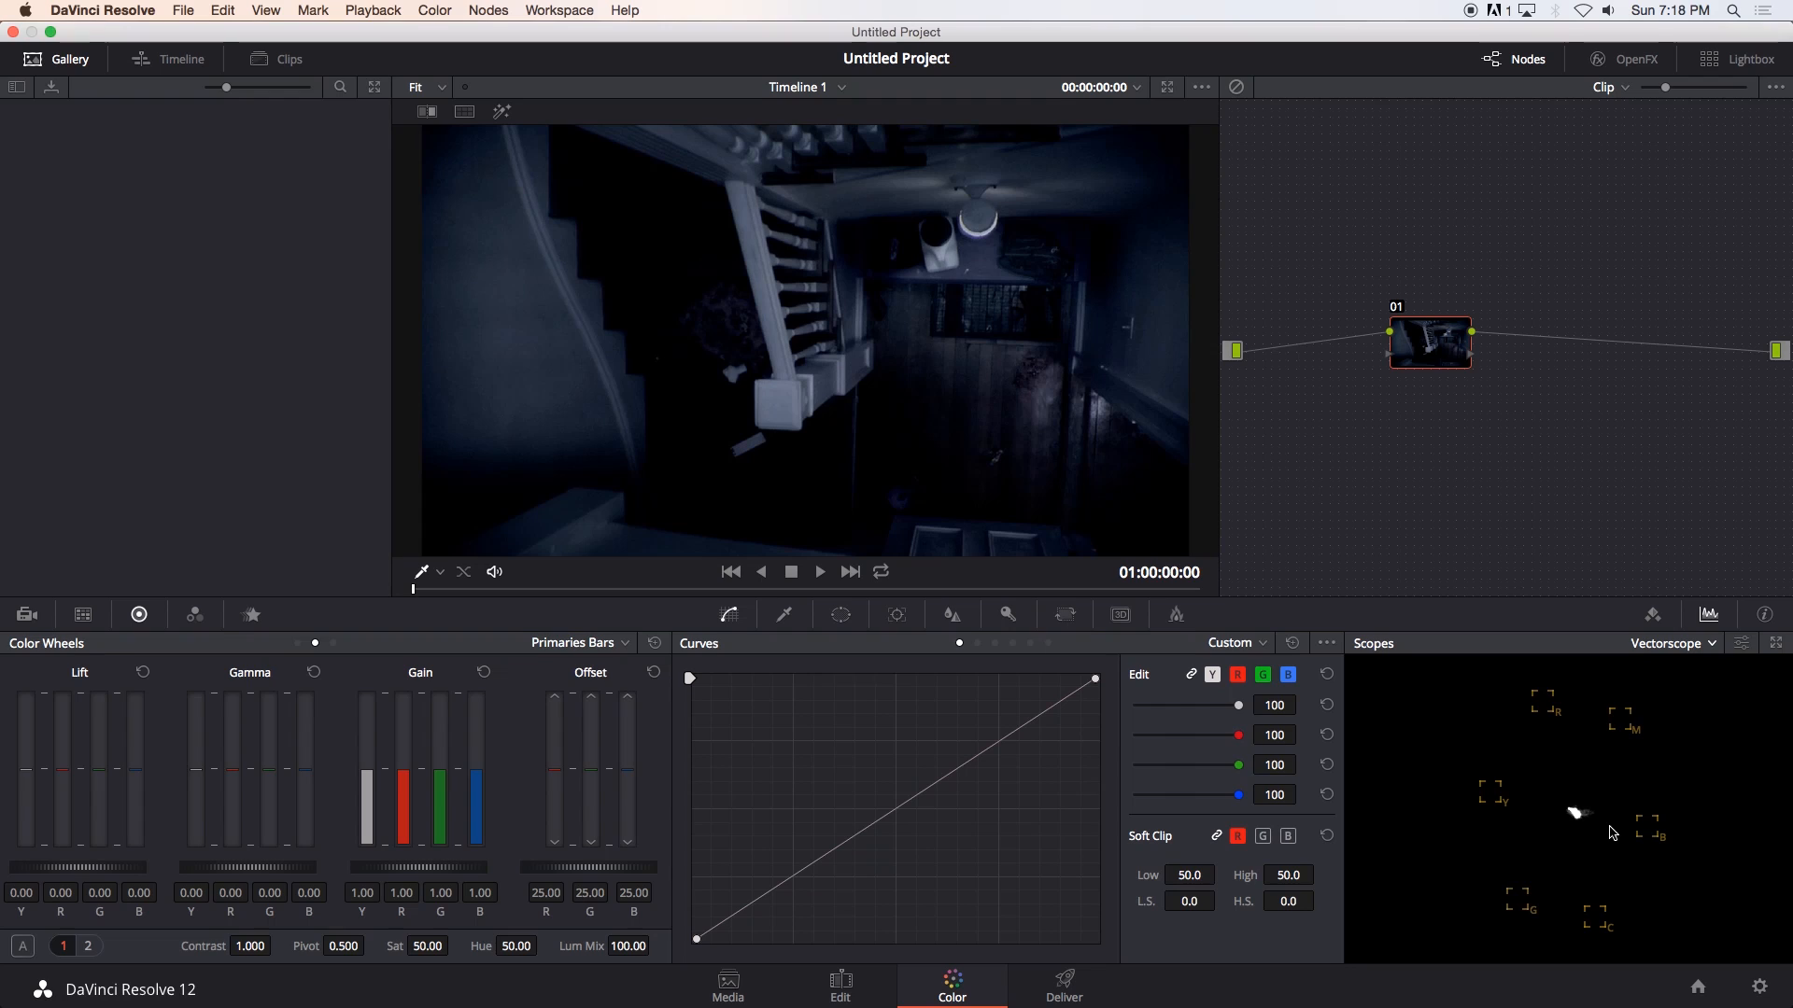
pyautogui.moveTo(1574, 816)
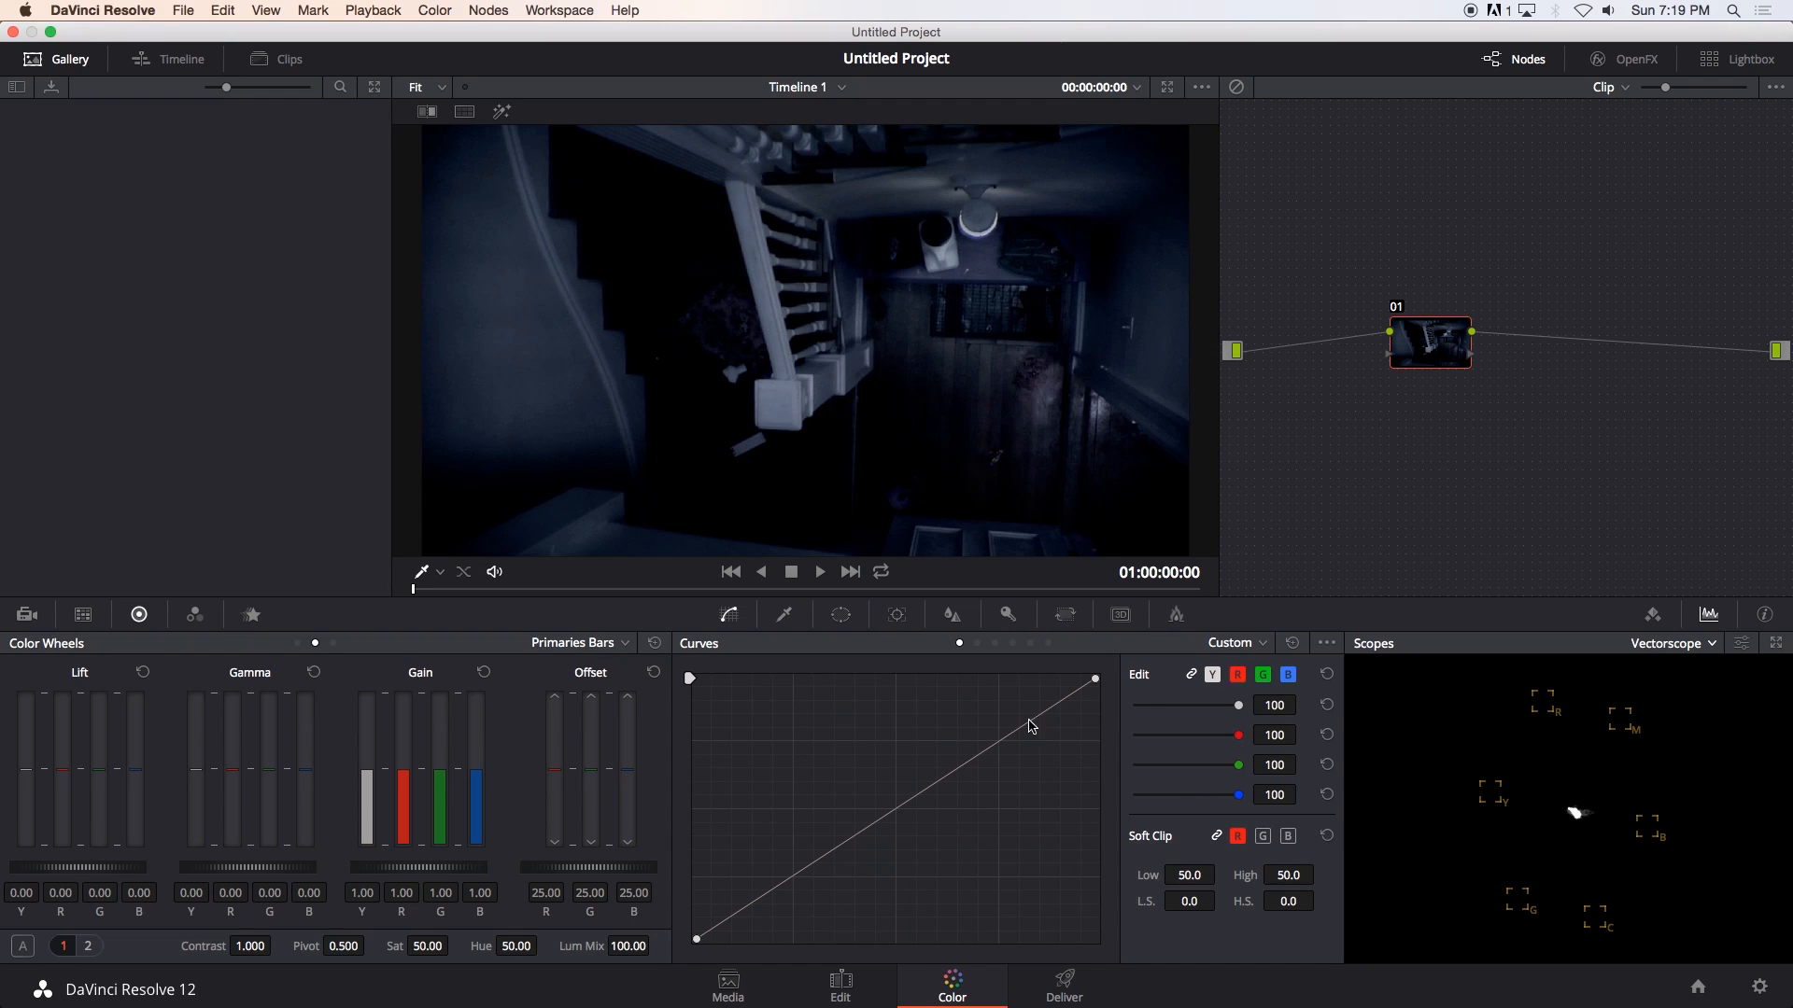
pyautogui.moveTo(946, 682)
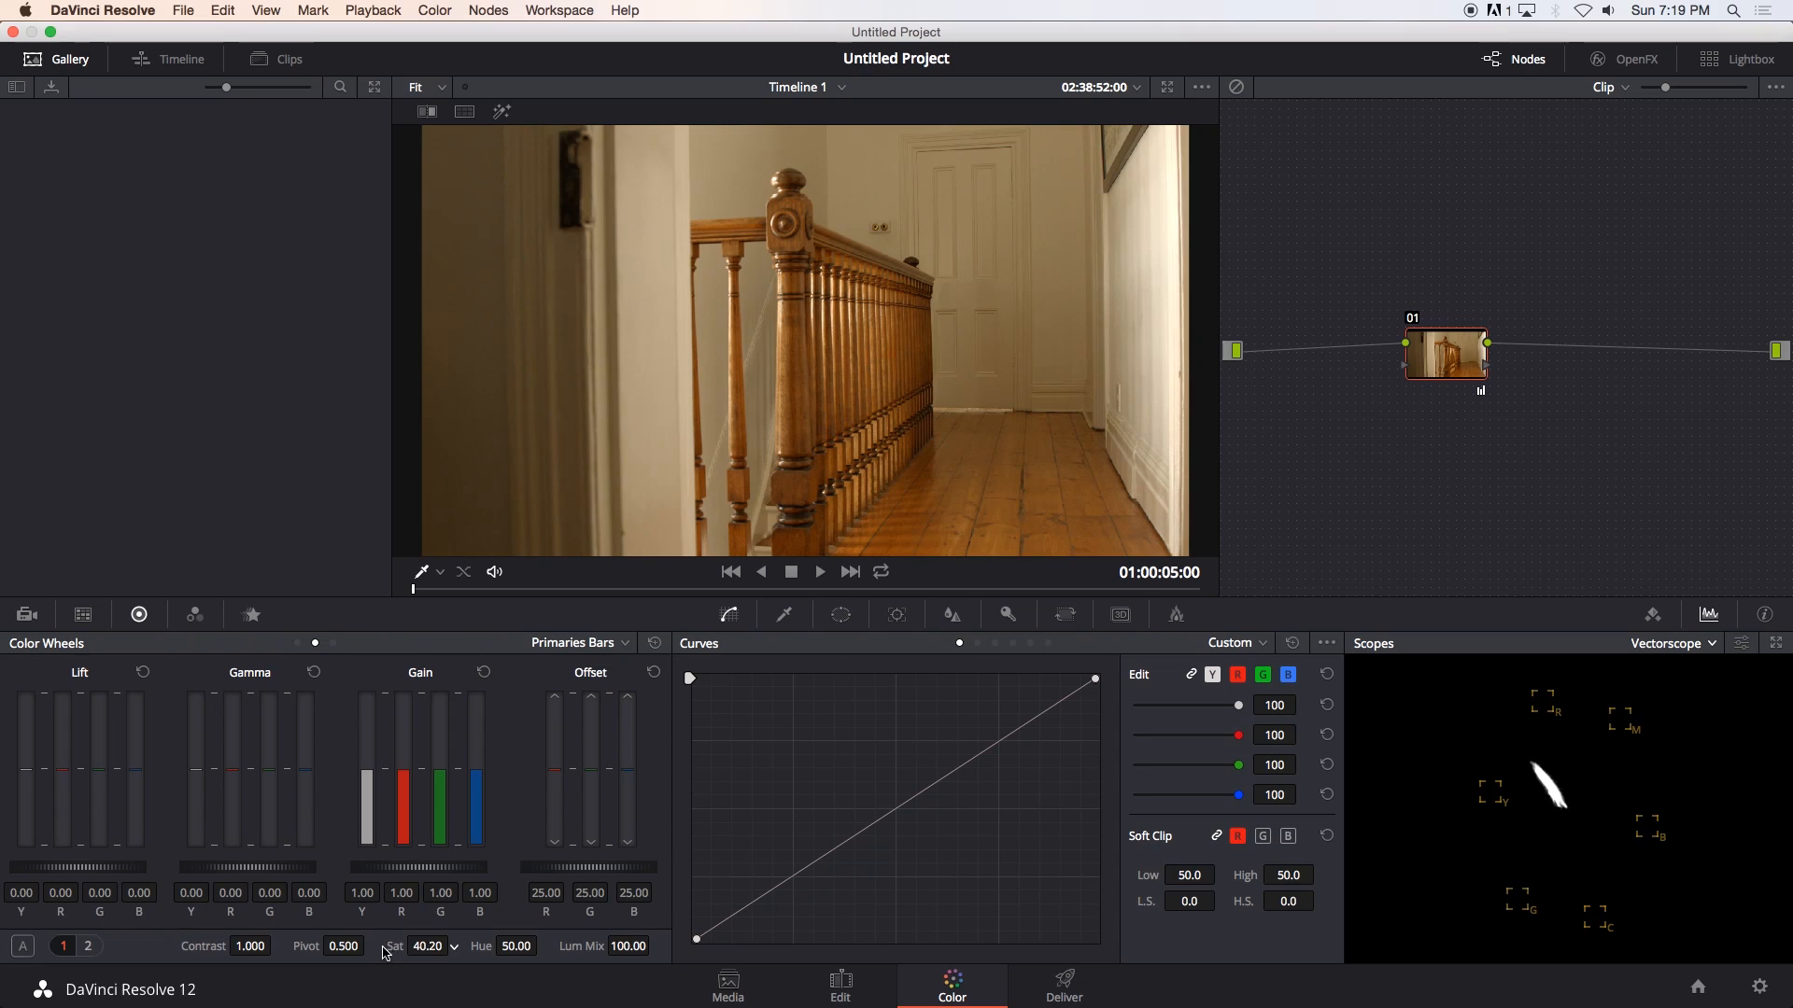
# Lower the hallway clip's saturation to 12.80 and add a corrector node.
pyautogui.moveTo(428, 946); pyautogui.dragTo(409, 946)
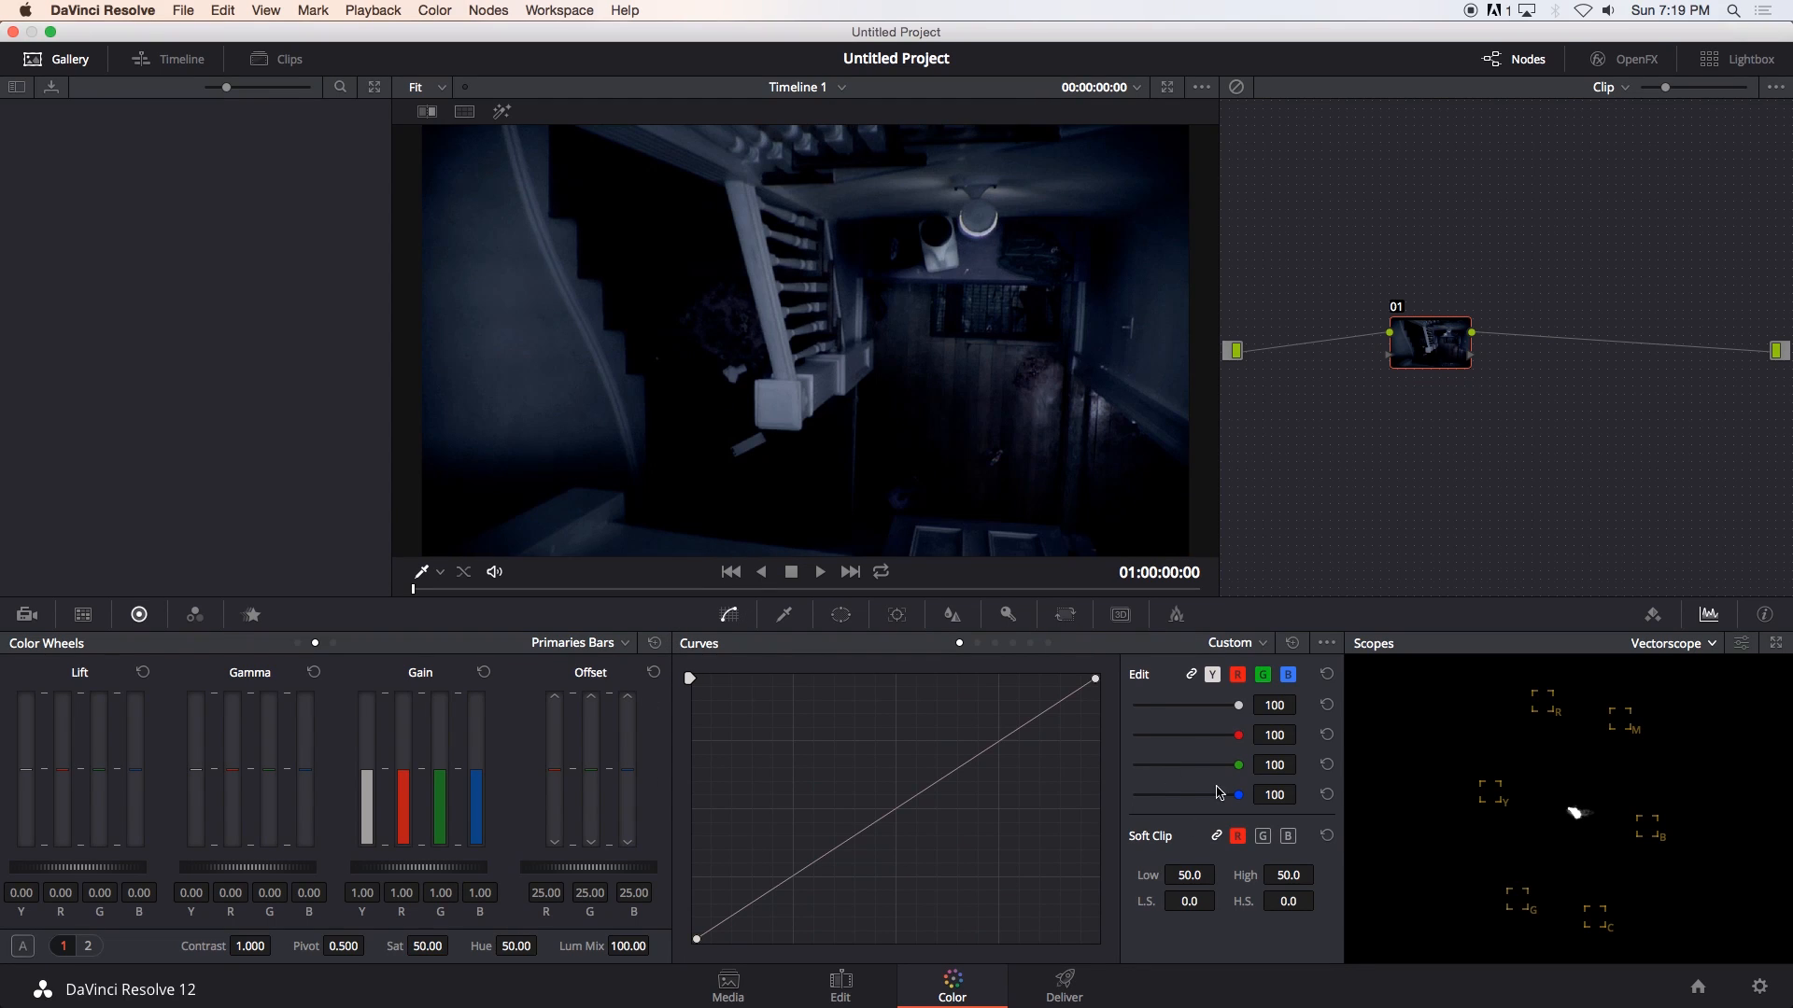
pyautogui.moveTo(1568, 821)
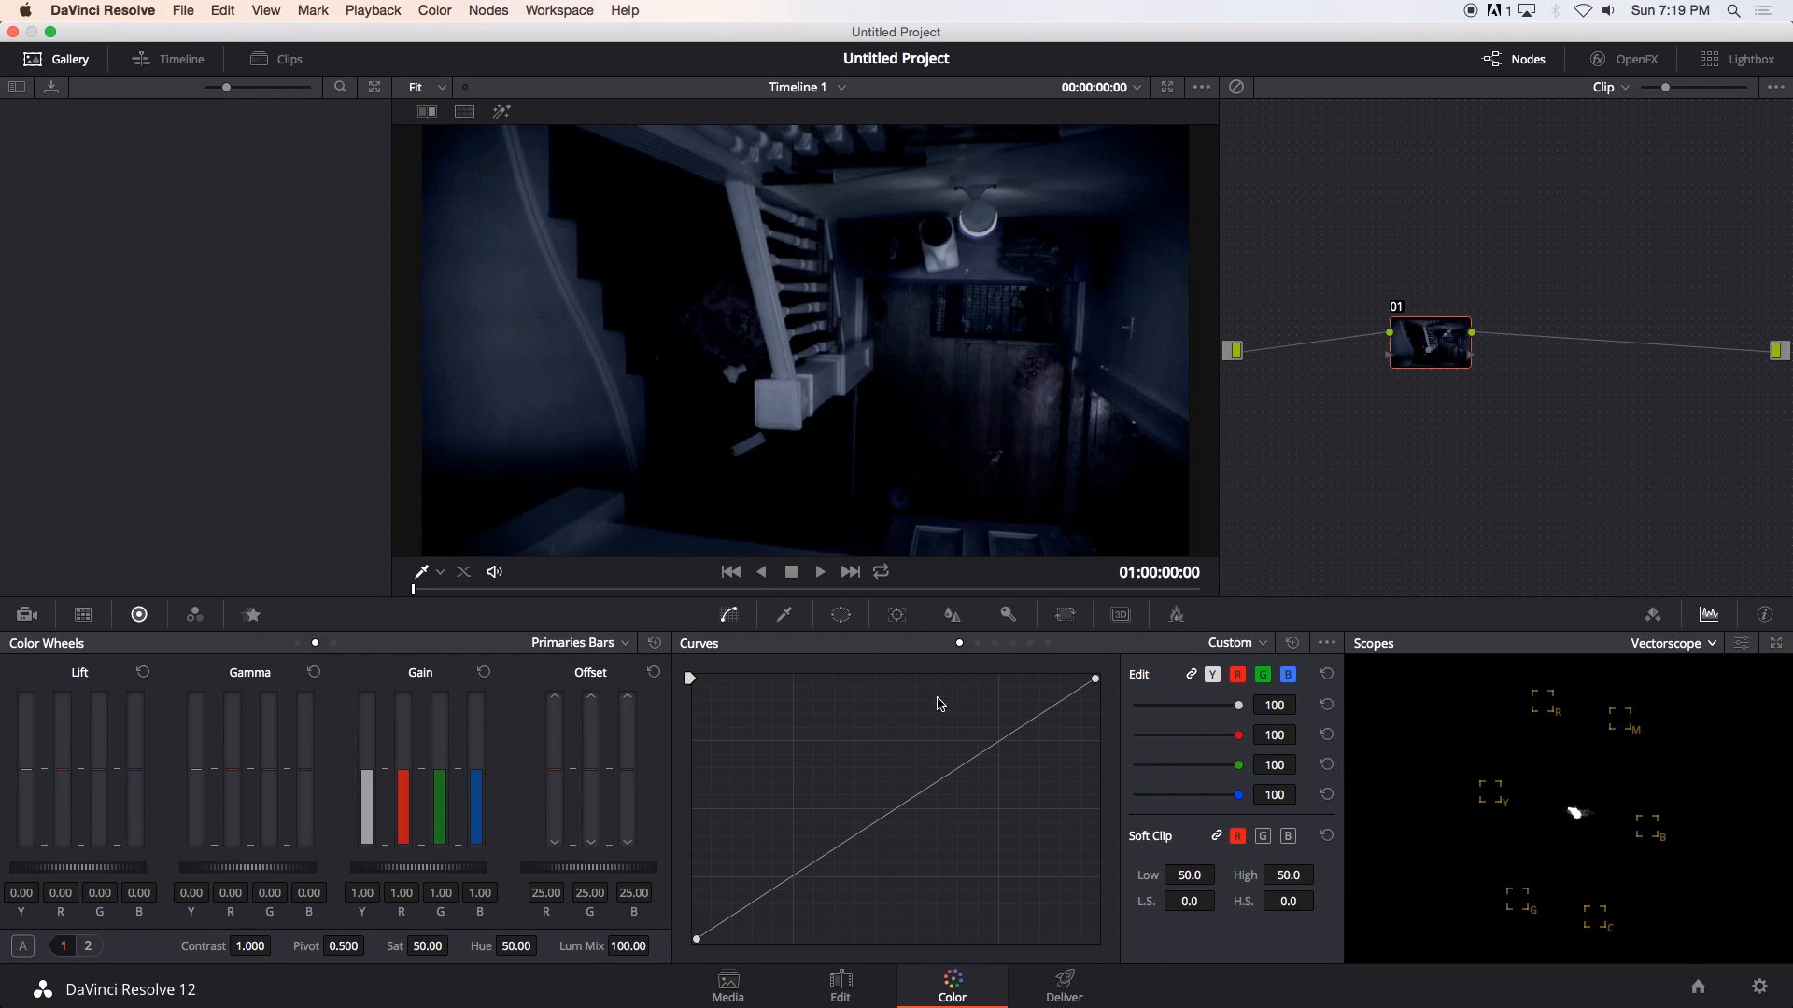
pyautogui.moveTo(823, 704)
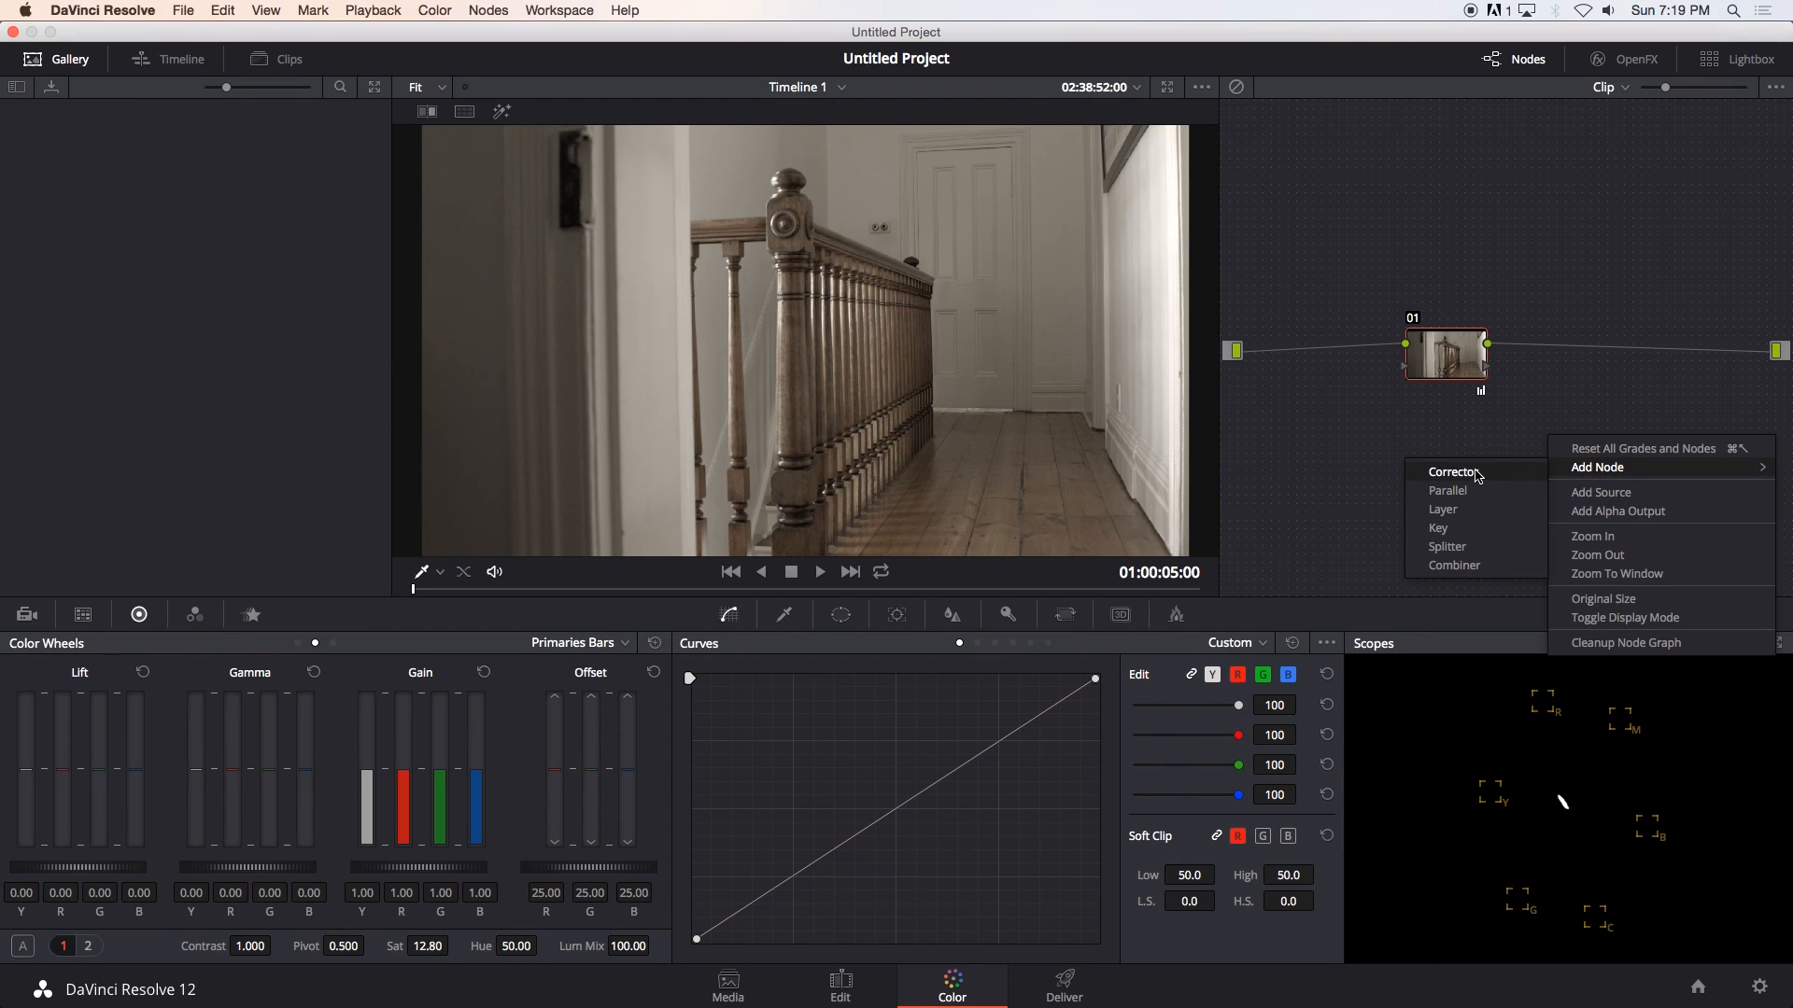
pyautogui.click(1451, 471)
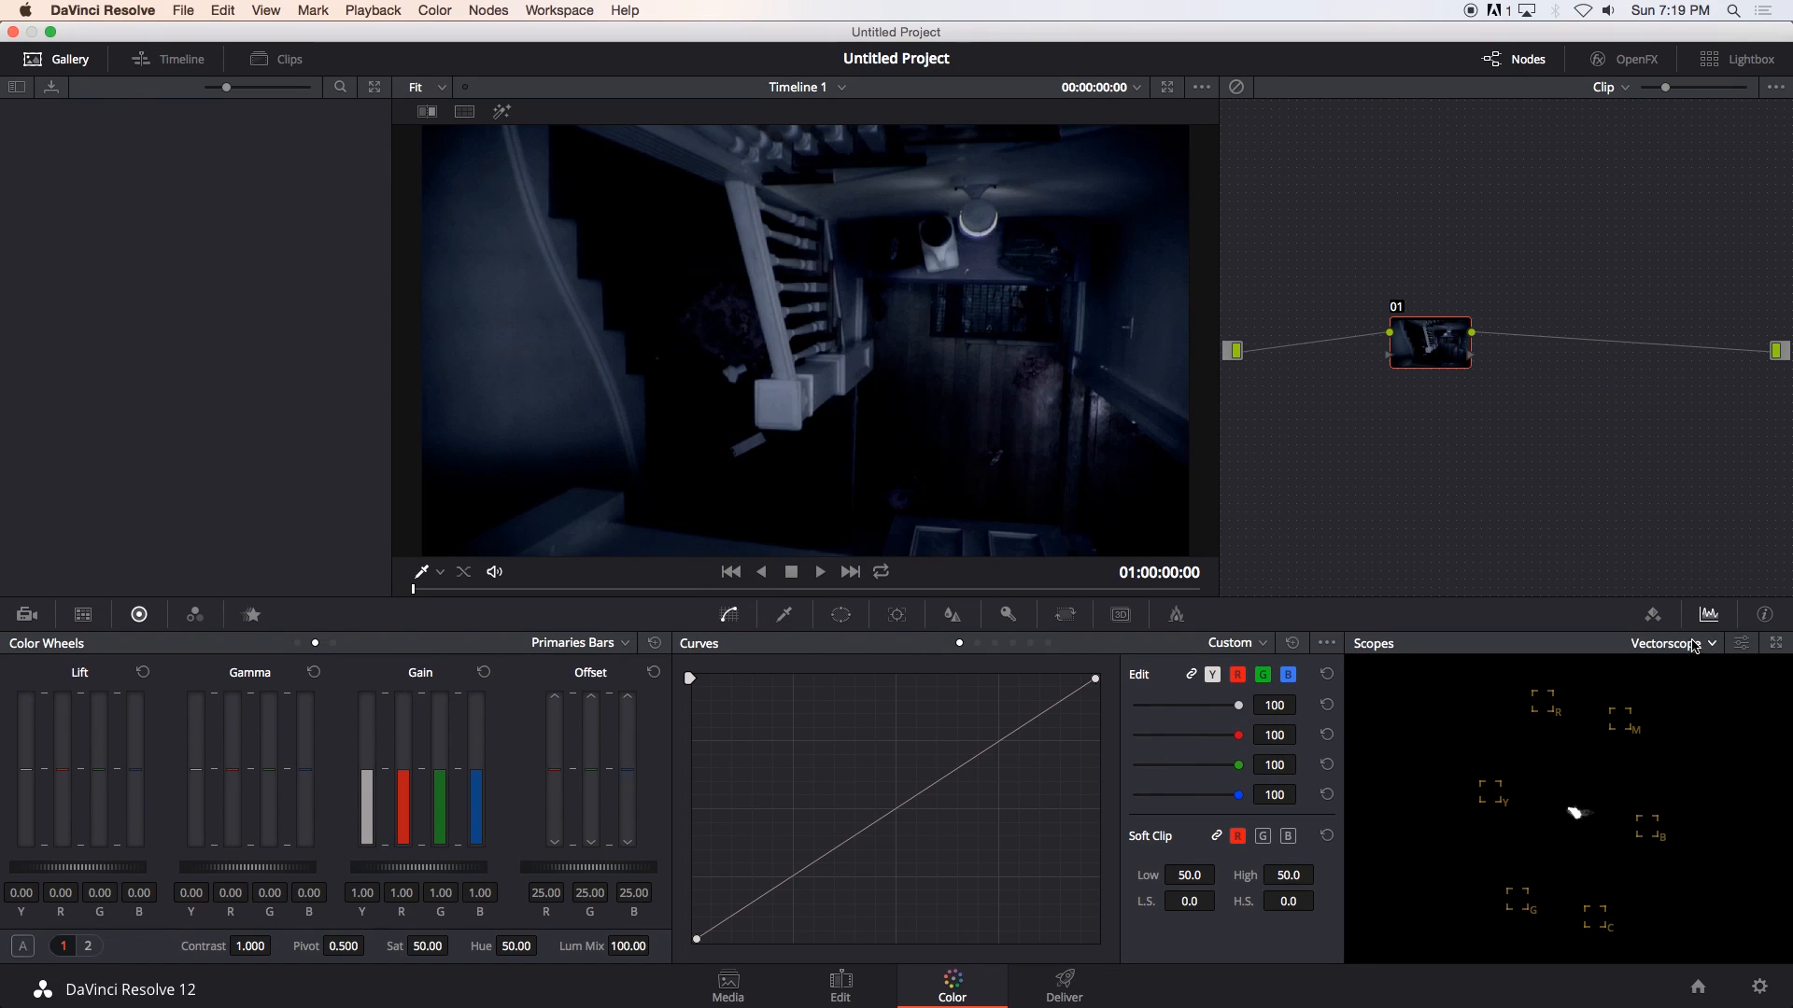
# Switch the scope from vectorscope to RGB parade for the Example still.
pyautogui.click(1685, 643)
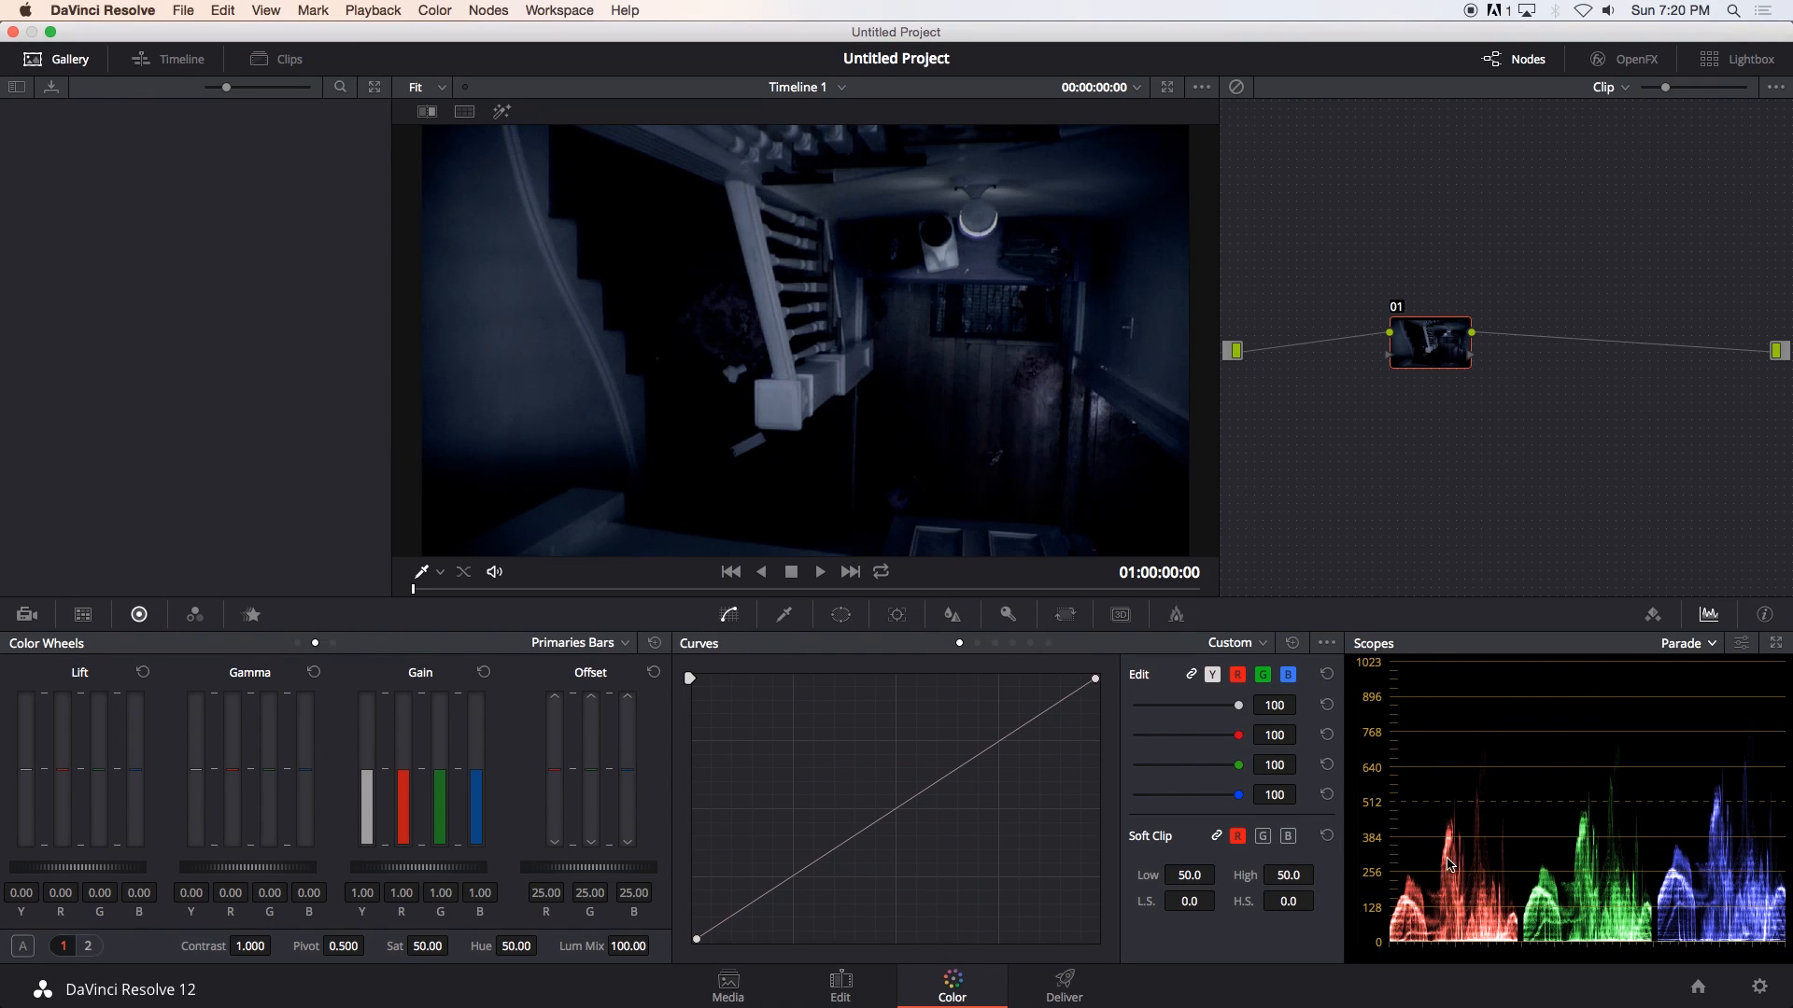
pyautogui.moveTo(1406, 932)
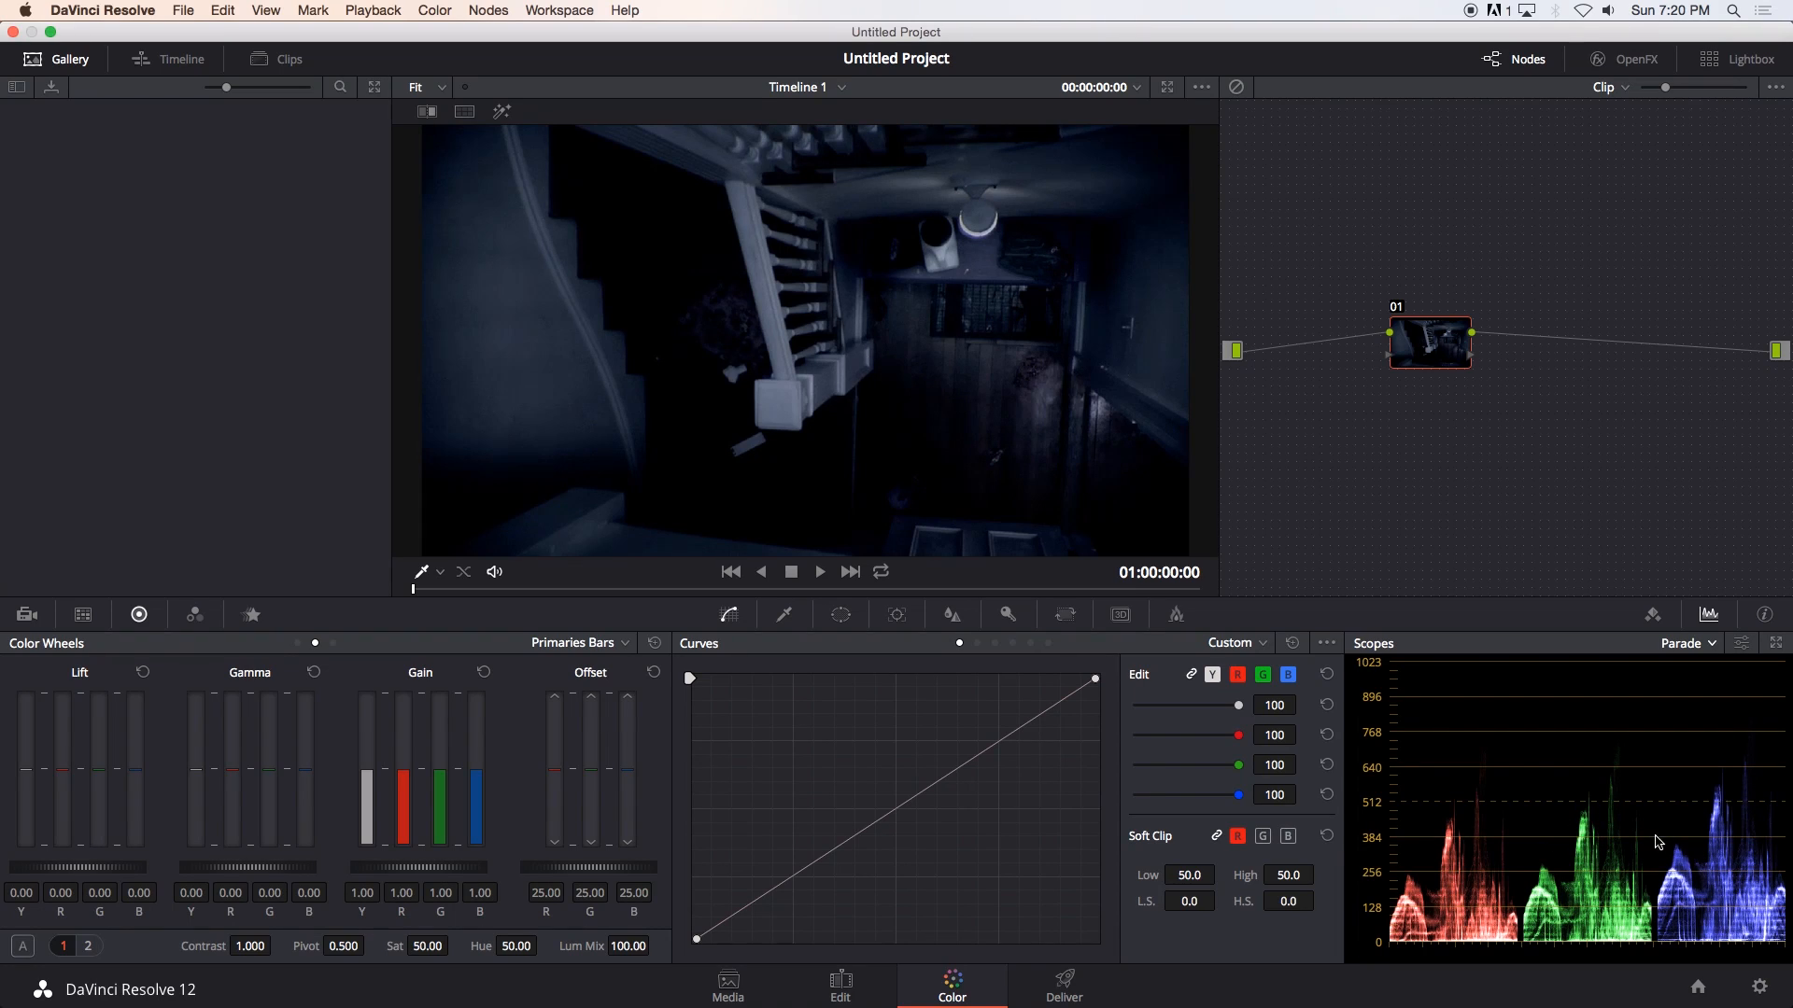
pyautogui.moveTo(1444, 841)
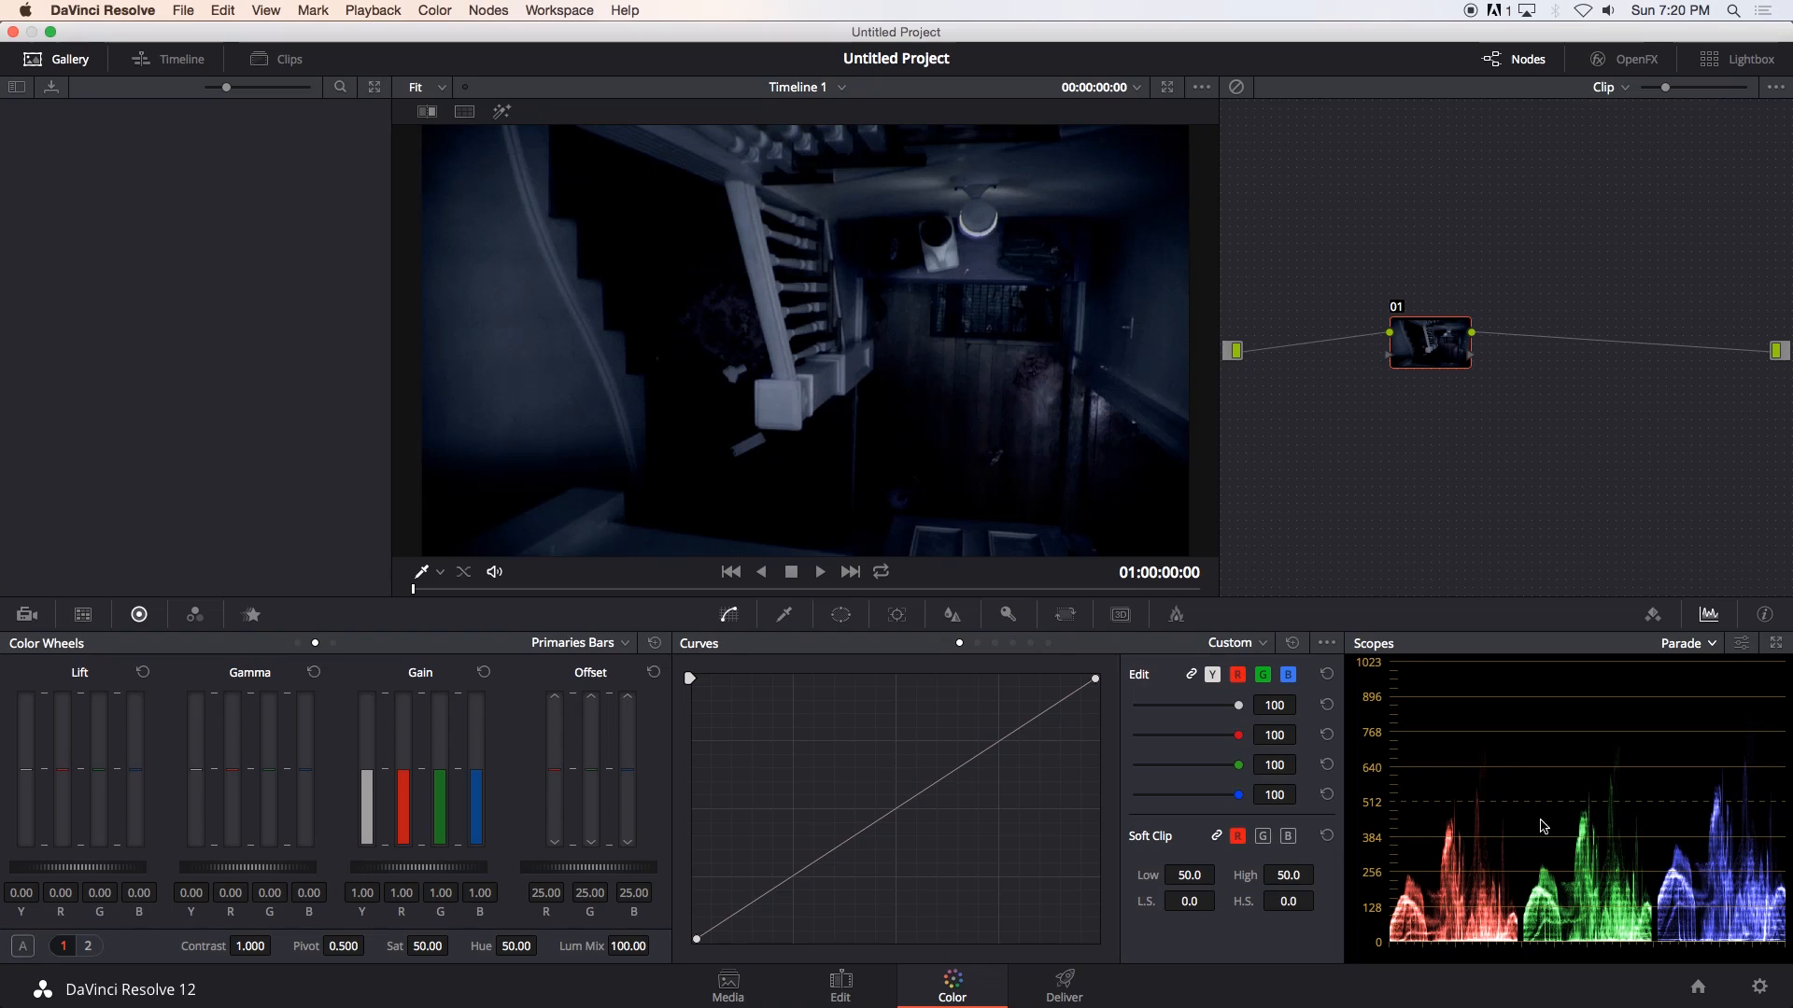
pyautogui.moveTo(880, 937)
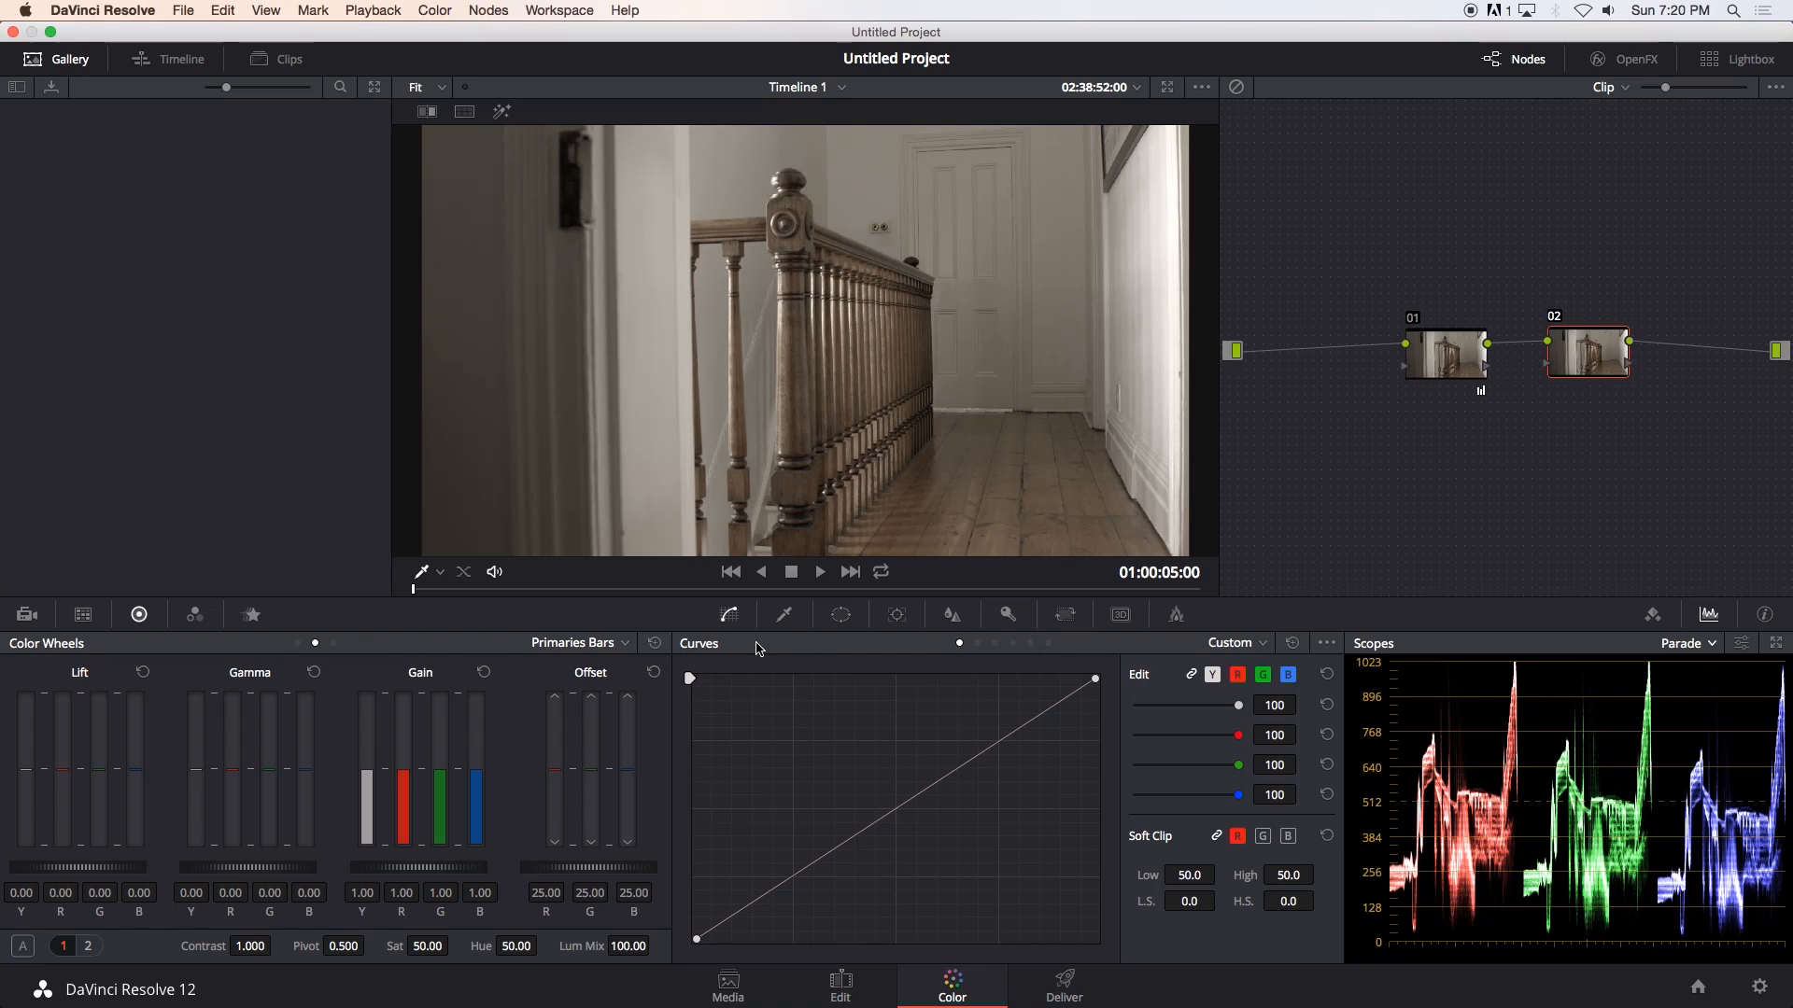
# Show the staircase reference in the viewer from its first frame.
pyautogui.click(1587, 355)
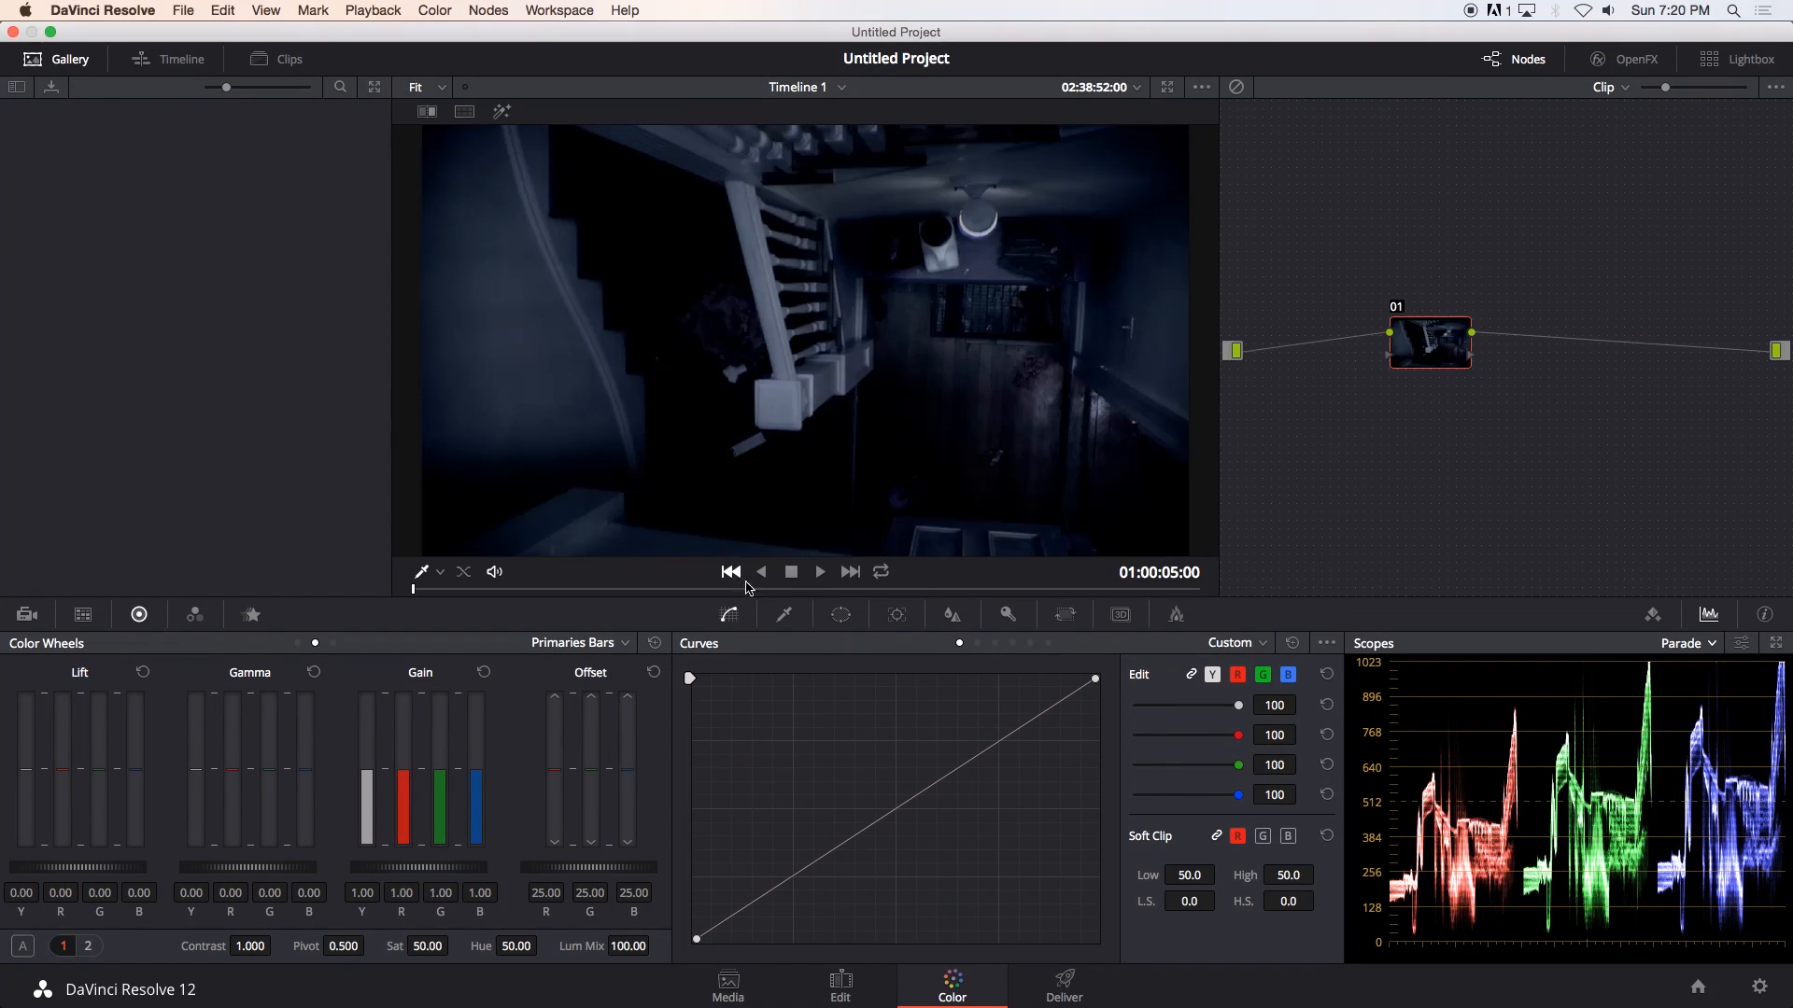
pyautogui.click(730, 571)
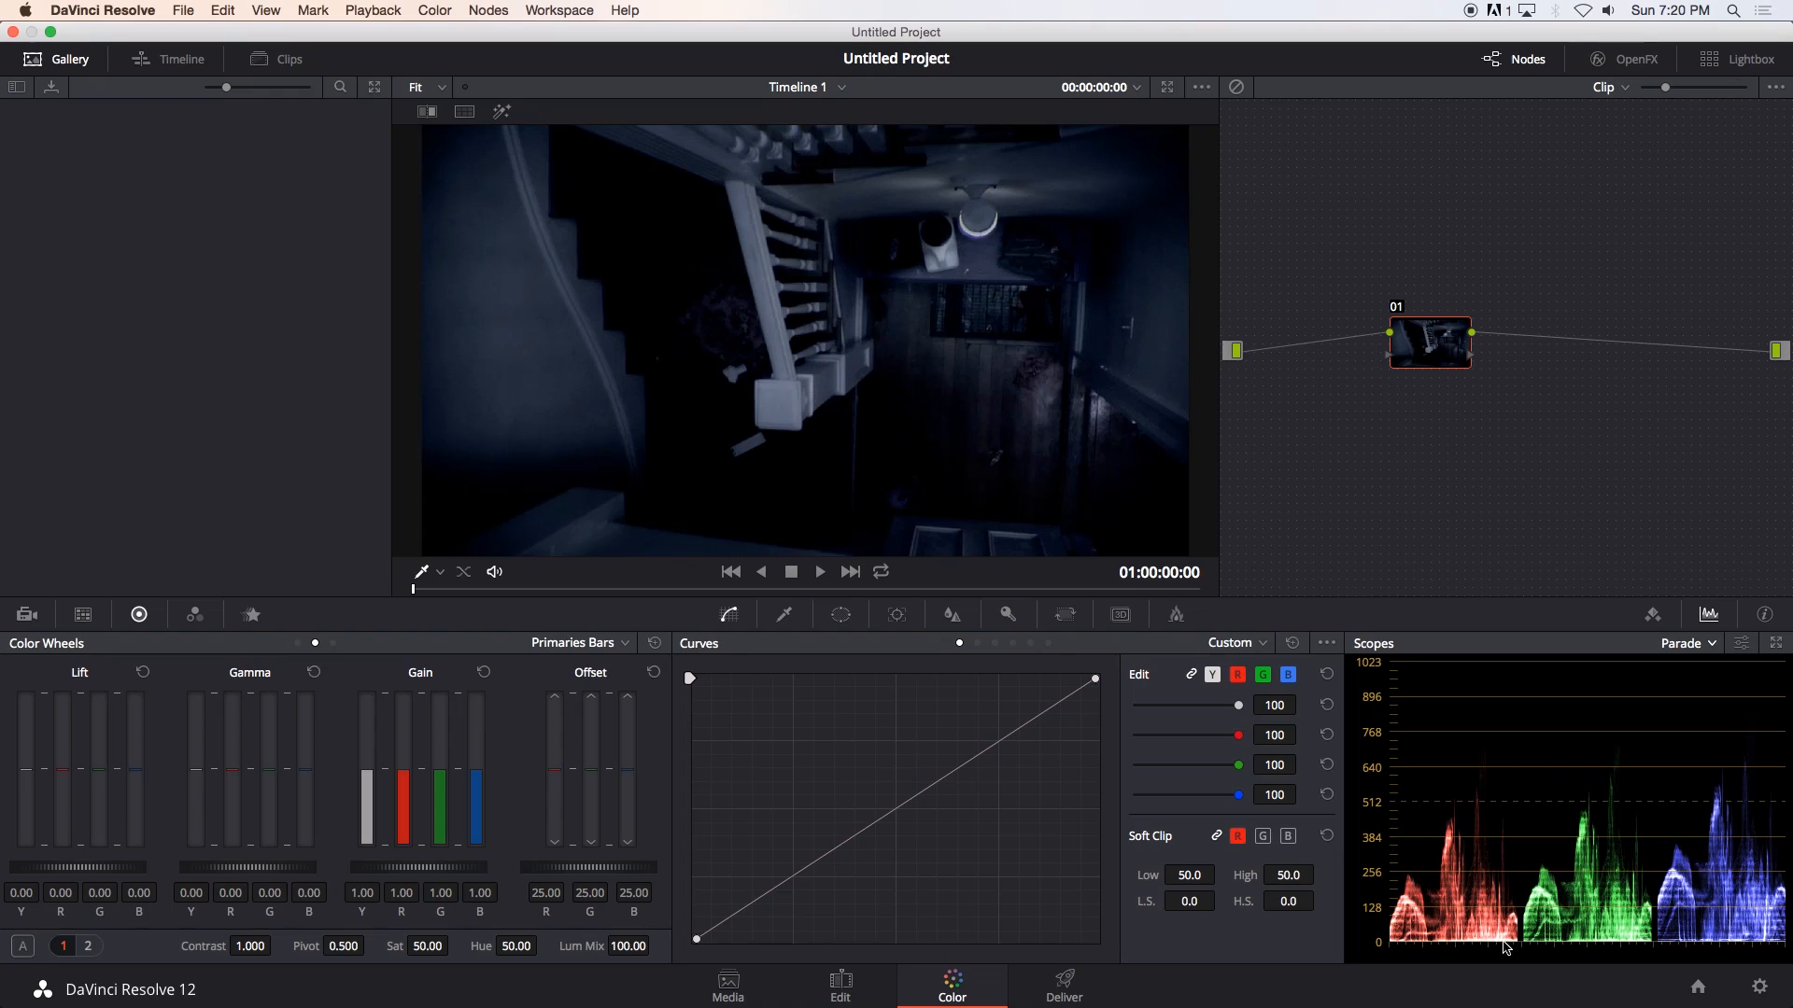
pyautogui.moveTo(1601, 958)
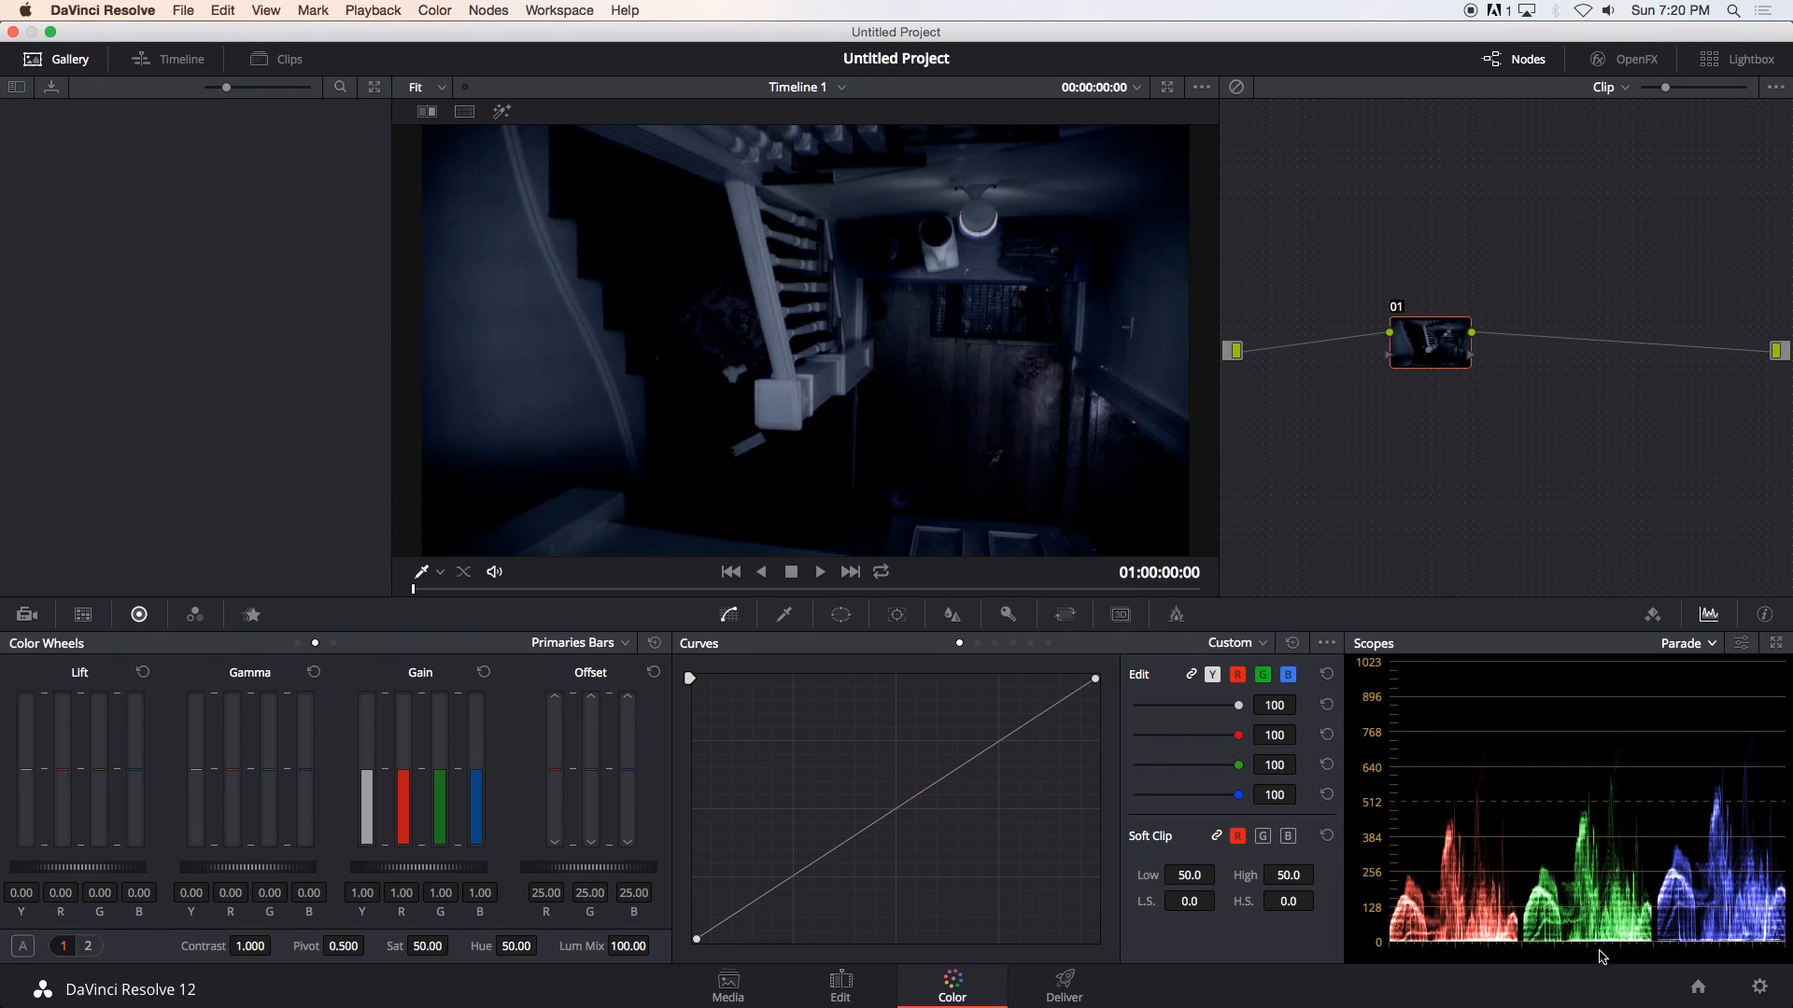
pyautogui.moveTo(1160, 757)
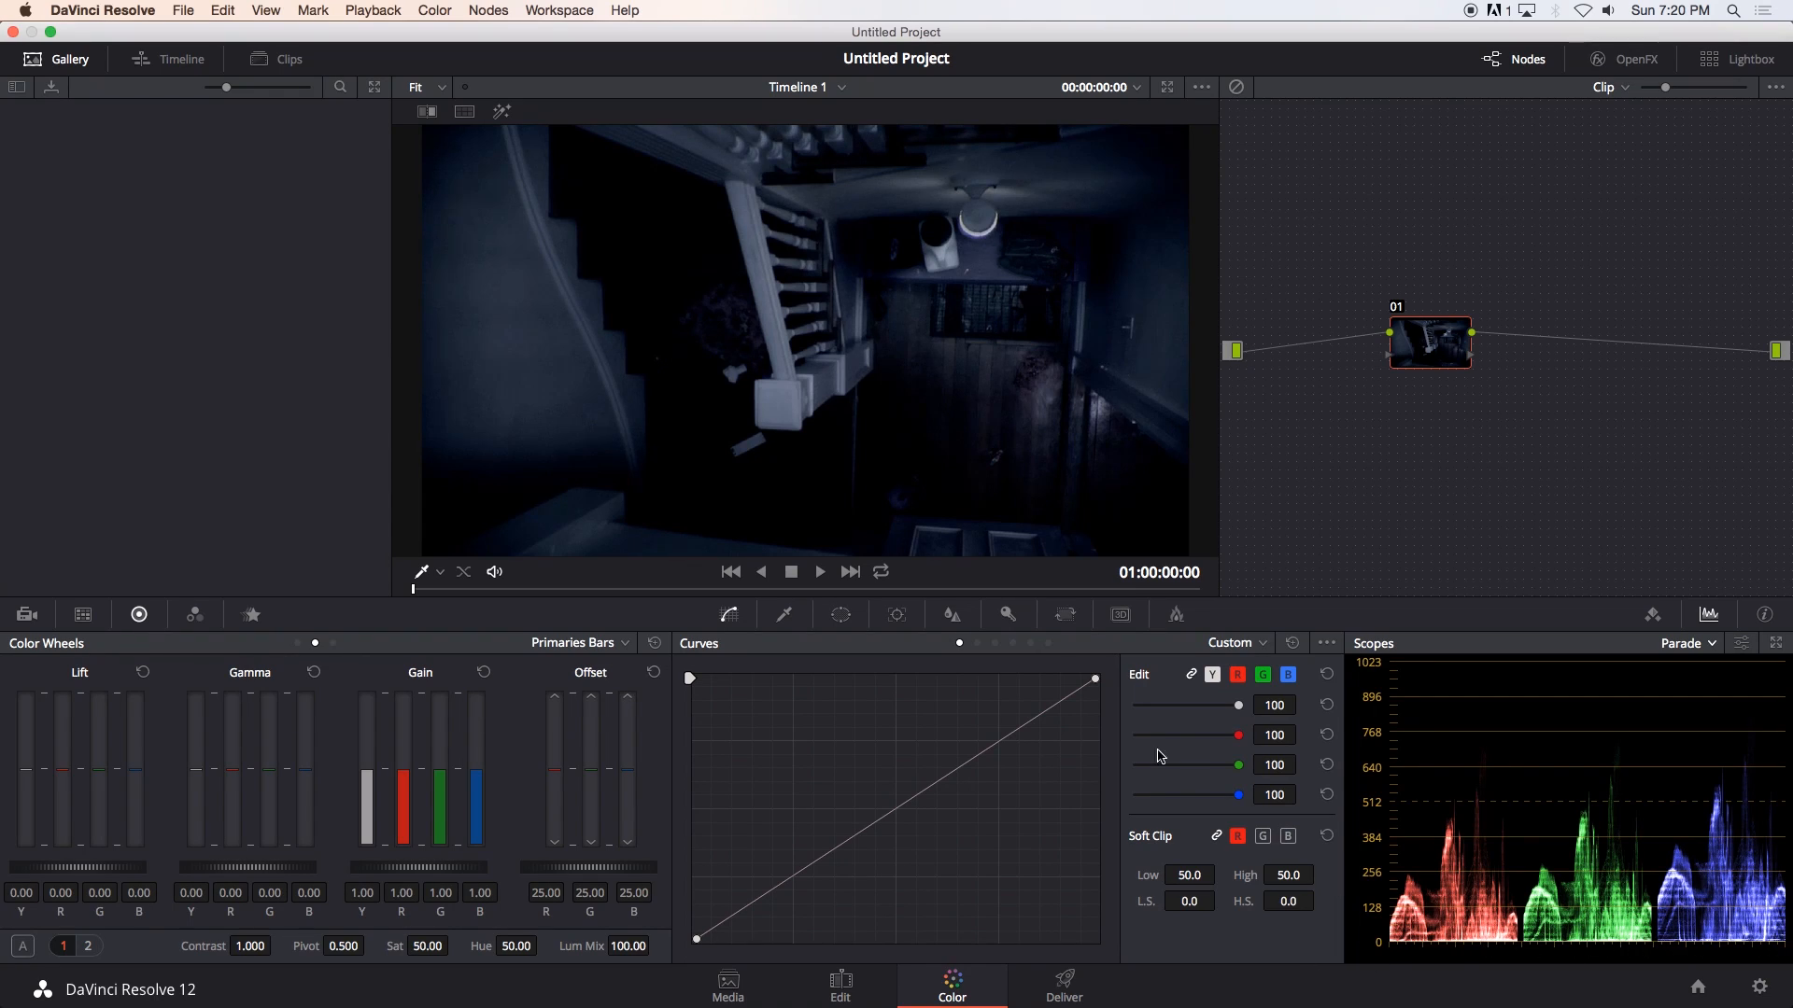
# On the hallway clip, use Primaries Wheels to lower Lift to about -0.11.
pyautogui.click(623, 642)
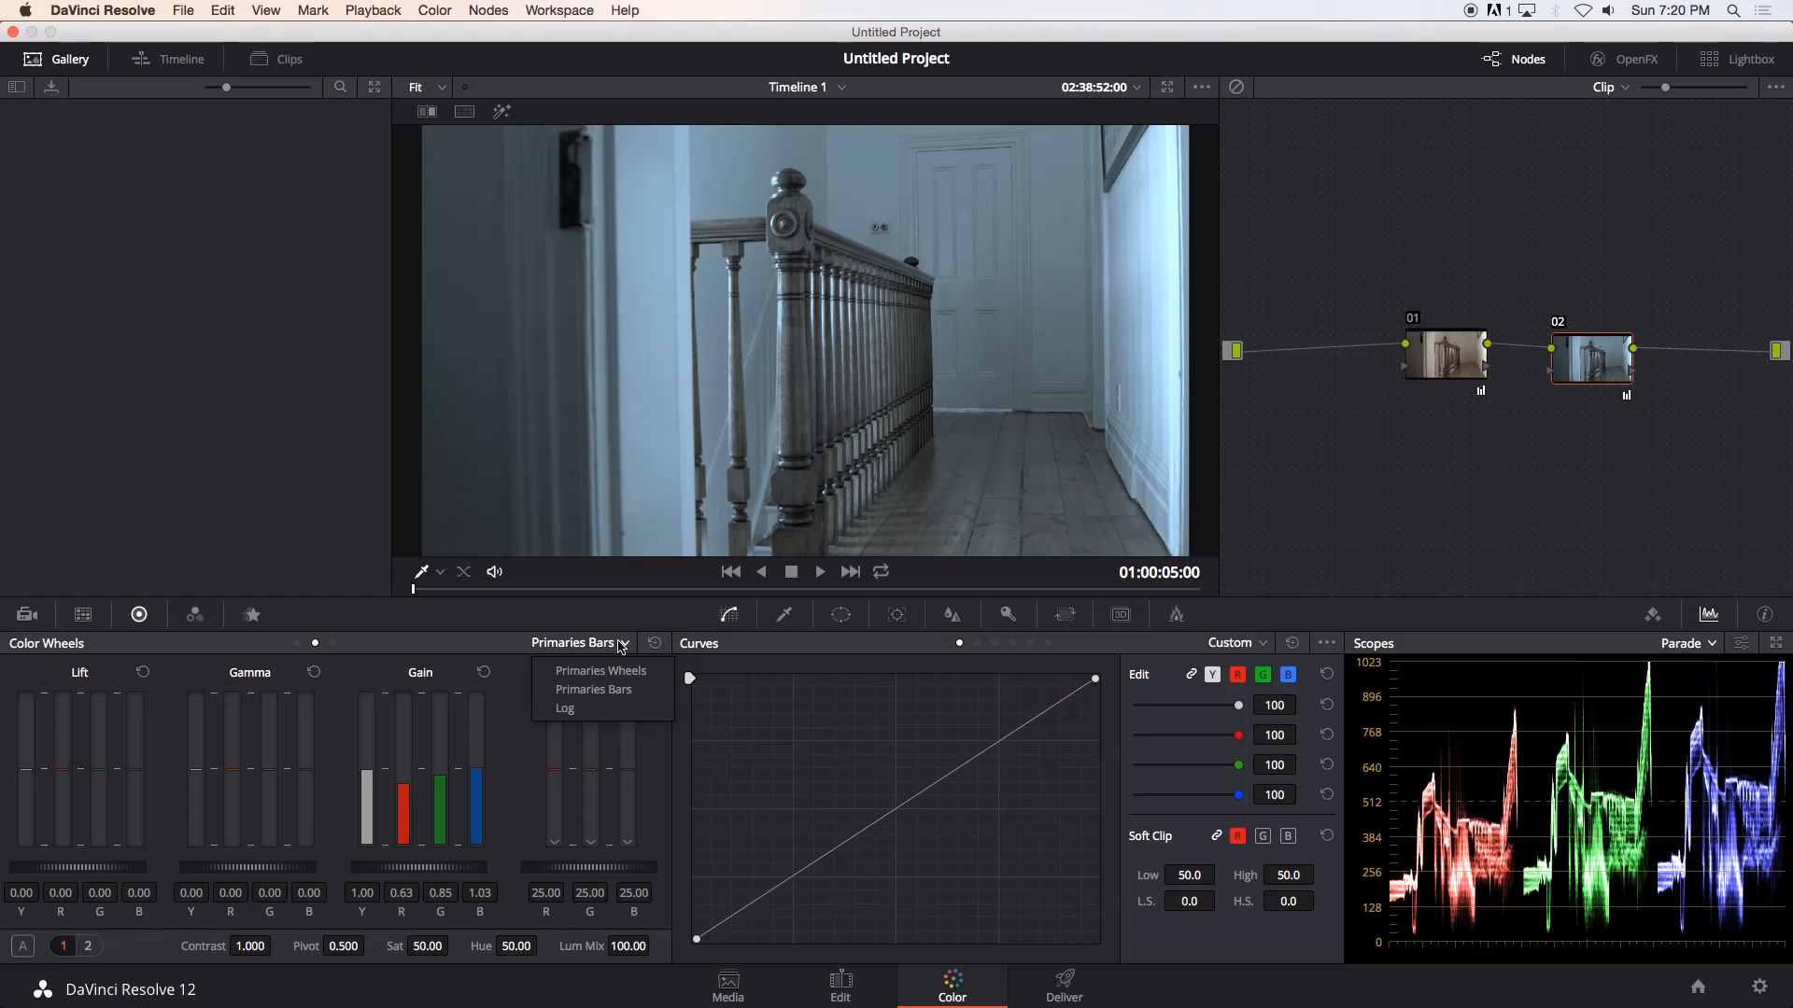
pyautogui.click(600, 670)
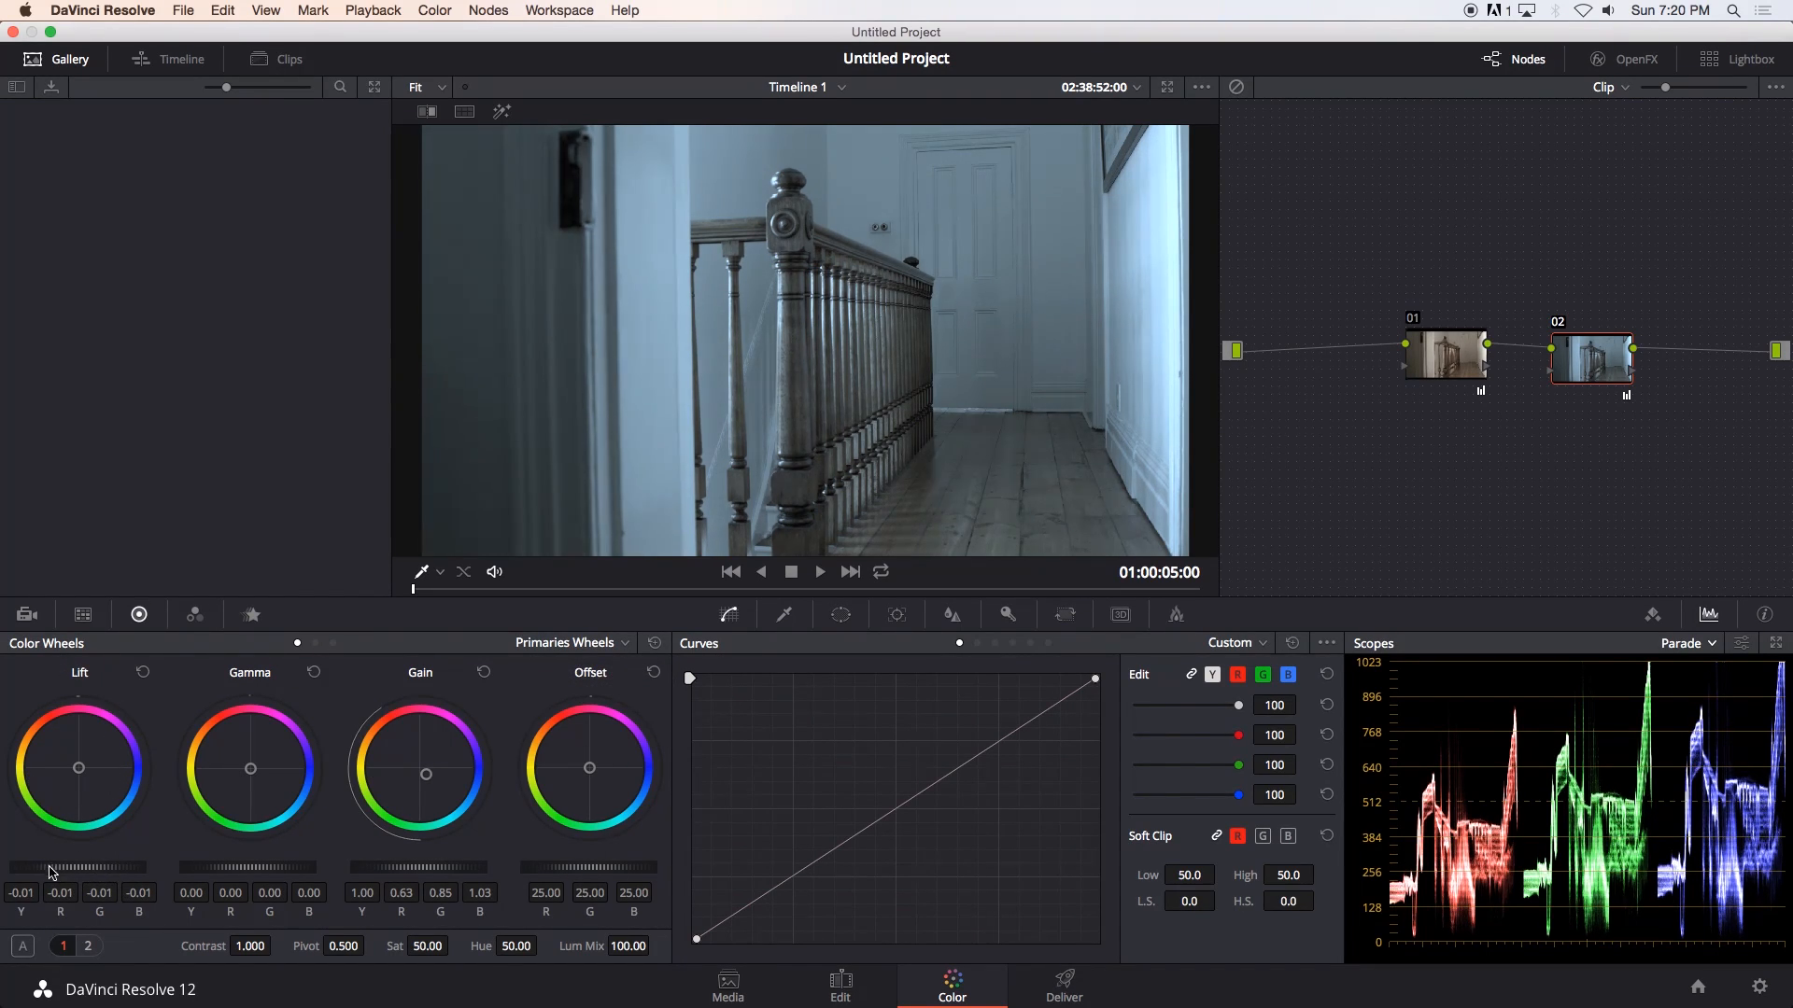
pyautogui.moveTo(92, 866); pyautogui.dragTo(46, 867)
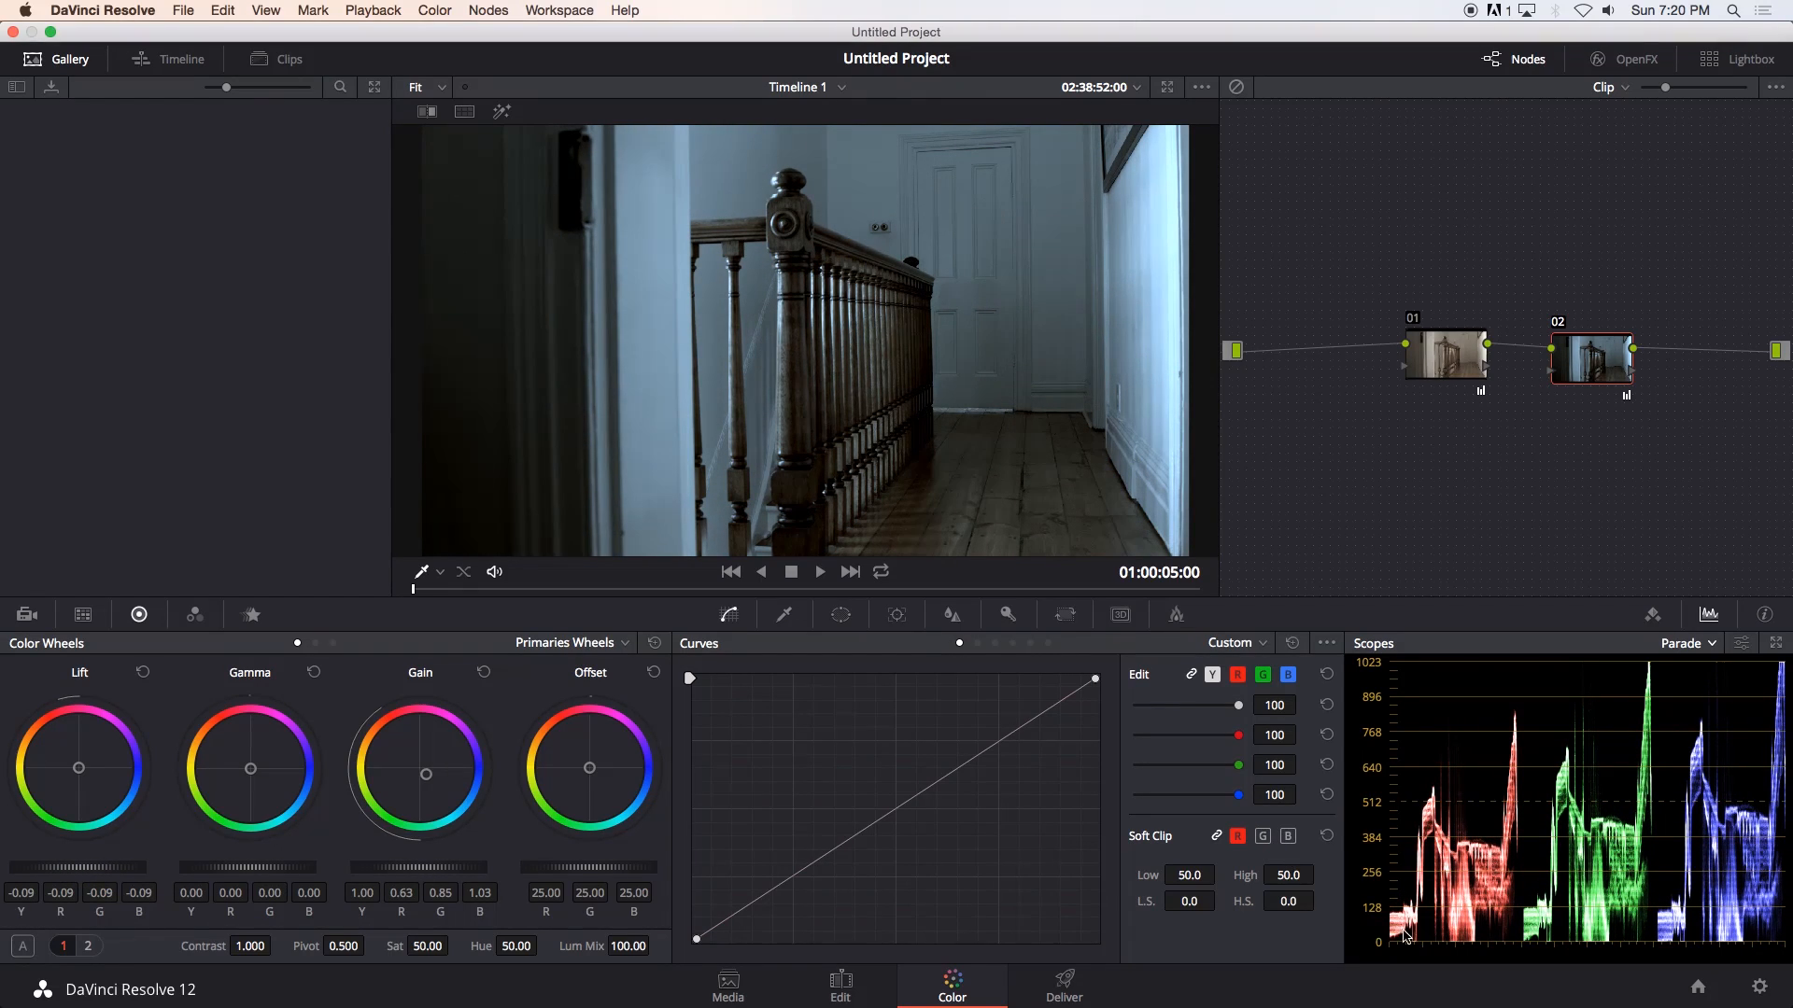
pyautogui.moveTo(1458, 915)
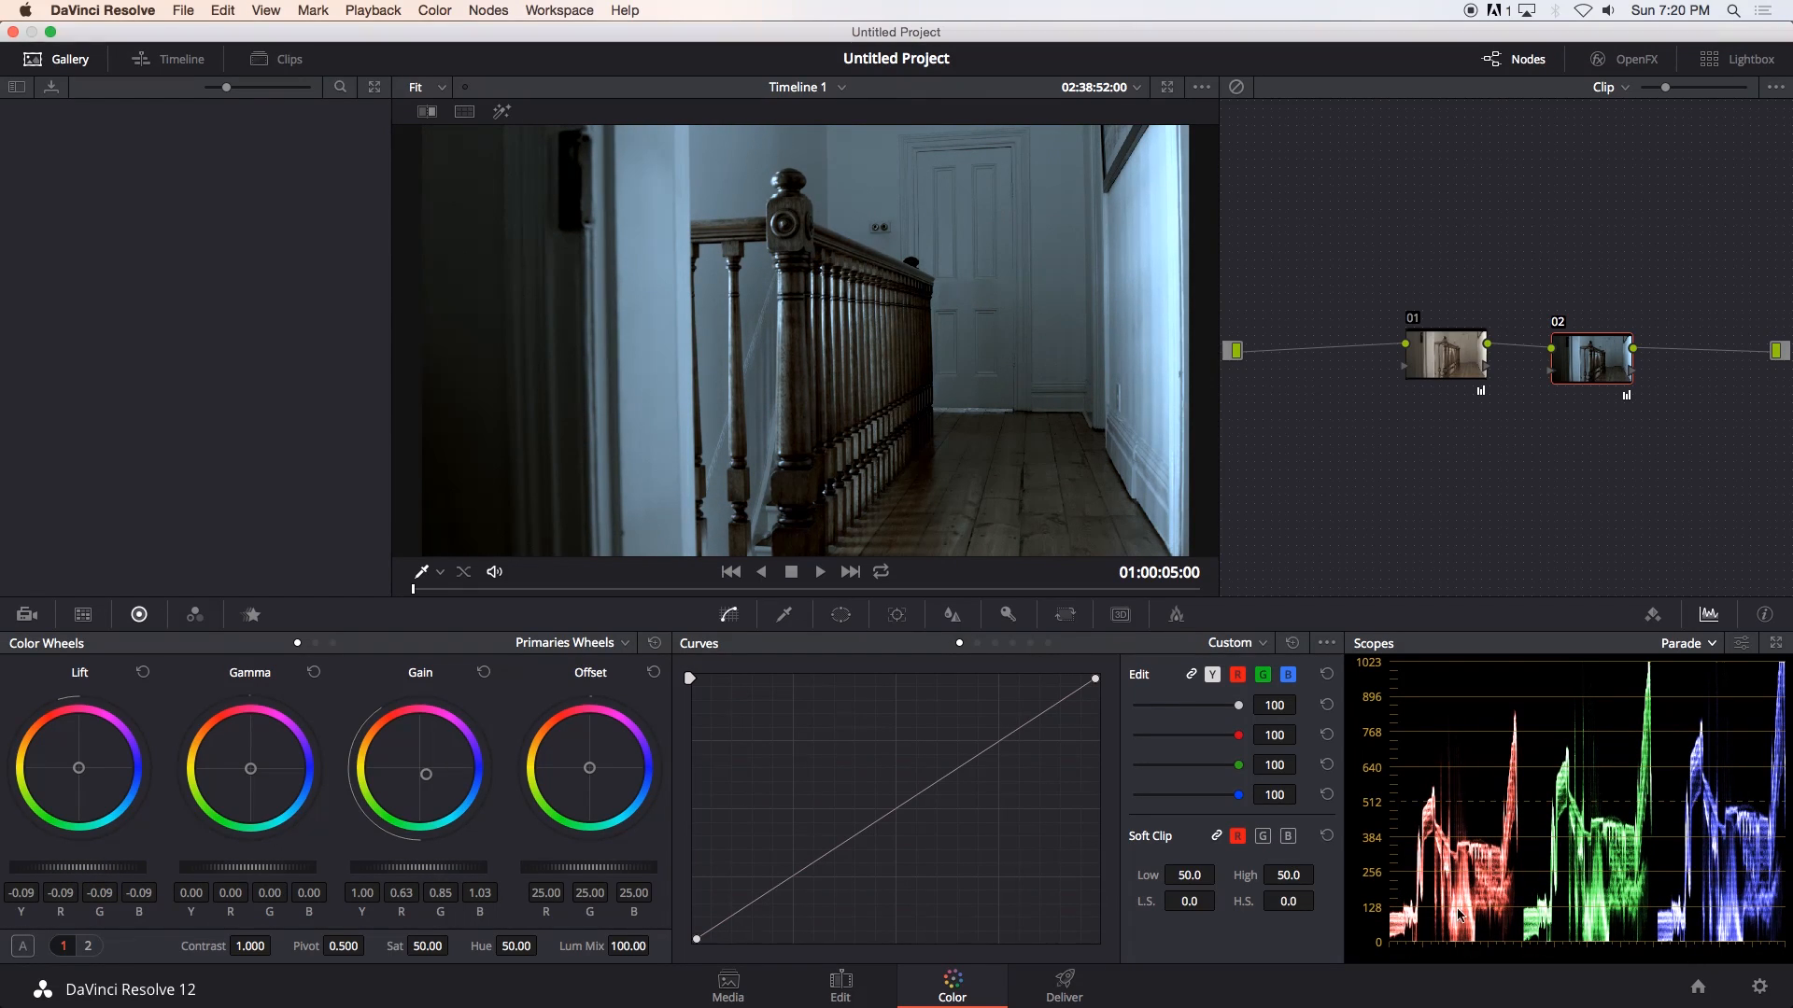
pyautogui.moveTo(109, 869); pyautogui.dragTo(97, 869)
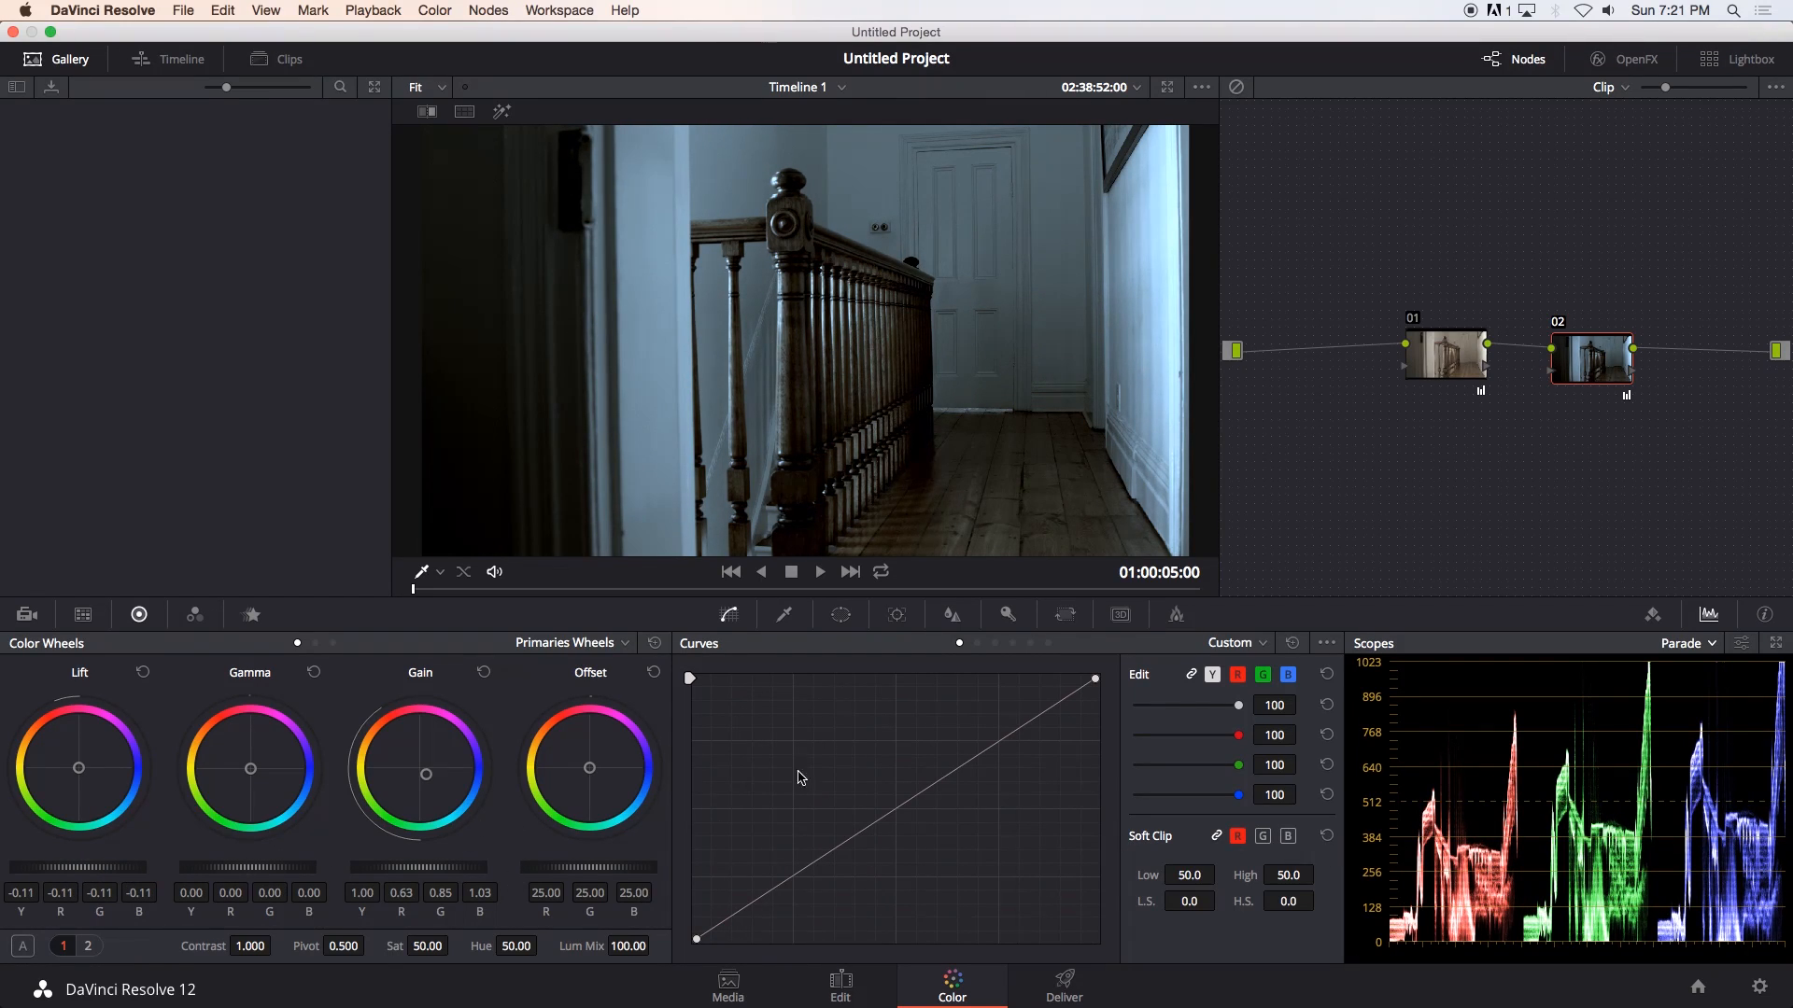
pyautogui.click(622, 643)
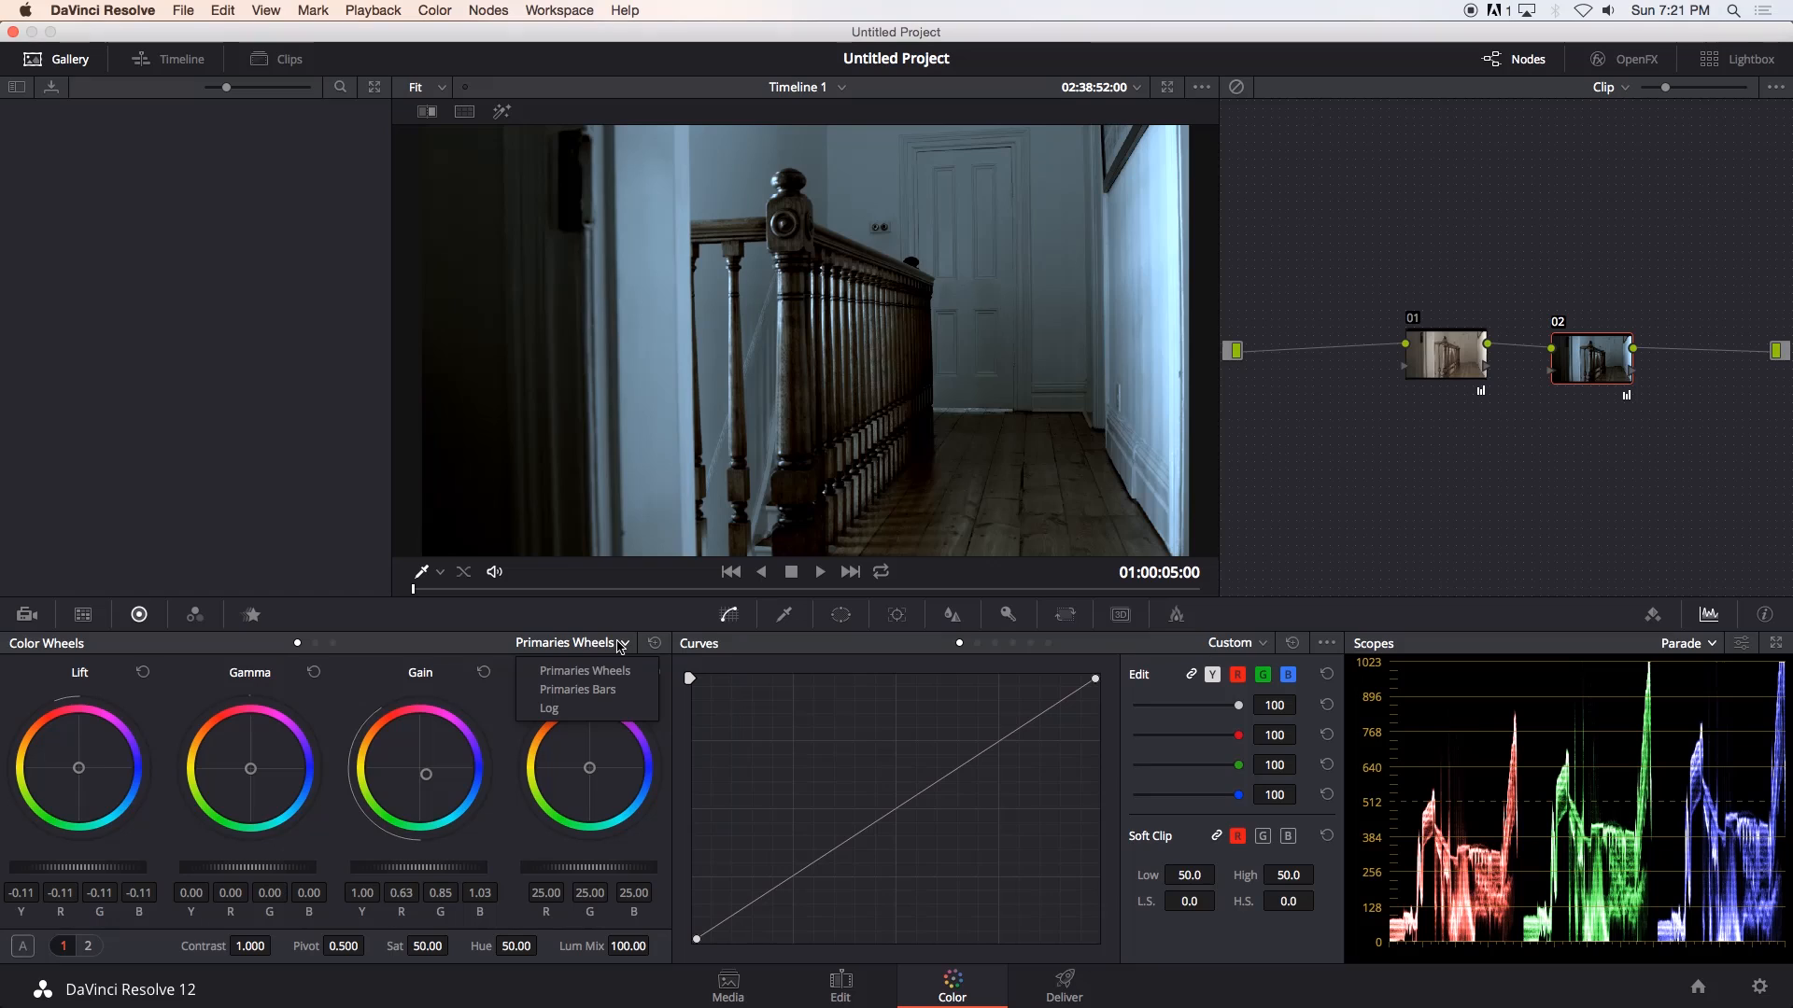
# In Primaries Bars, pull Gain luminance to 0.43 and raise blue to 1.12.
pyautogui.click(577, 689)
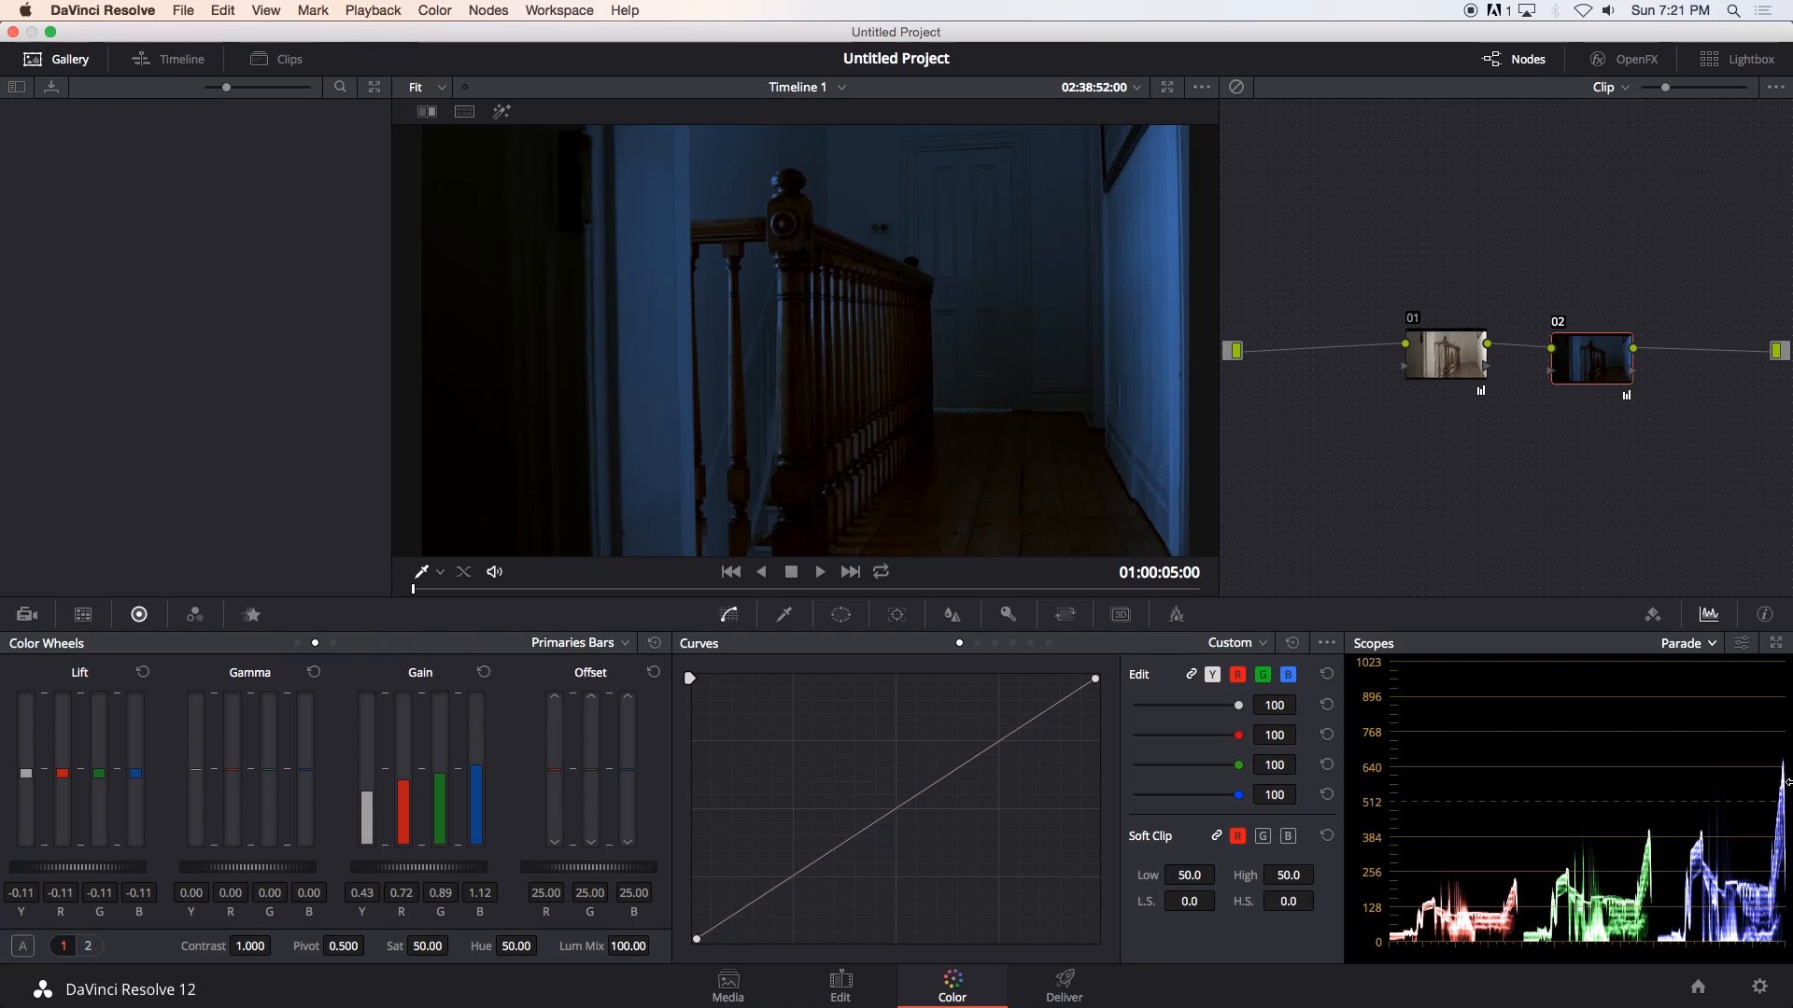
# Trim the Gain levels further for an even darker blue hallway look.
pyautogui.click(577, 641)
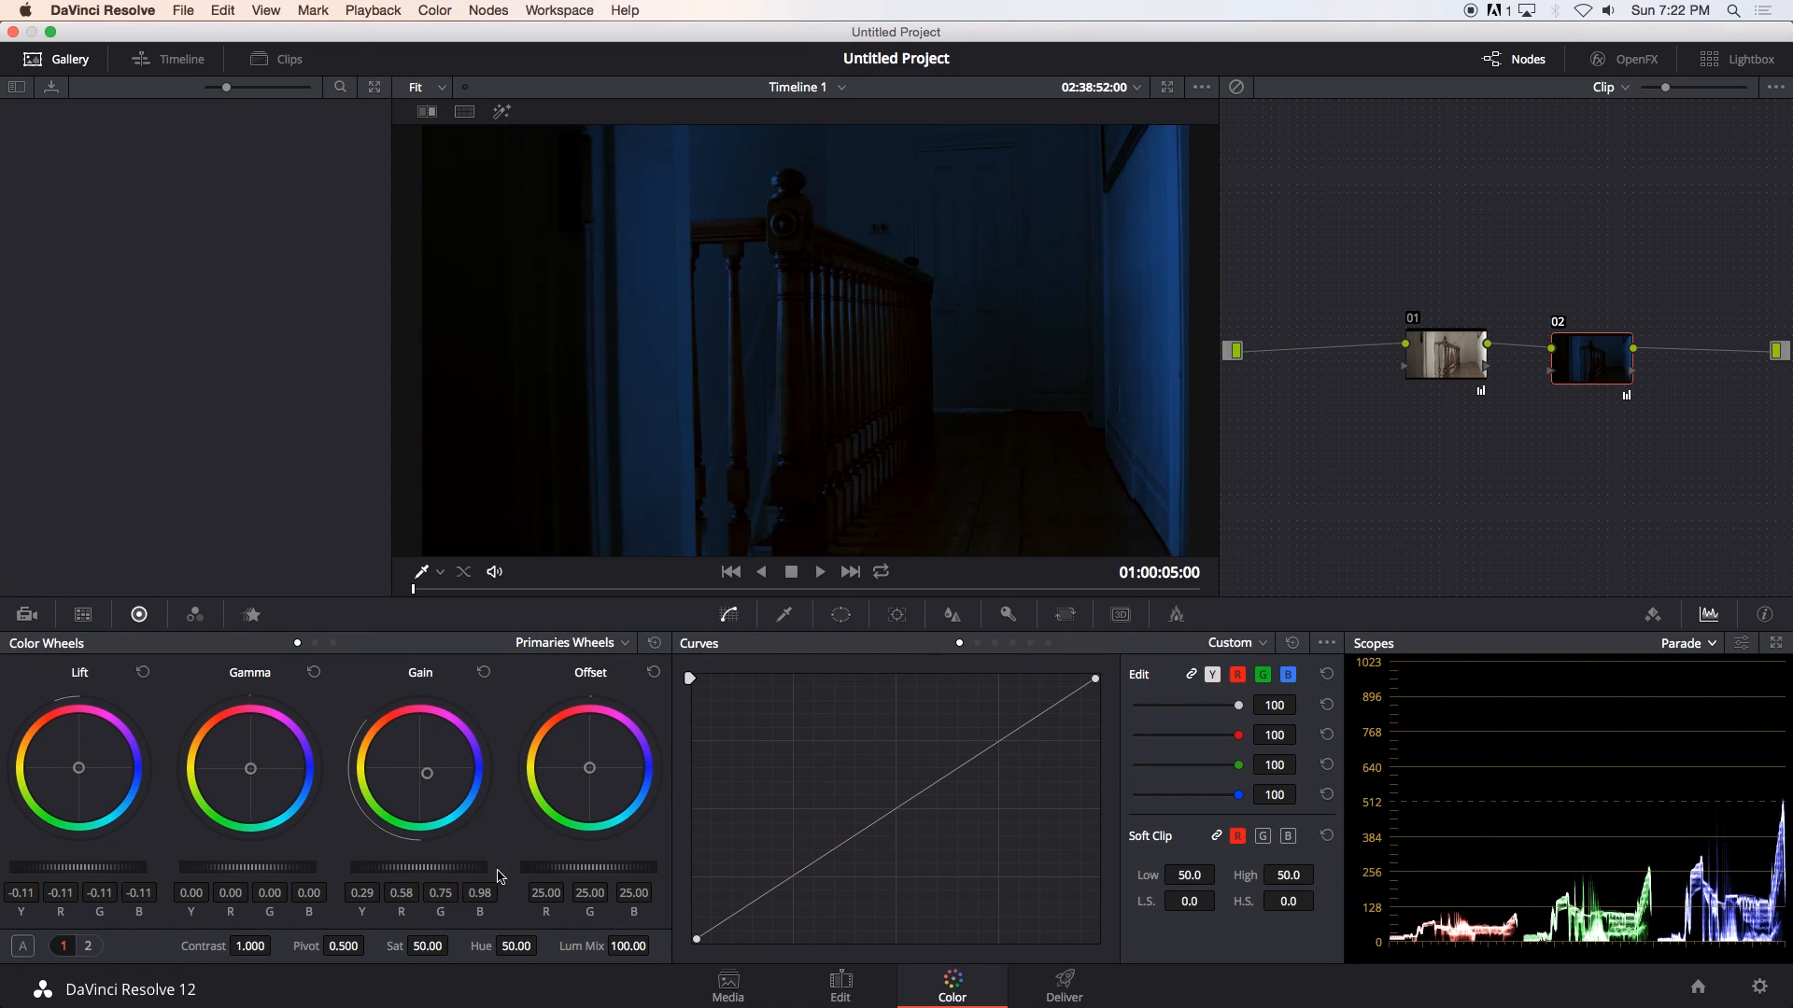
pyautogui.click(569, 641)
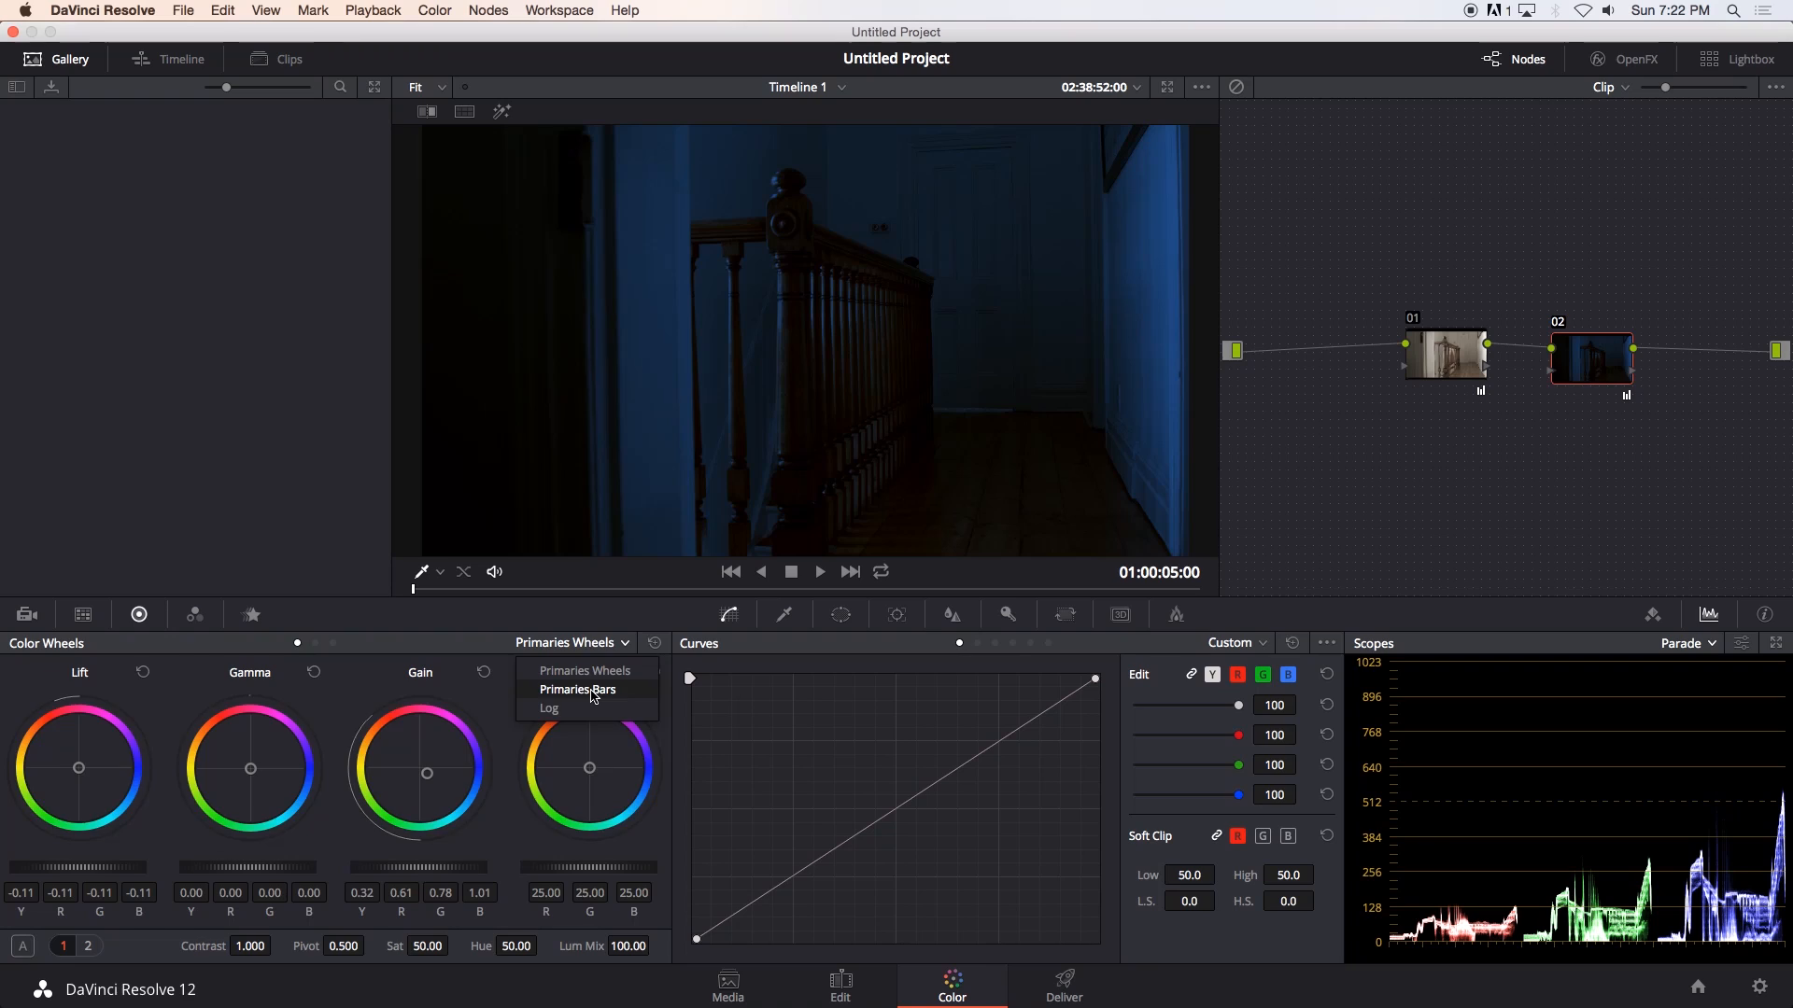
pyautogui.click(577, 689)
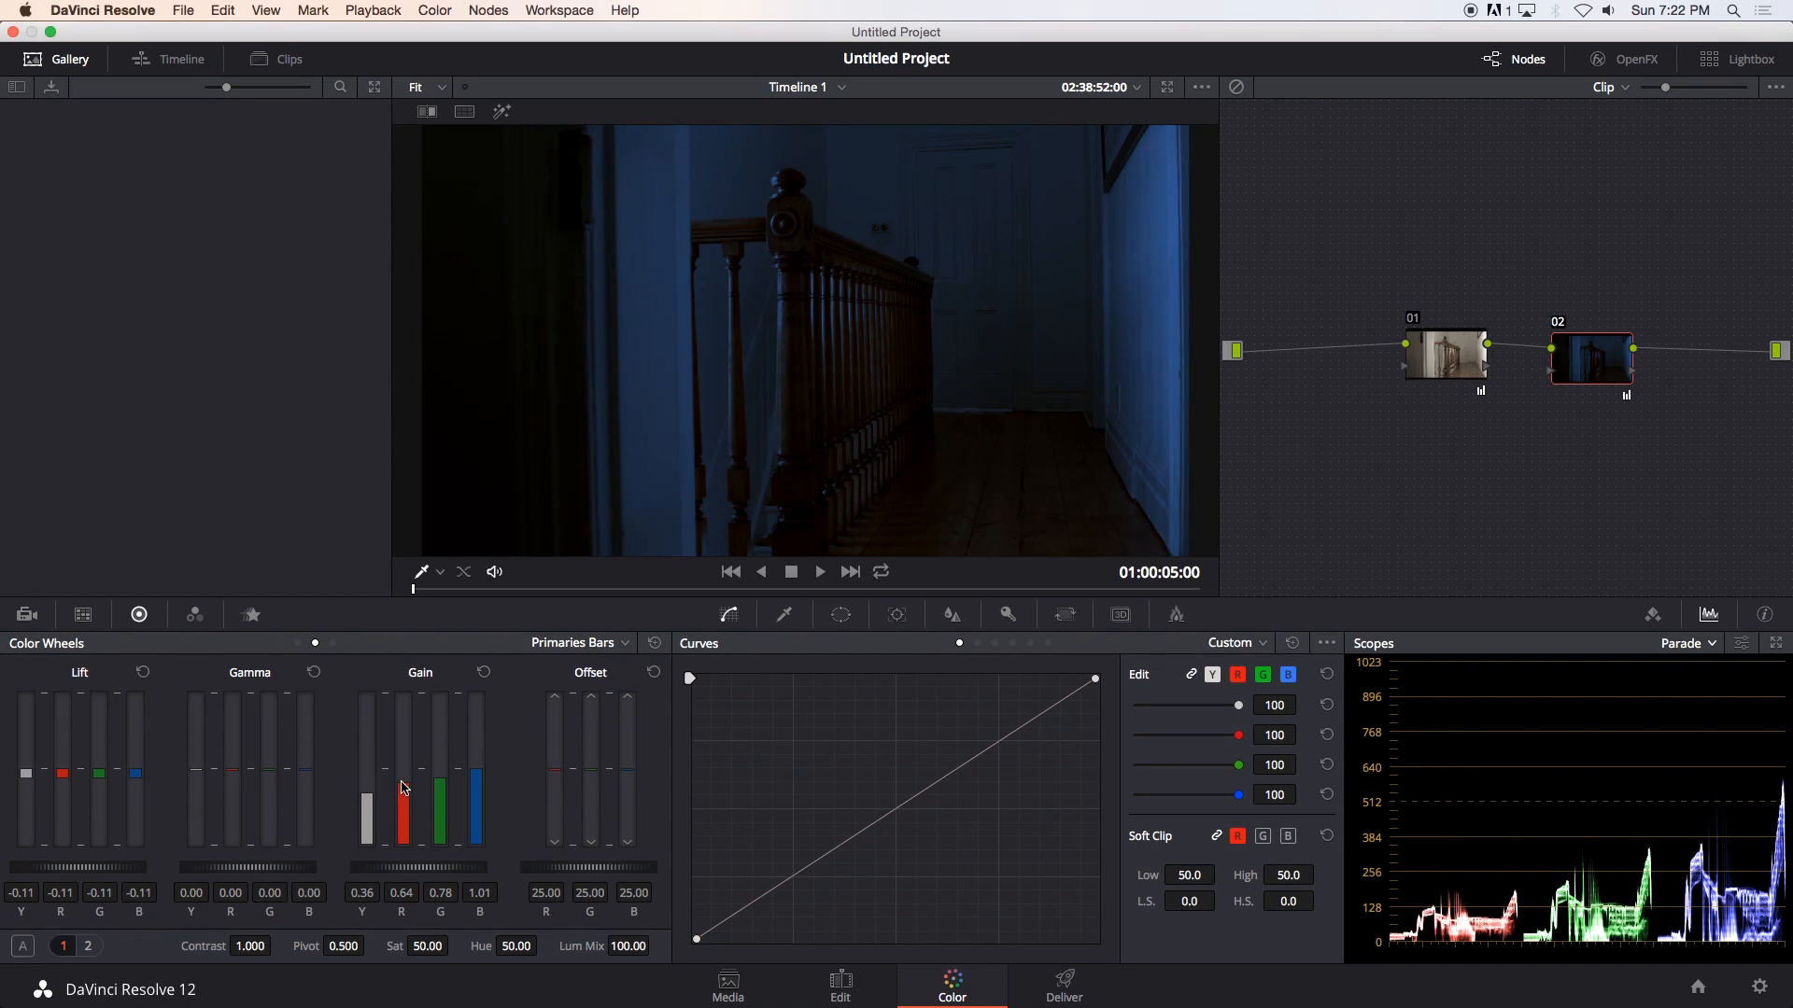
pyautogui.moveTo(478, 811); pyautogui.dragTo(478, 769)
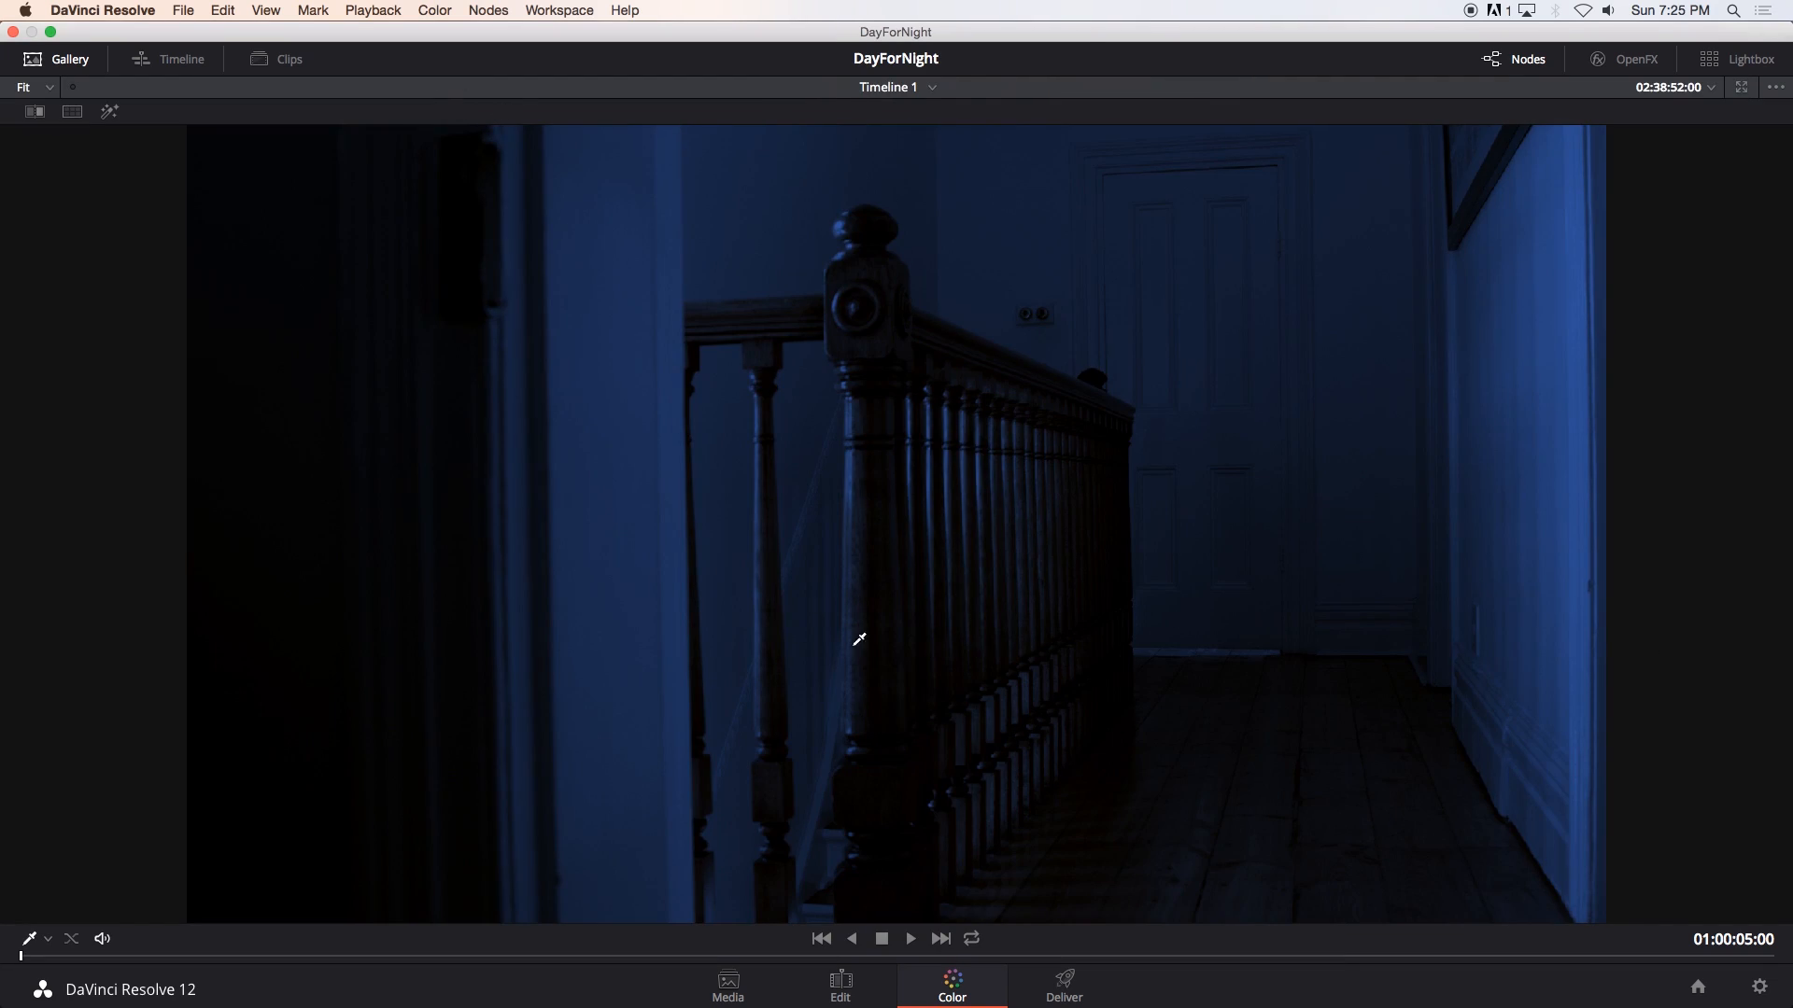
pyautogui.moveTo(754, 594)
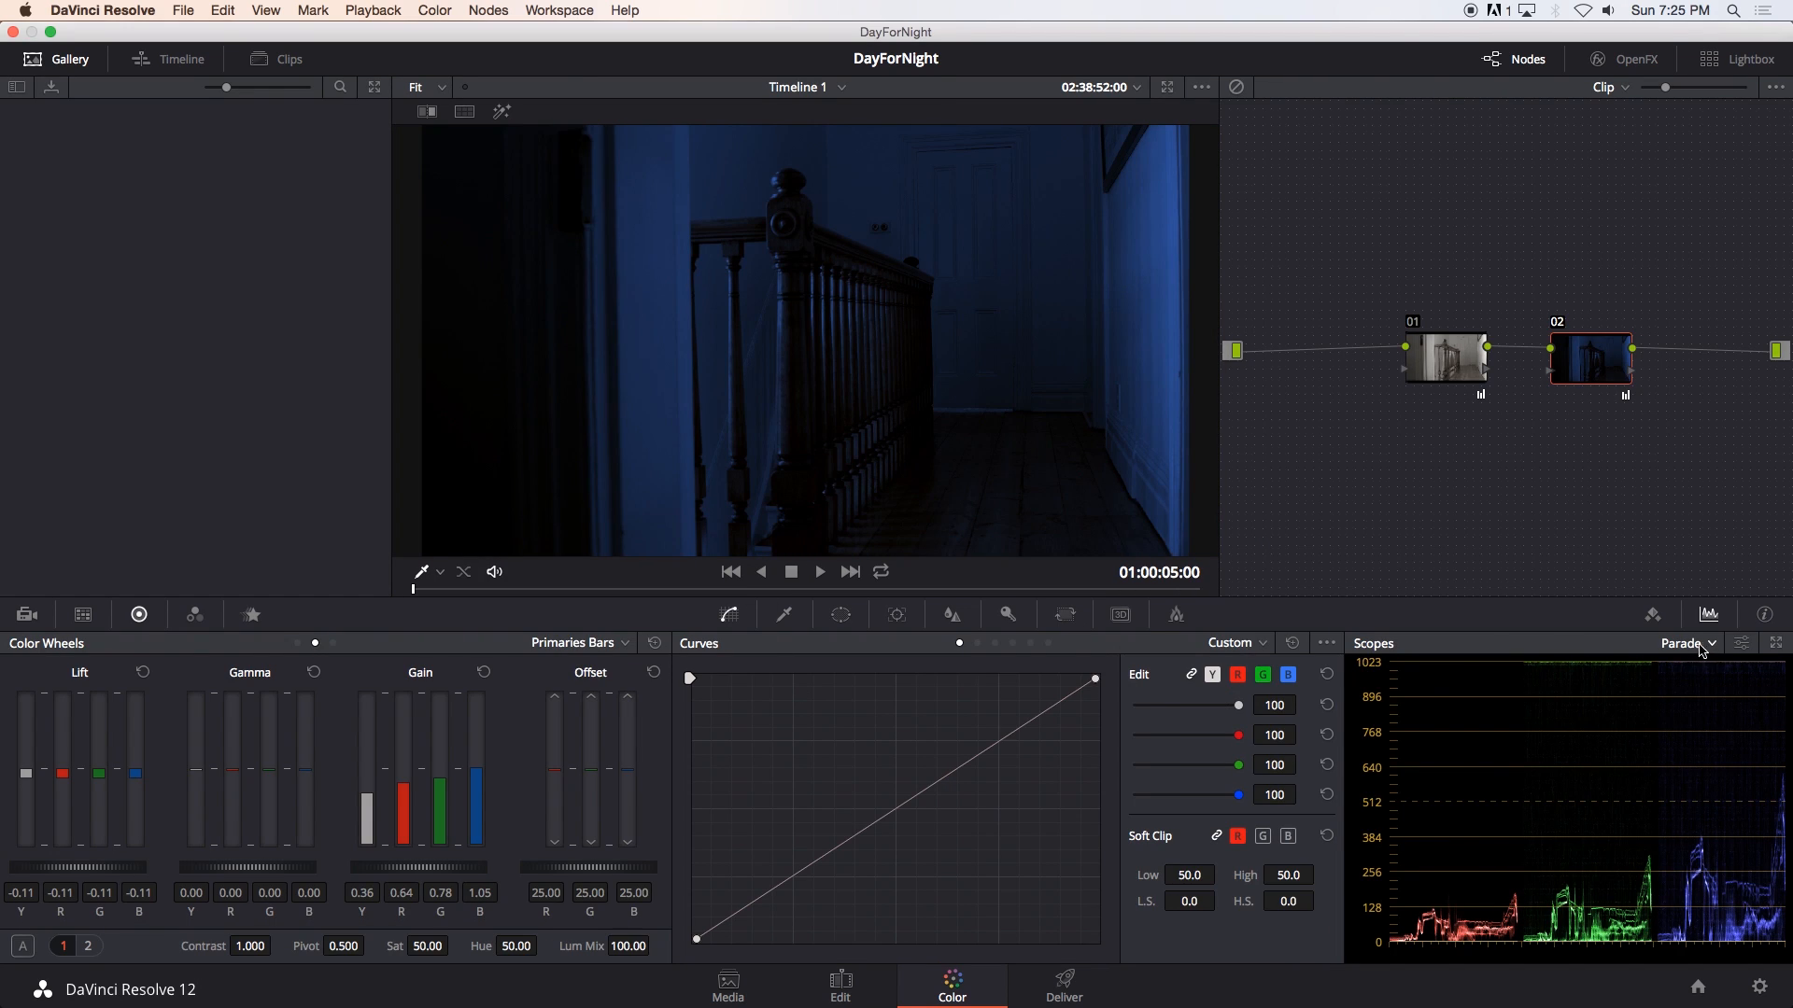
# Switch the scope to Vectorscope and set node 02's saturation to 24.60.
pyautogui.click(1685, 642)
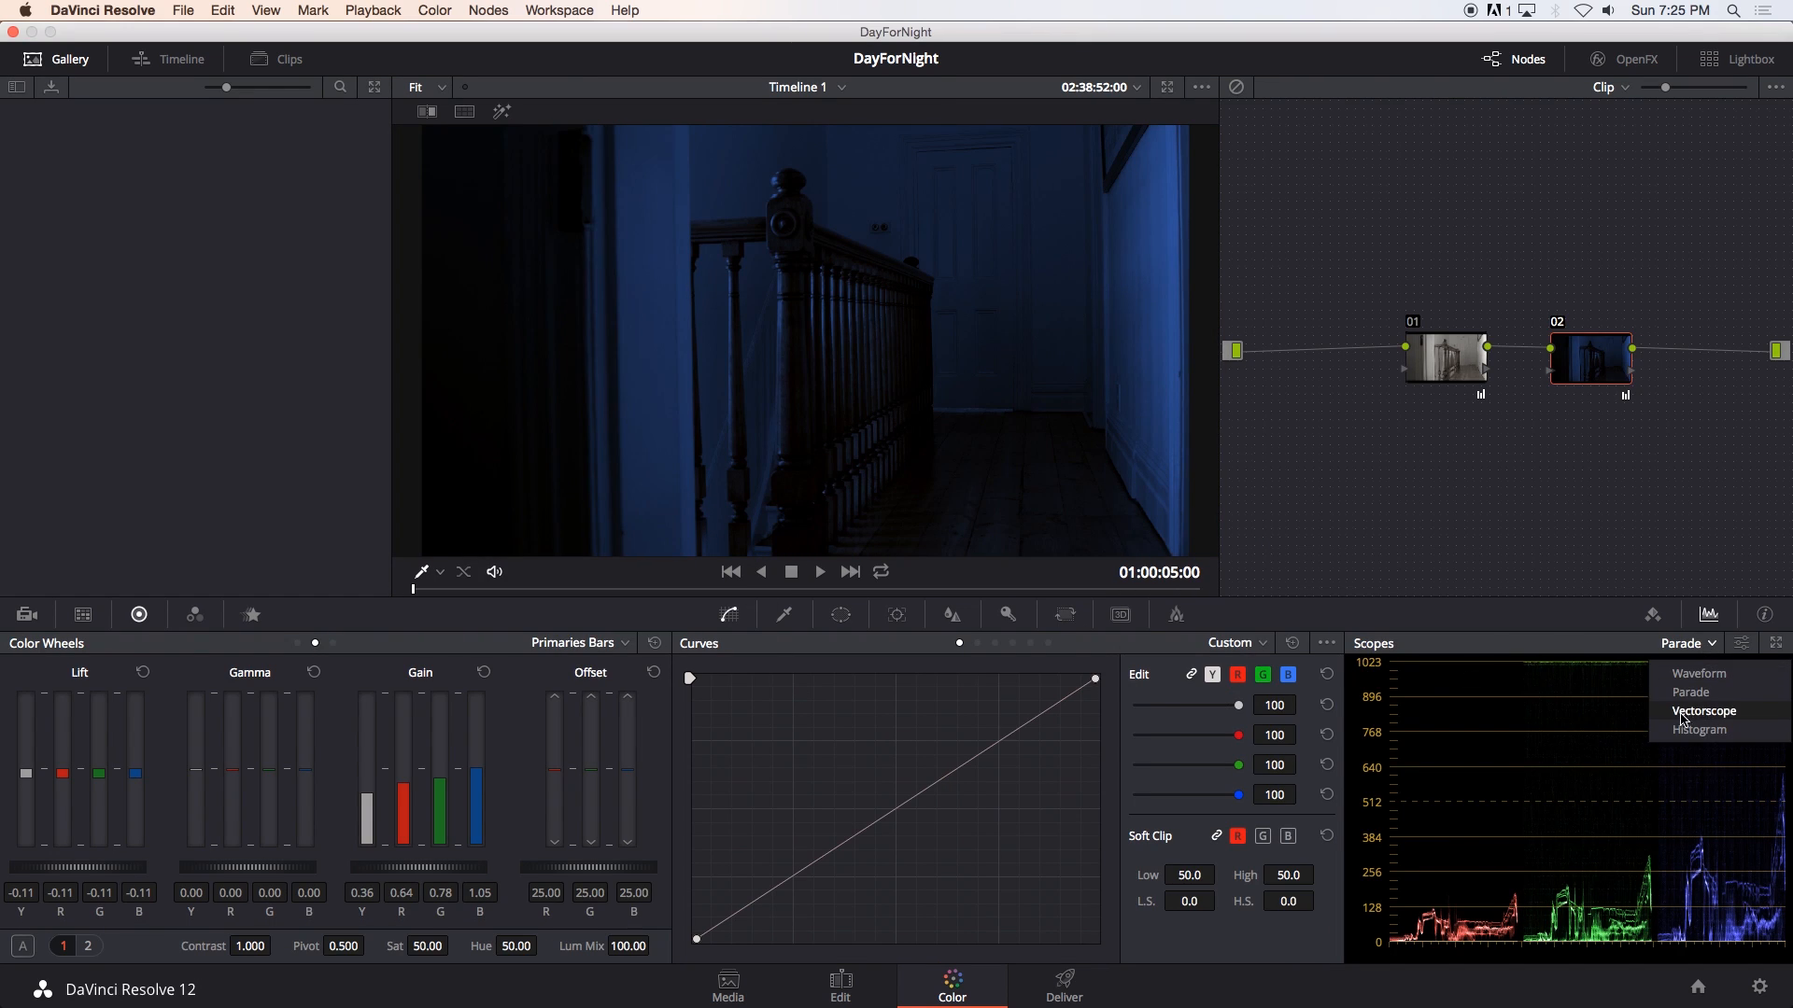
pyautogui.click(1703, 709)
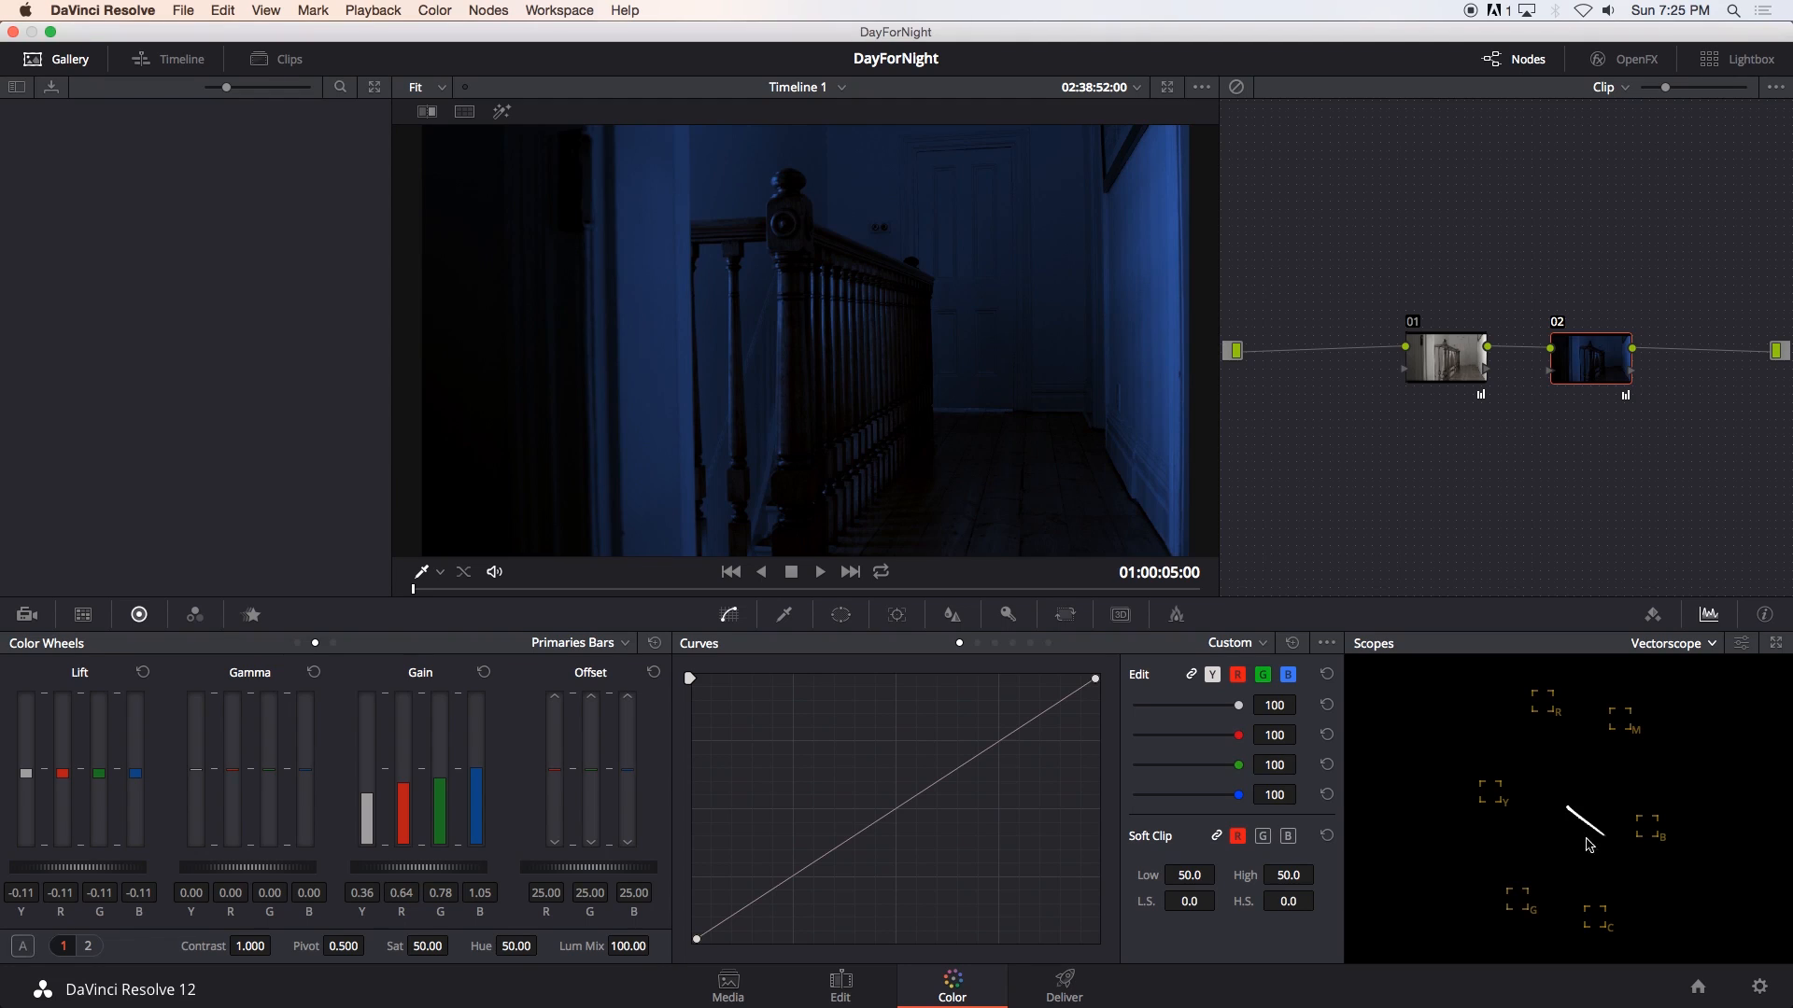
pyautogui.moveTo(1625, 850)
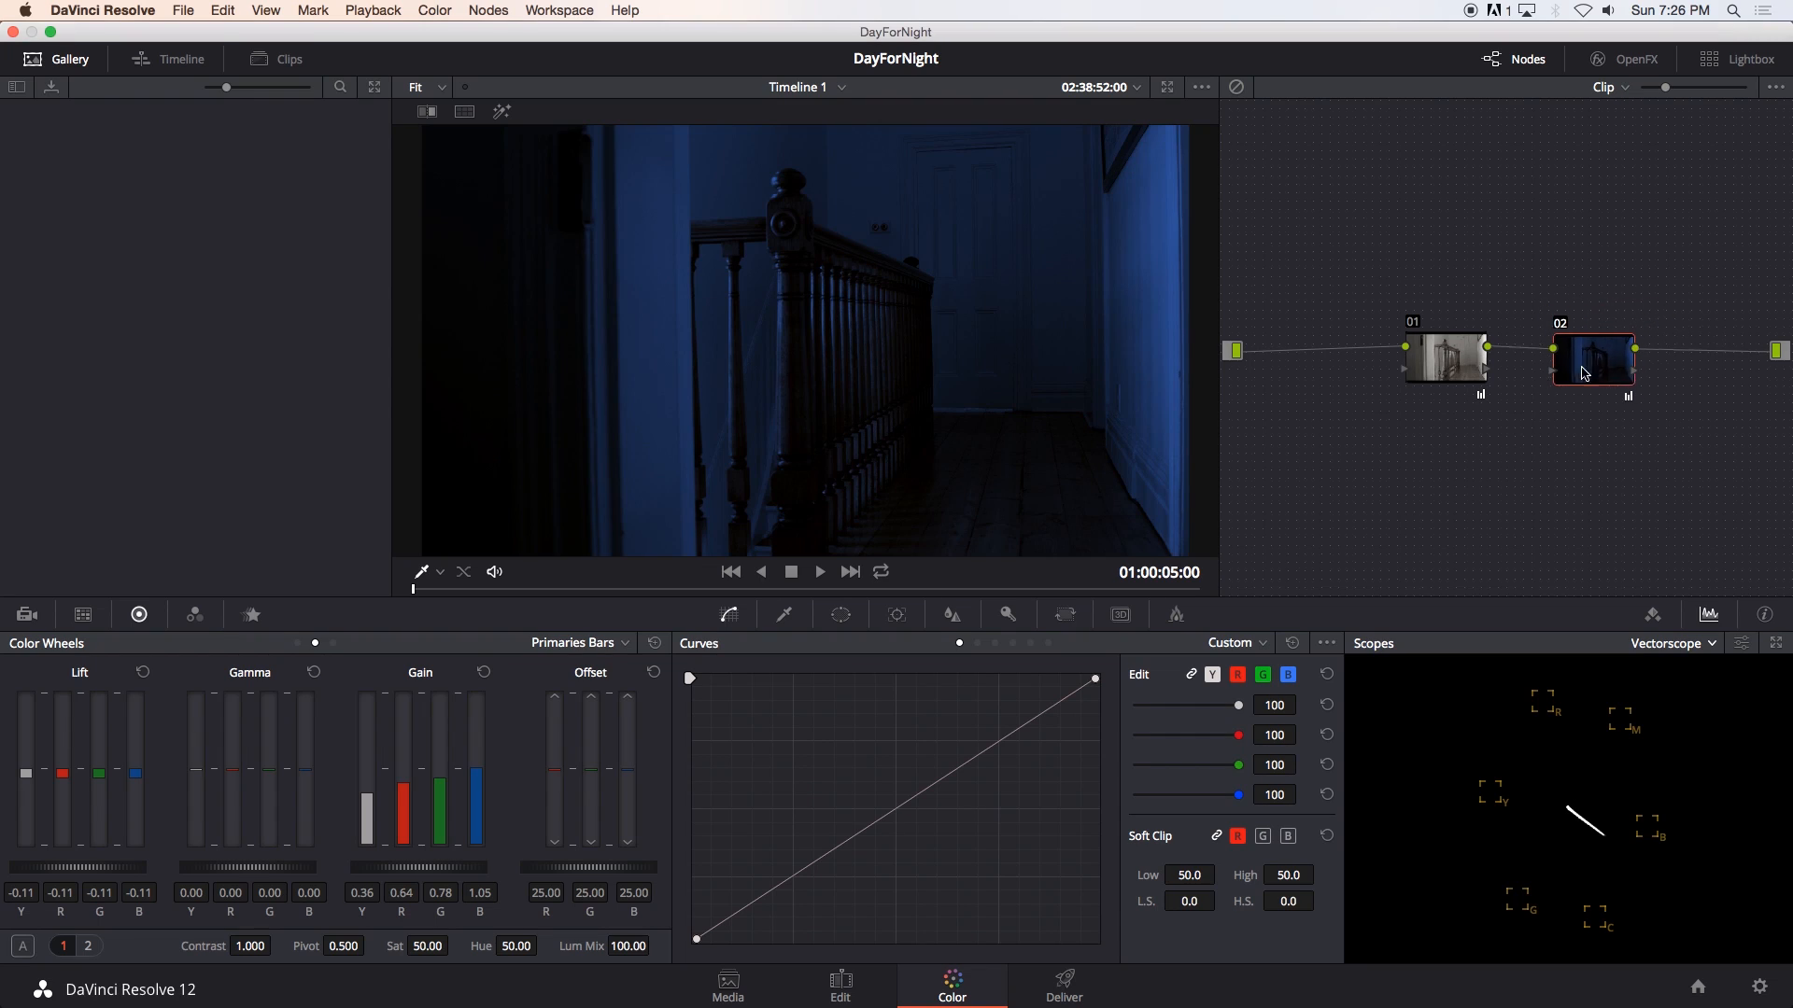
pyautogui.moveTo(1593, 371); pyautogui.dragTo(1593, 351)
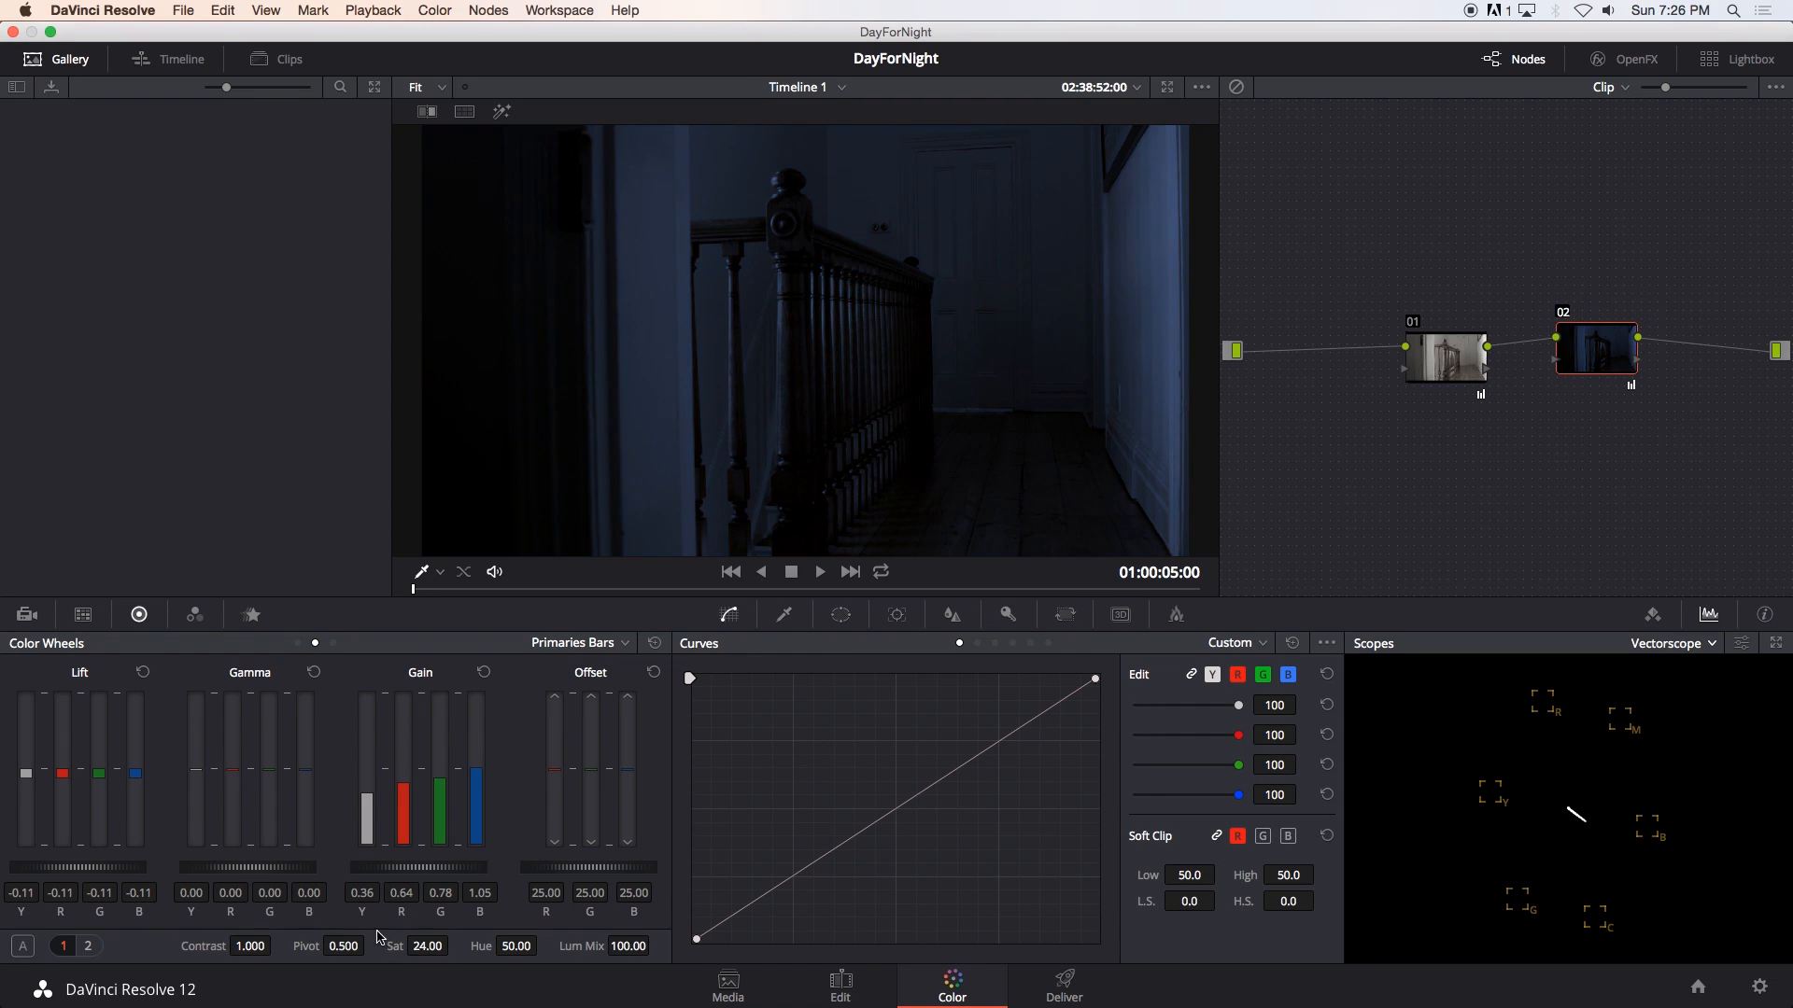
pyautogui.moveTo(440, 946); pyautogui.dragTo(406, 946)
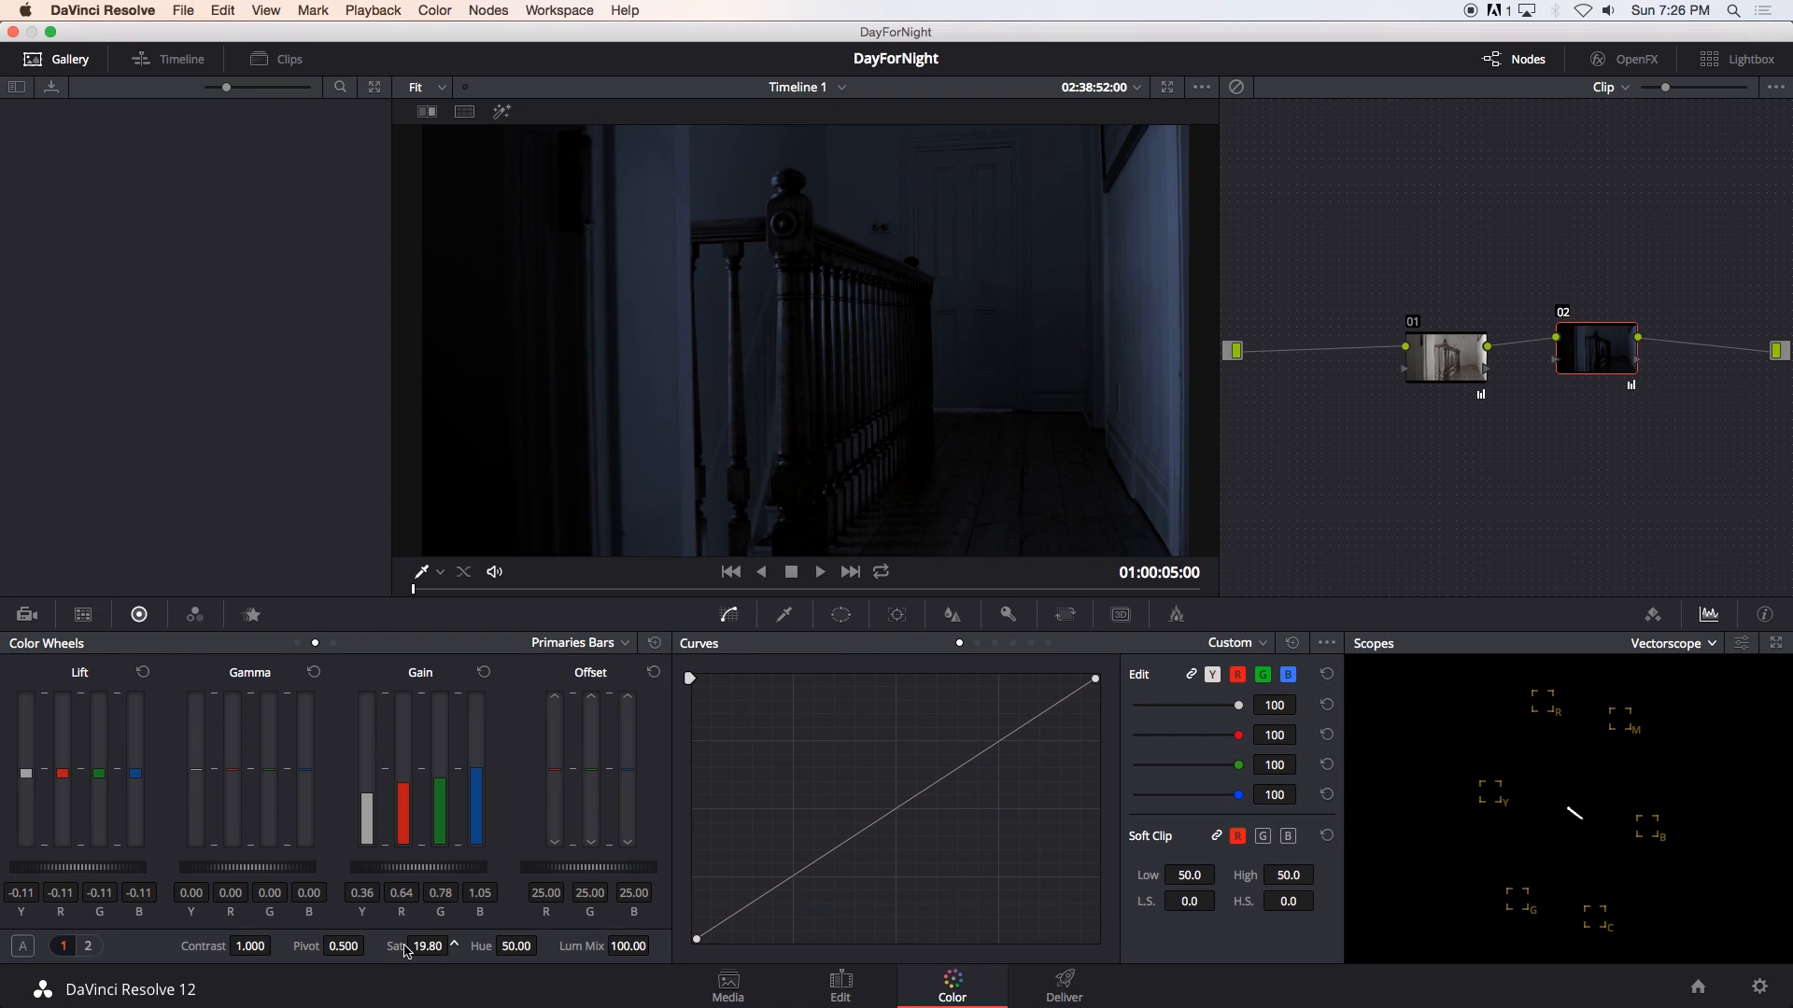
pyautogui.moveTo(427, 946); pyautogui.dragTo(440, 927)
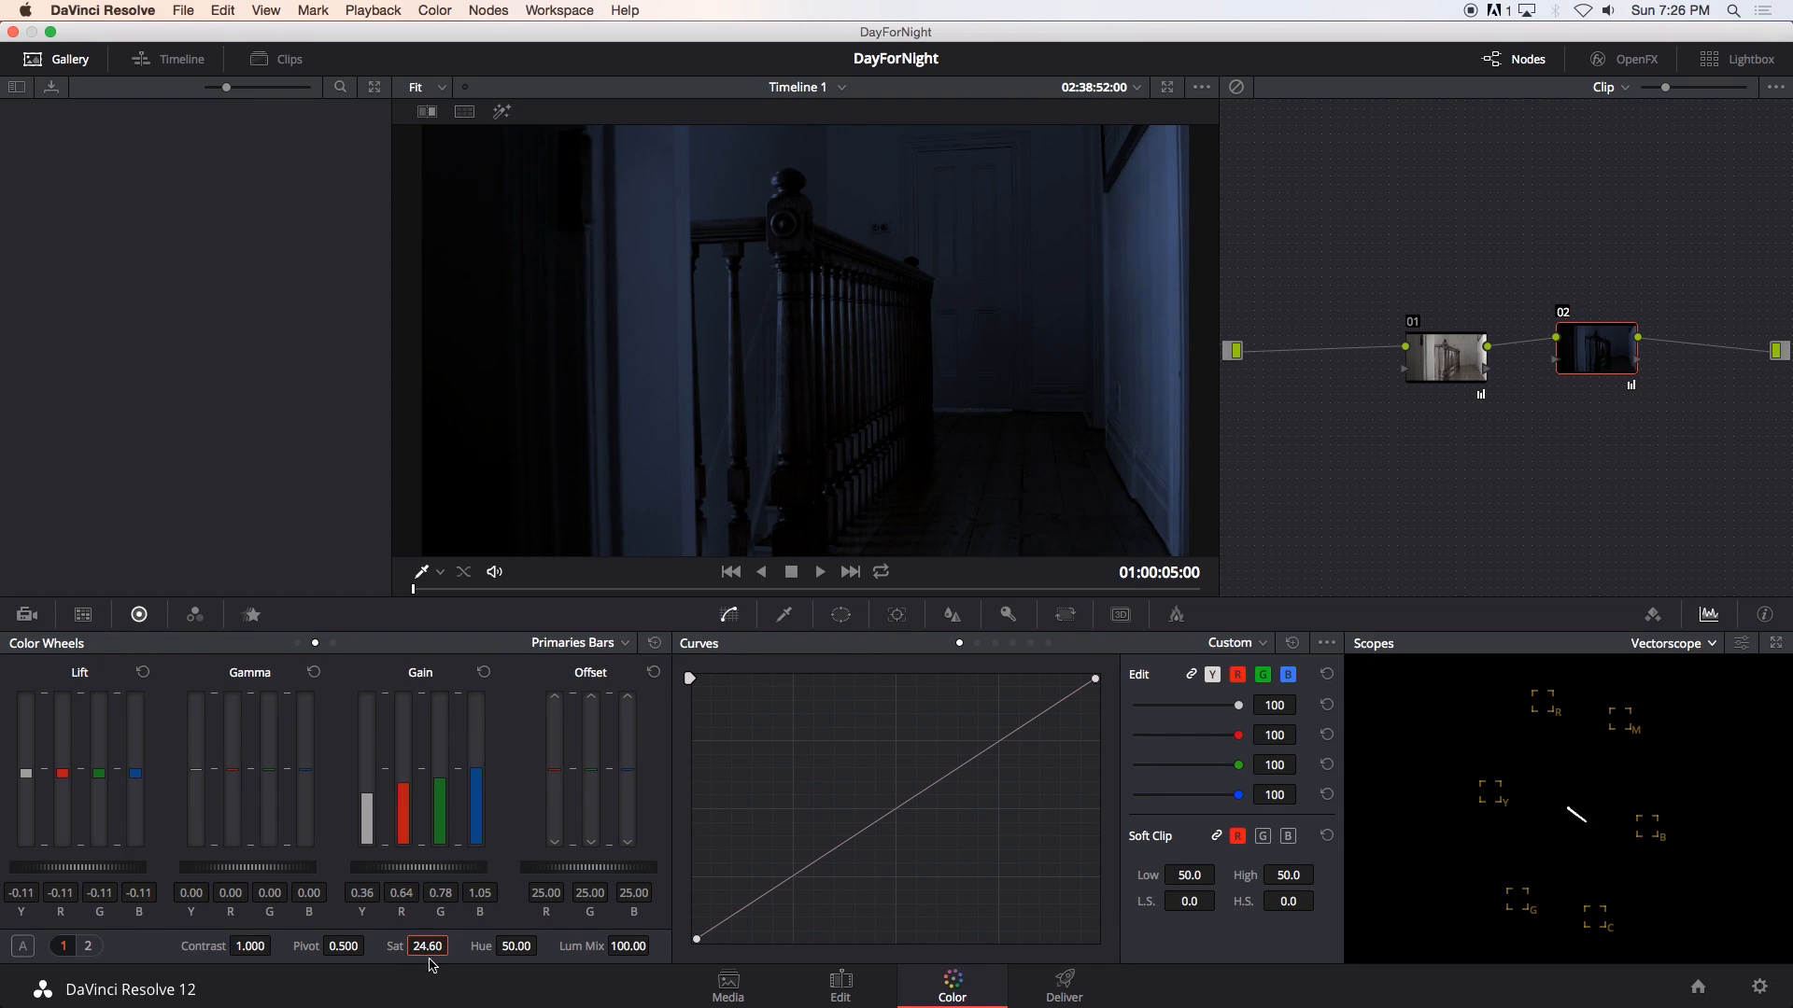
pyautogui.moveTo(1690, 650)
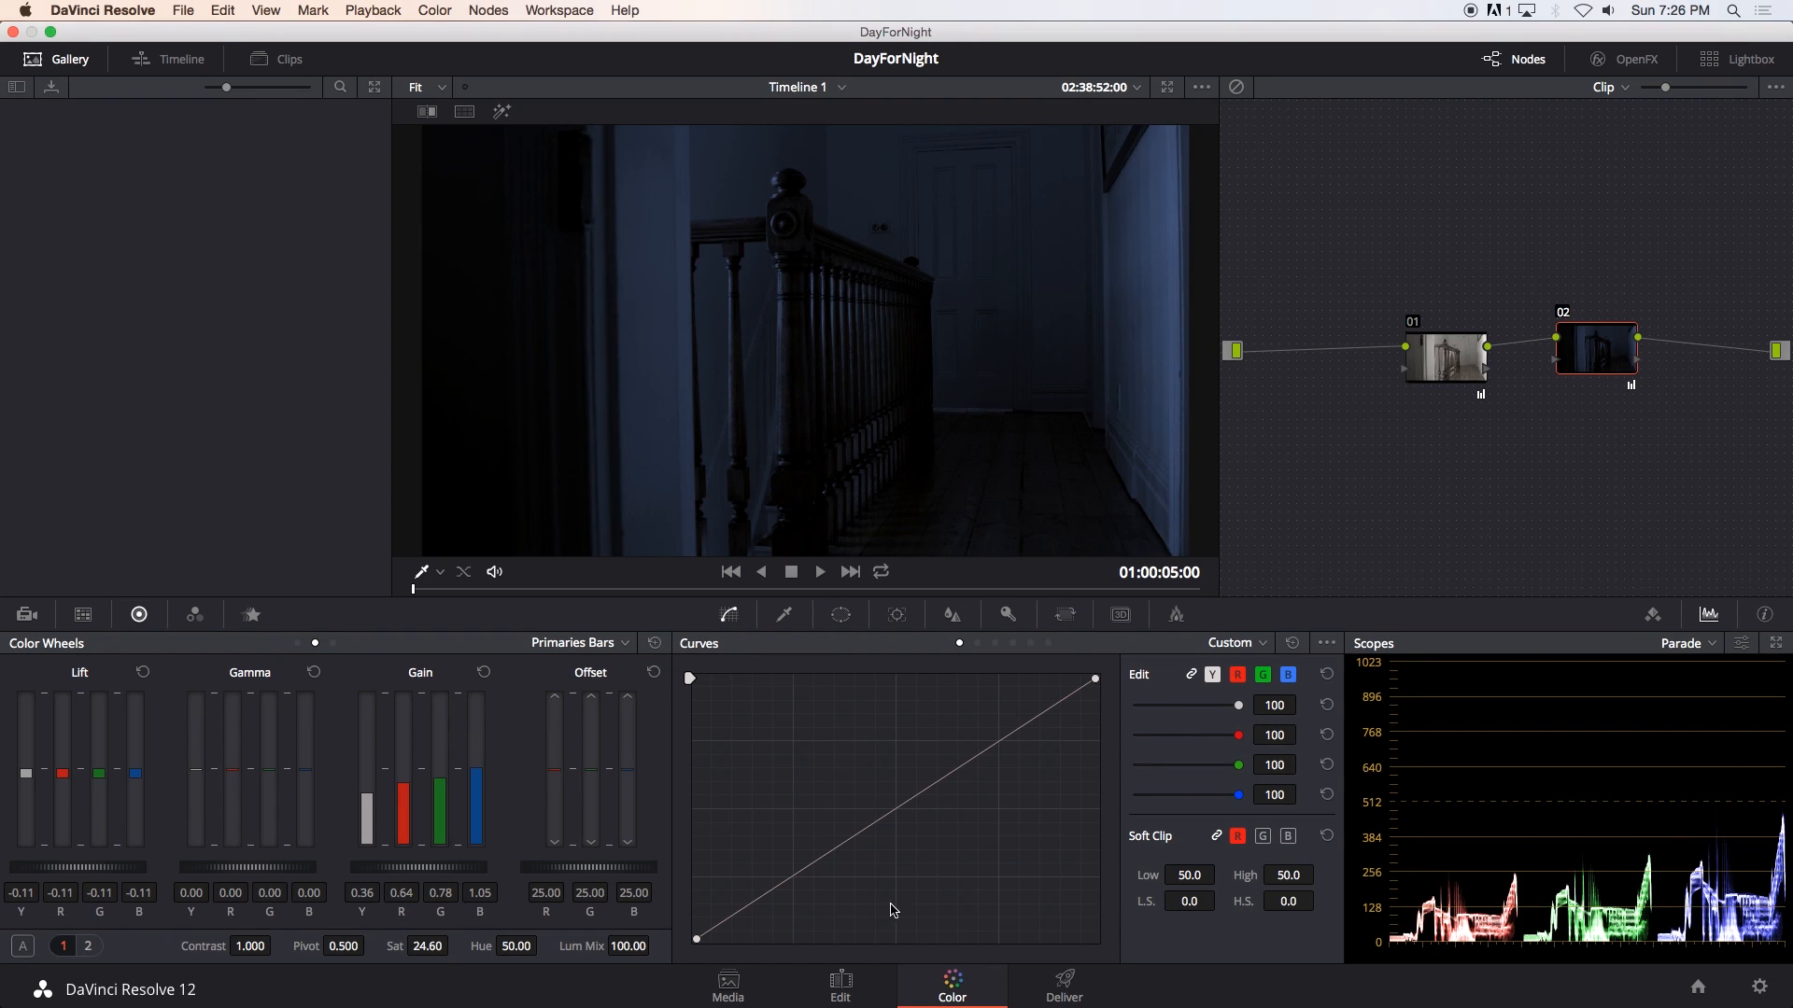
# Set highlight gain to blue 1.10, red 0.55 and green 0.74, checked on the RGB parade.
pyautogui.moveTo(479, 789); pyautogui.dragTo(479, 765)
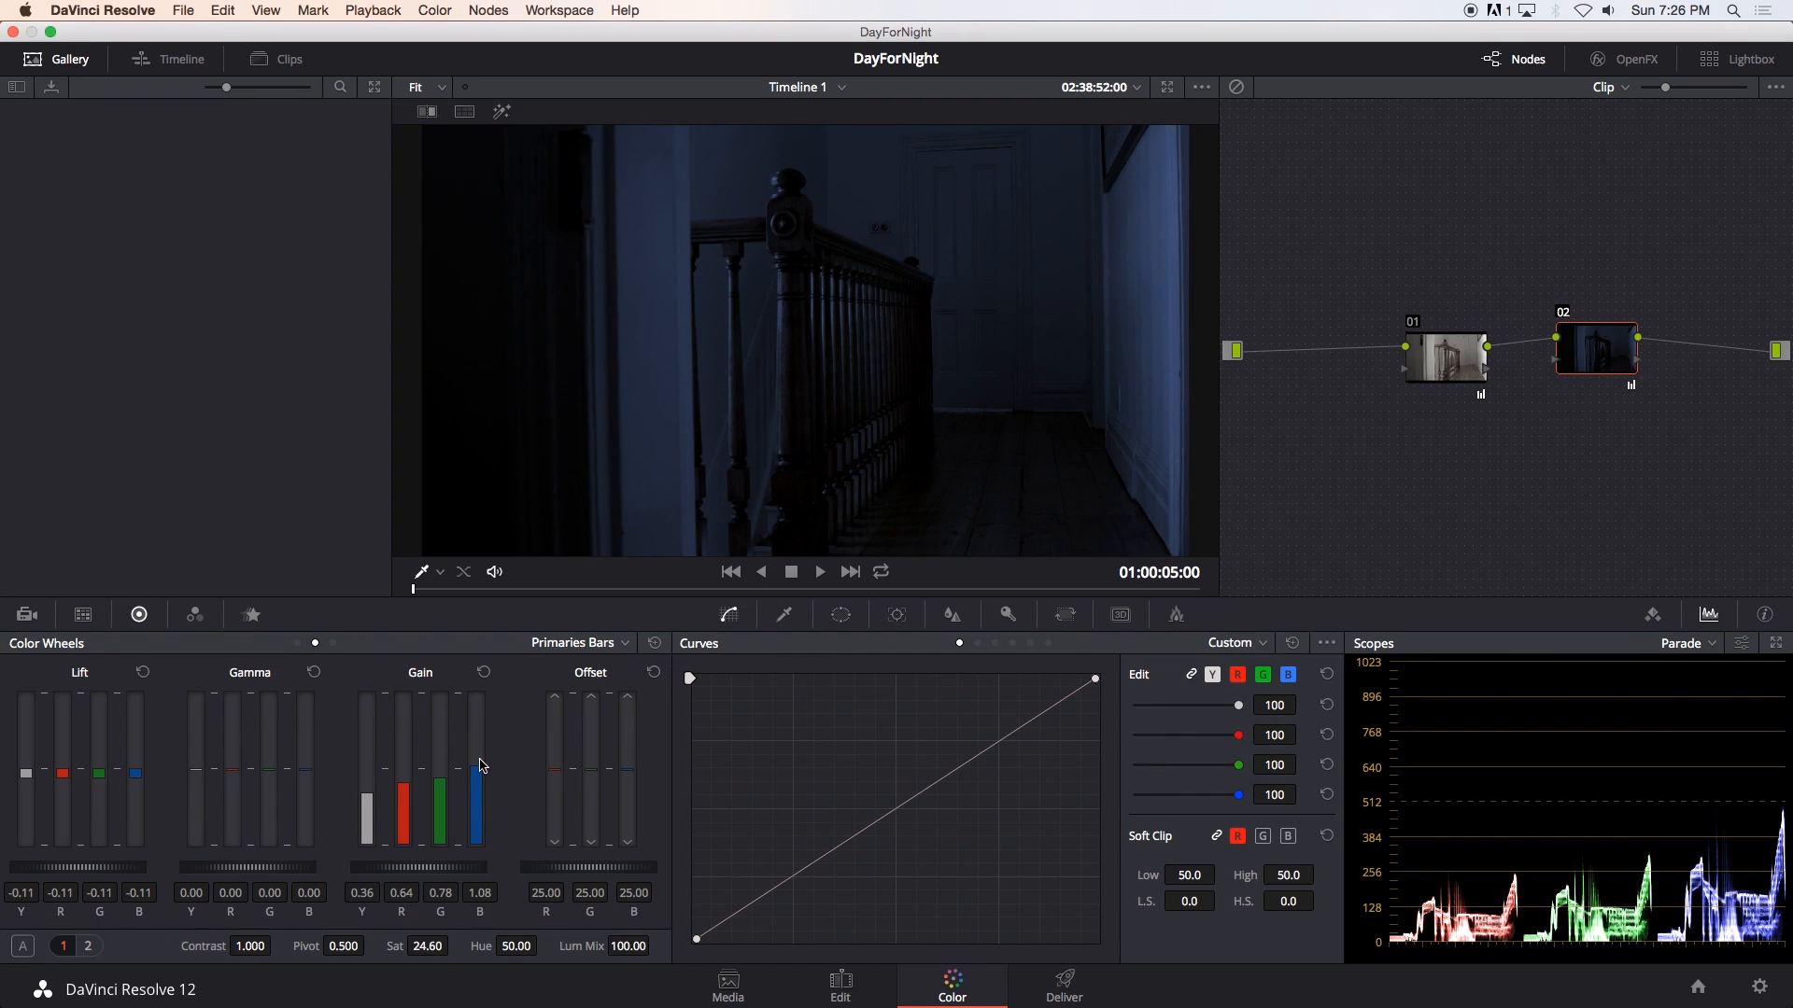
pyautogui.moveTo(478, 777); pyautogui.dragTo(478, 749)
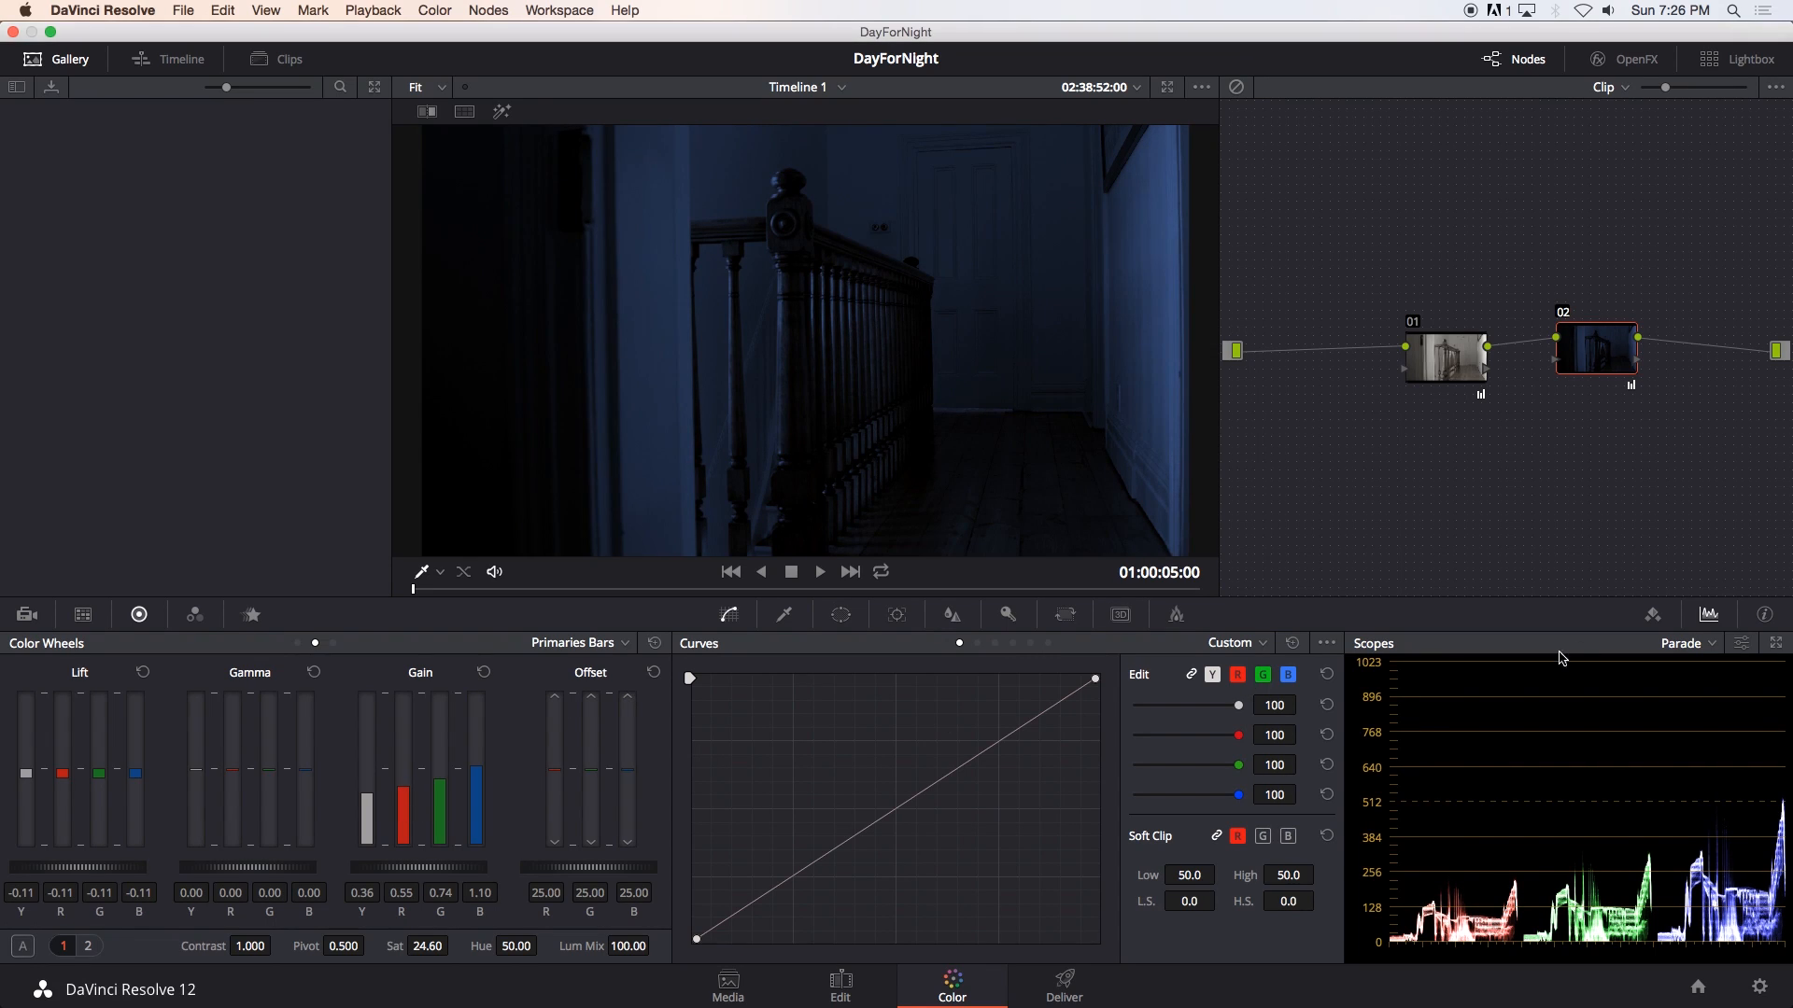
pyautogui.click(1685, 643)
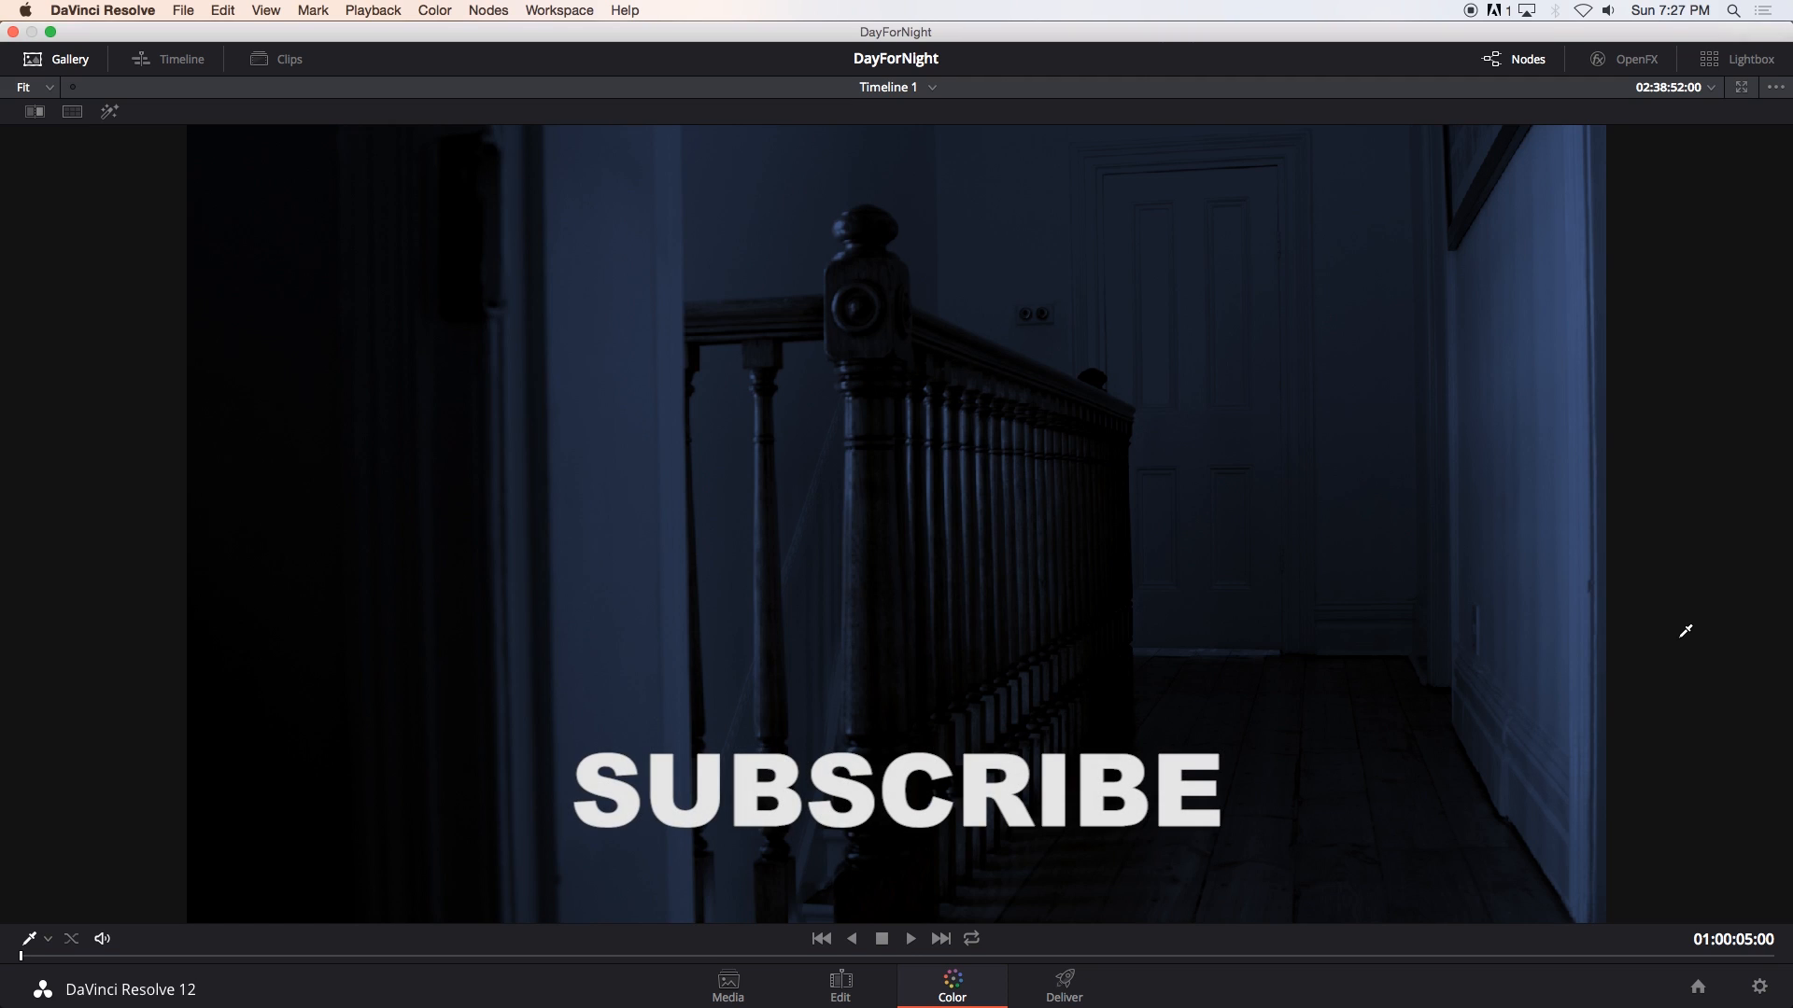
pyautogui.moveTo(1682, 635)
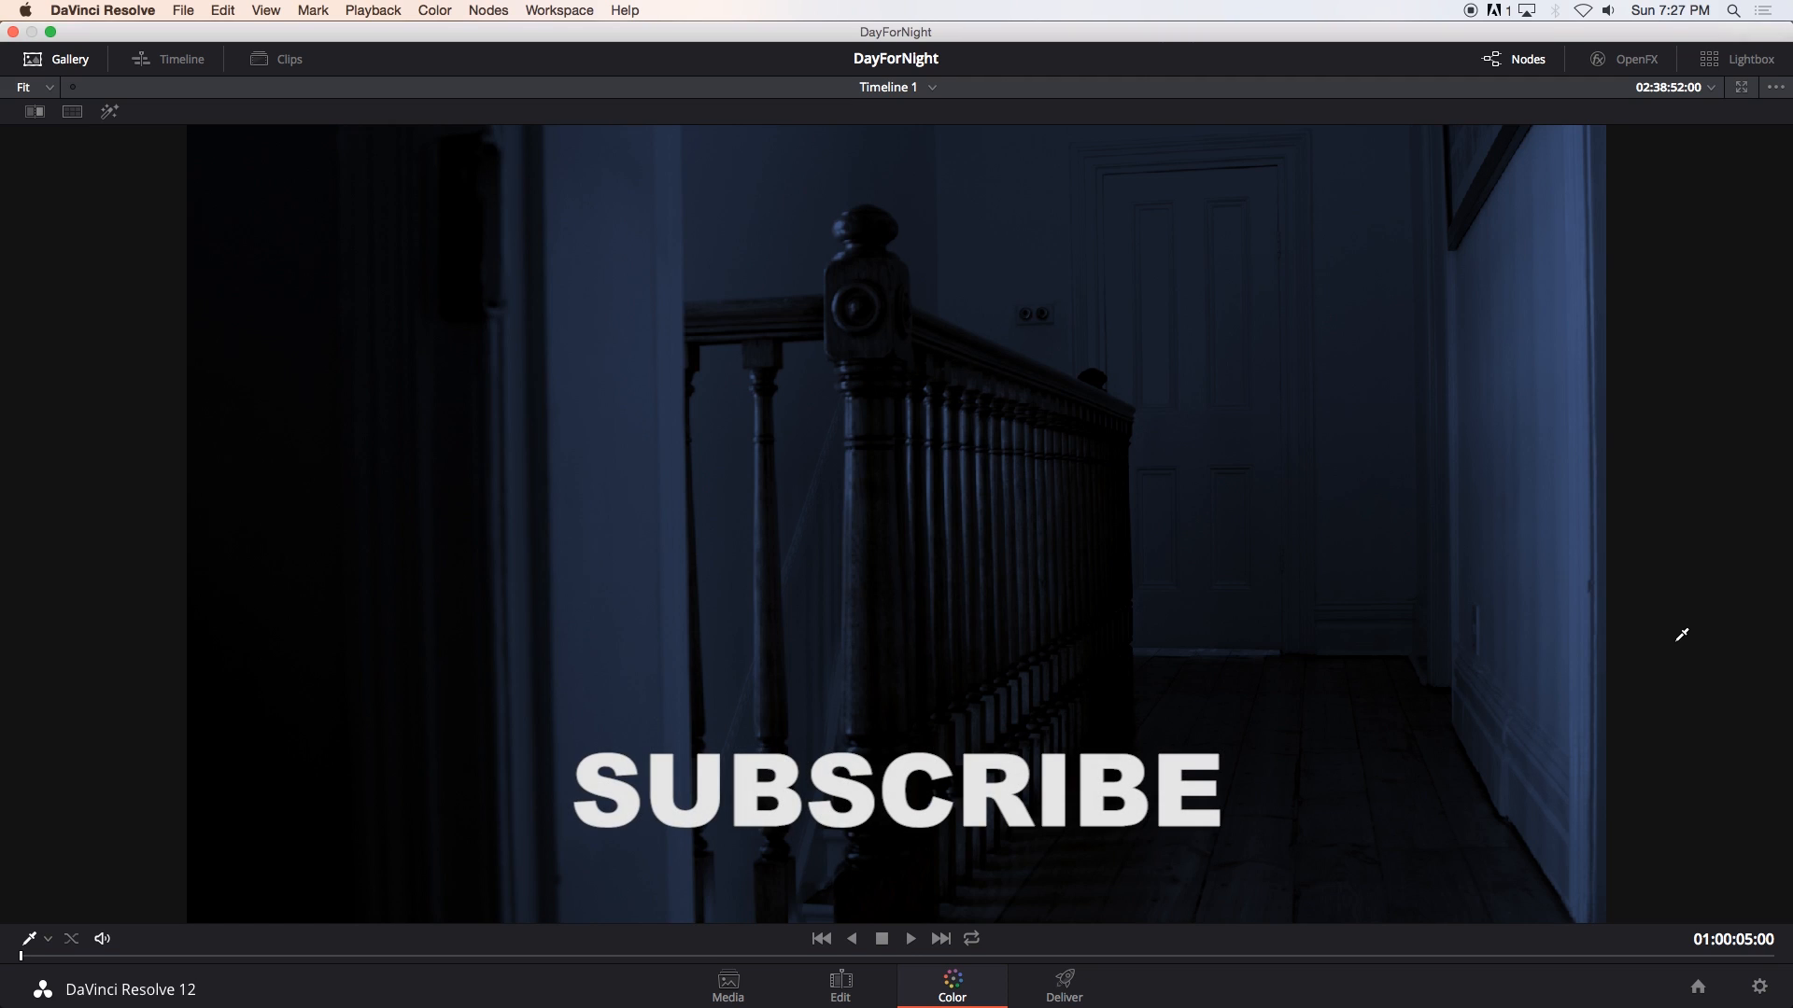
pyautogui.moveTo(1675, 638)
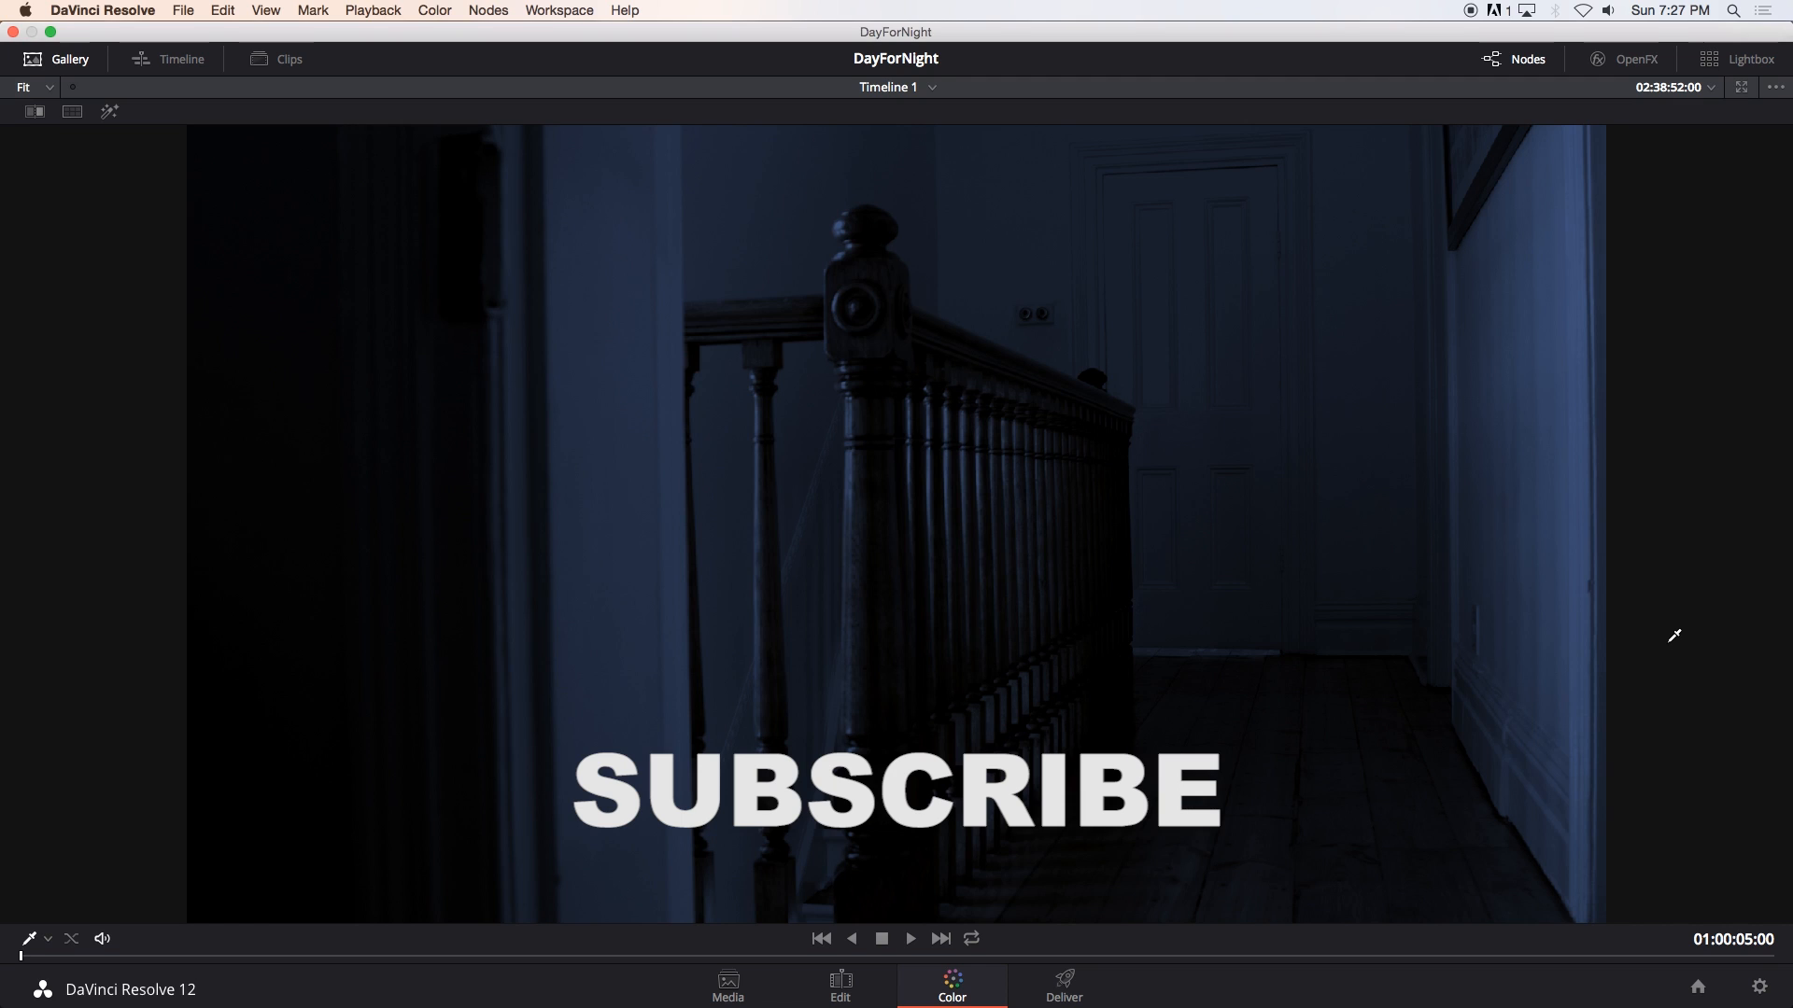
pyautogui.moveTo(1687, 633)
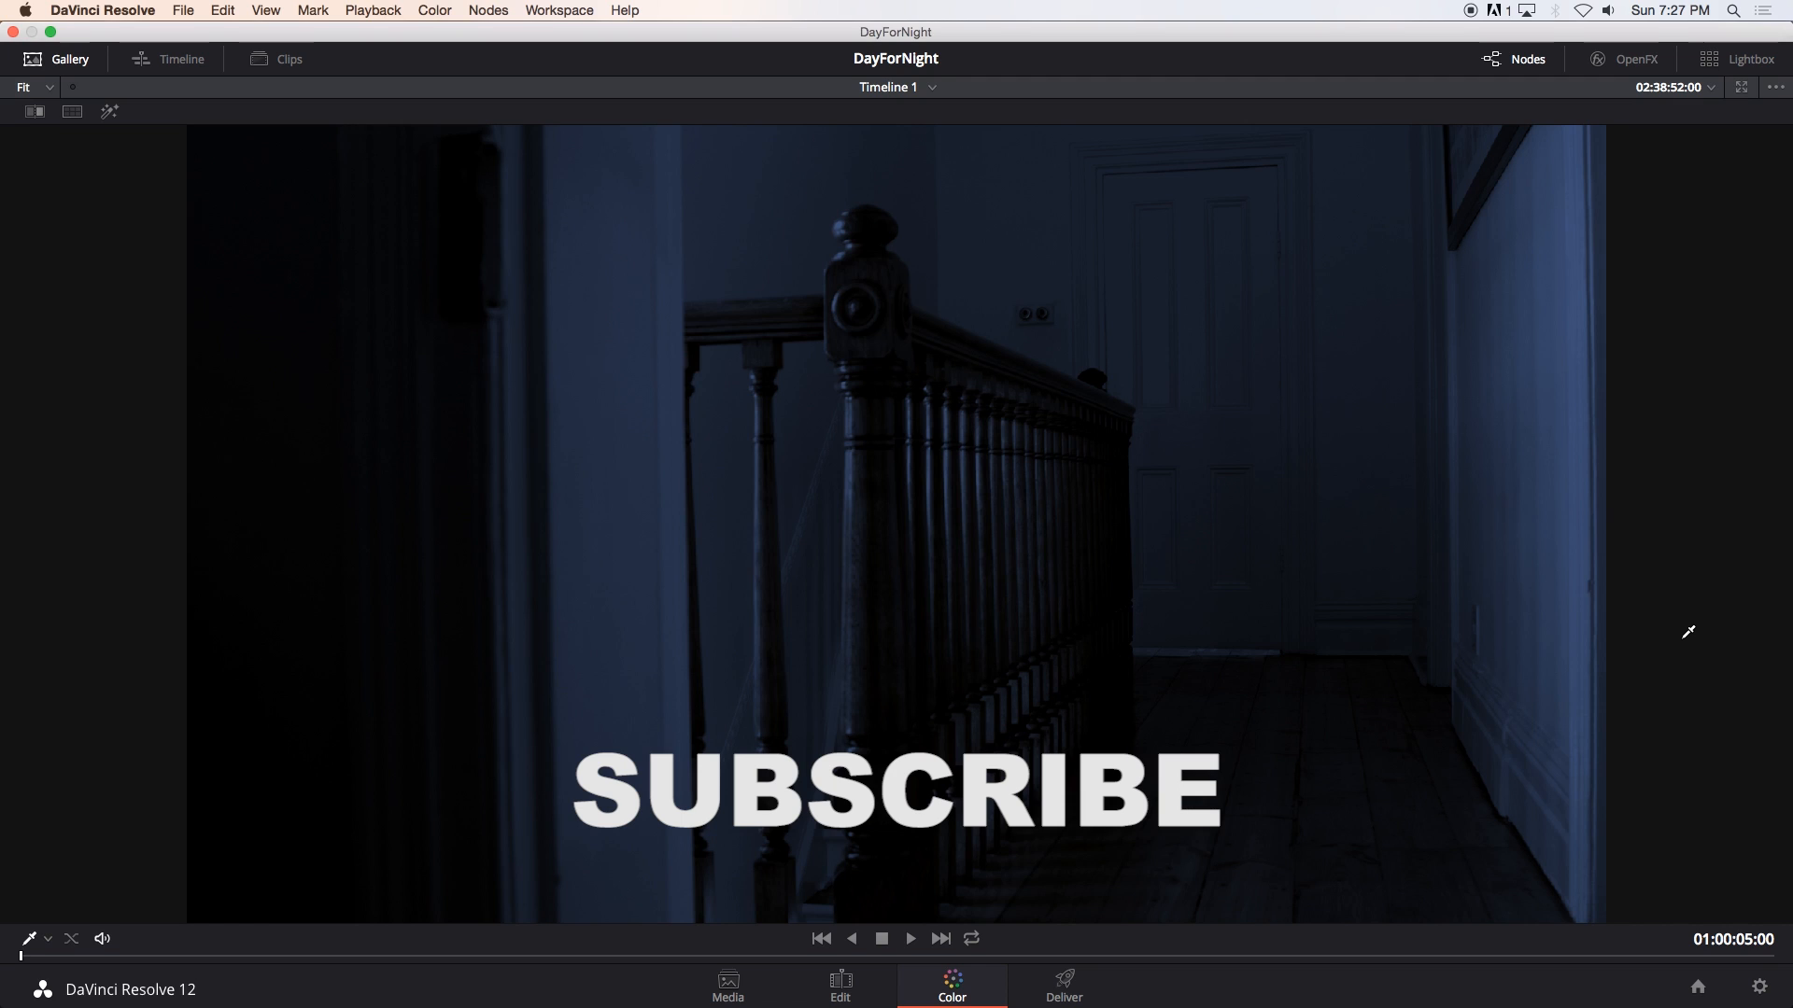